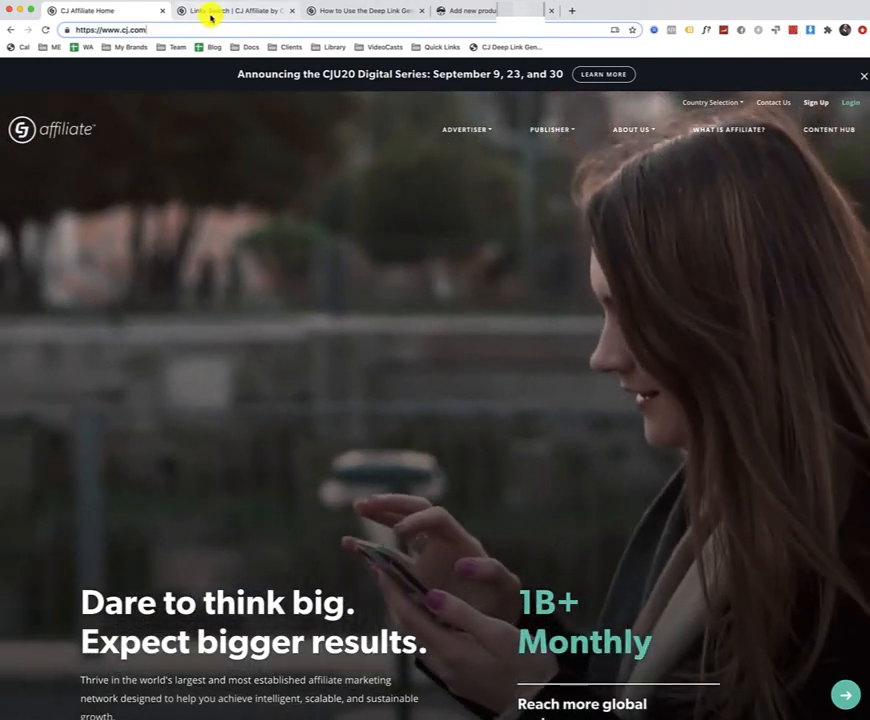
Step: Switch to the CJ Affiliate Links > Products search tab
{"action": "left_click", "coordinate": [234, 12]}
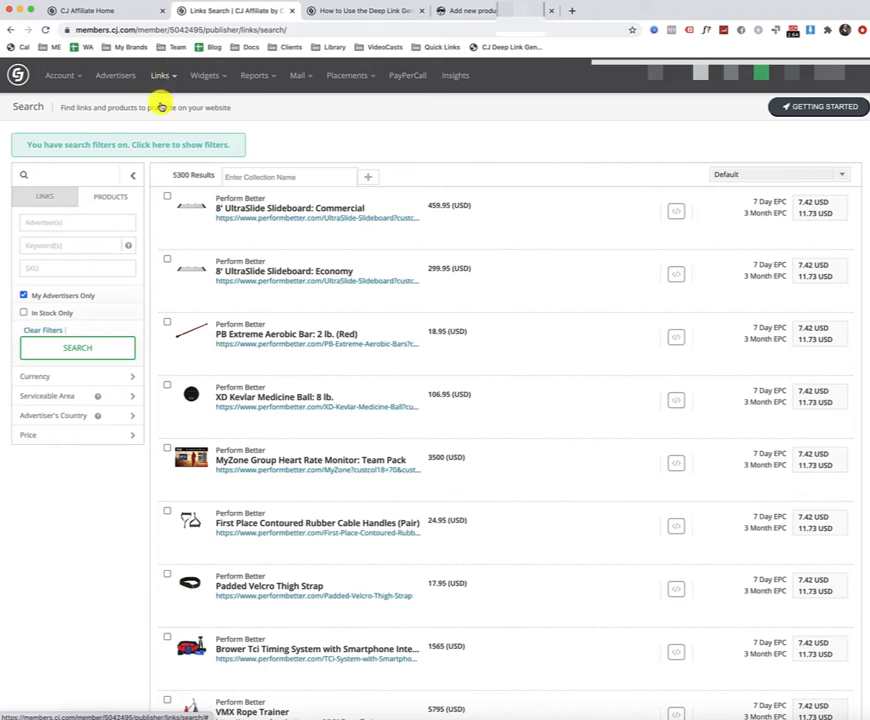
{"action": "mouse_move", "coordinate": [108, 198]}
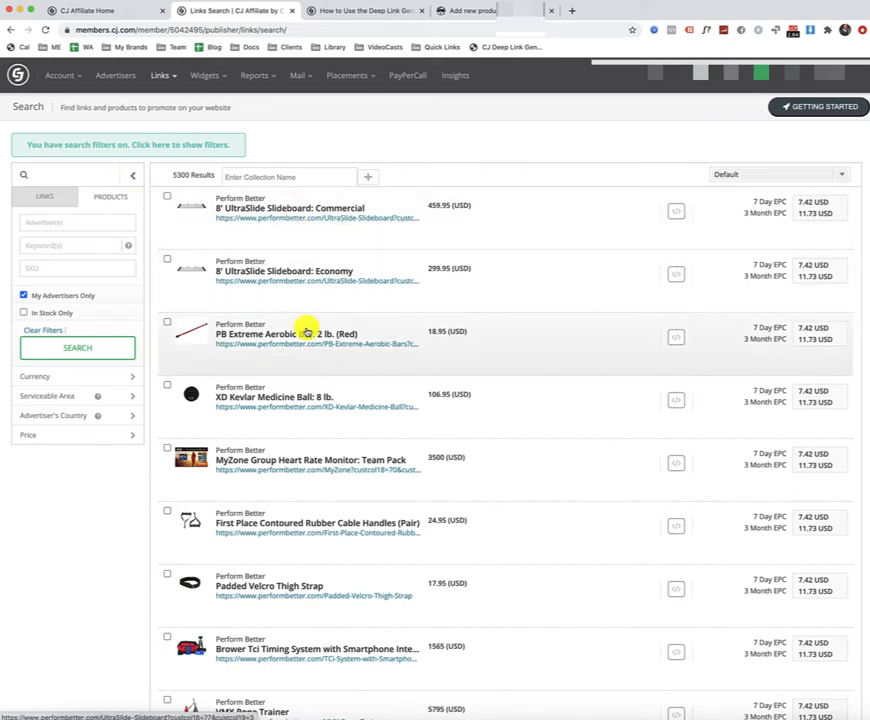
{"action": "mouse_move", "coordinate": [448, 474]}
{"action": "type", "text": "power"}
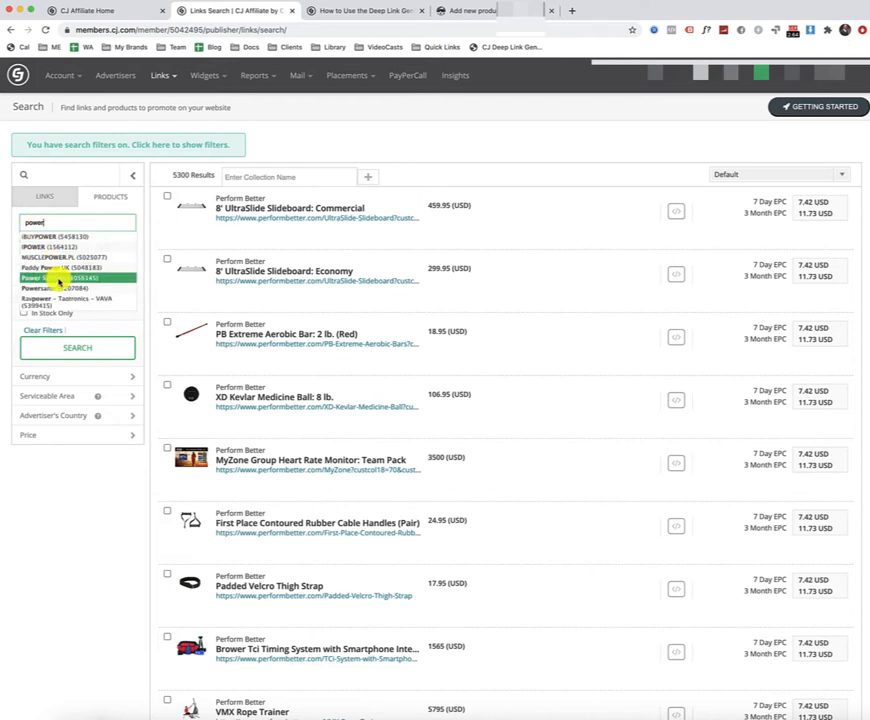
Step: Filter the product search to the advertiser Power Systems
{"action": "left_click", "coordinate": [60, 282]}
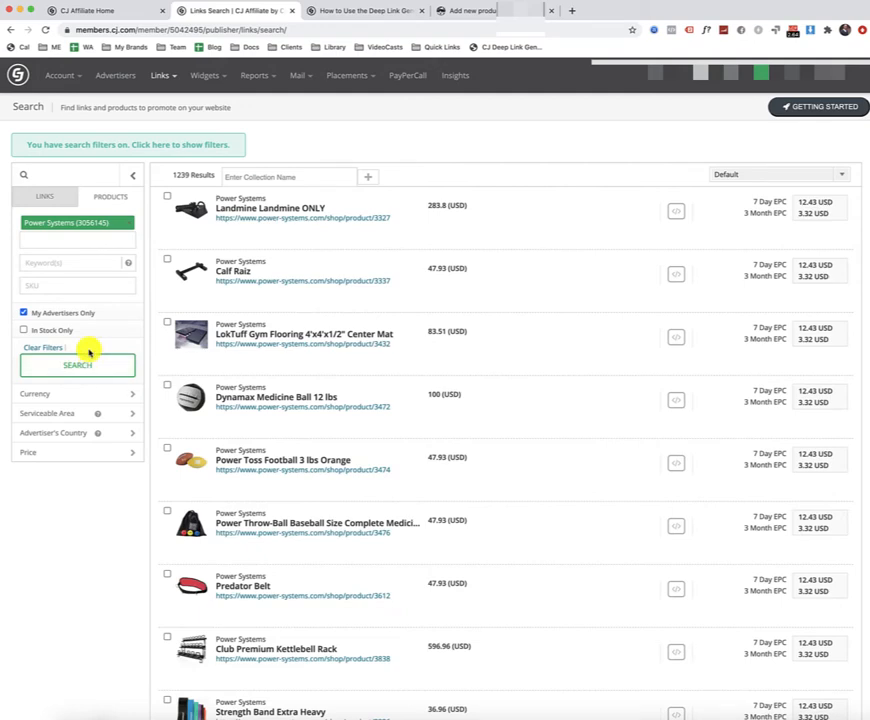
{"action": "double_click", "coordinate": [188, 174]}
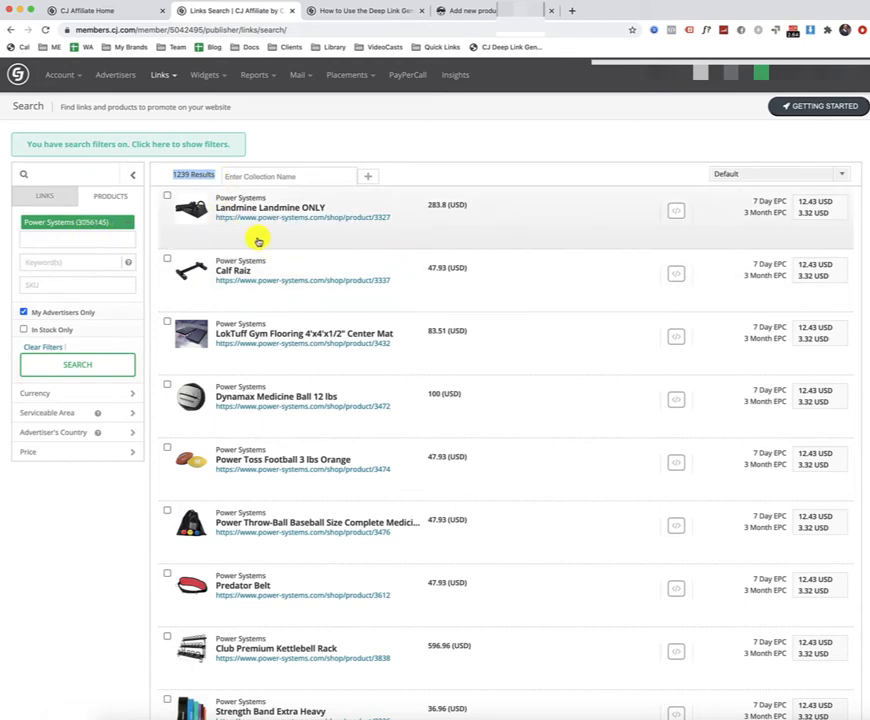
{"action": "scroll", "scroll_direction": "down", "scroll_amount": 3}
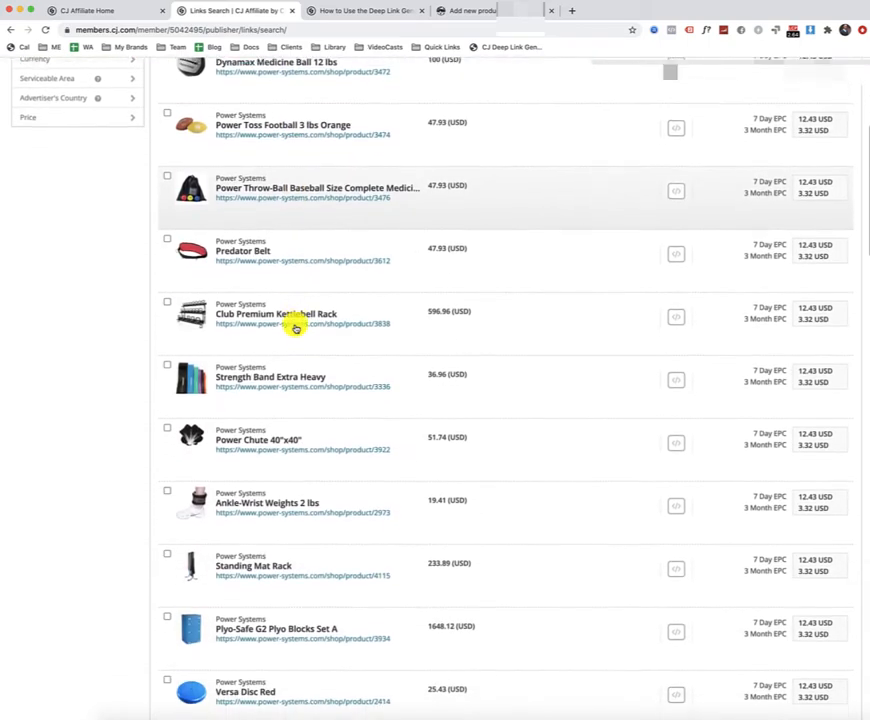
{"action": "scroll", "scroll_direction": "up", "scroll_amount": 3}
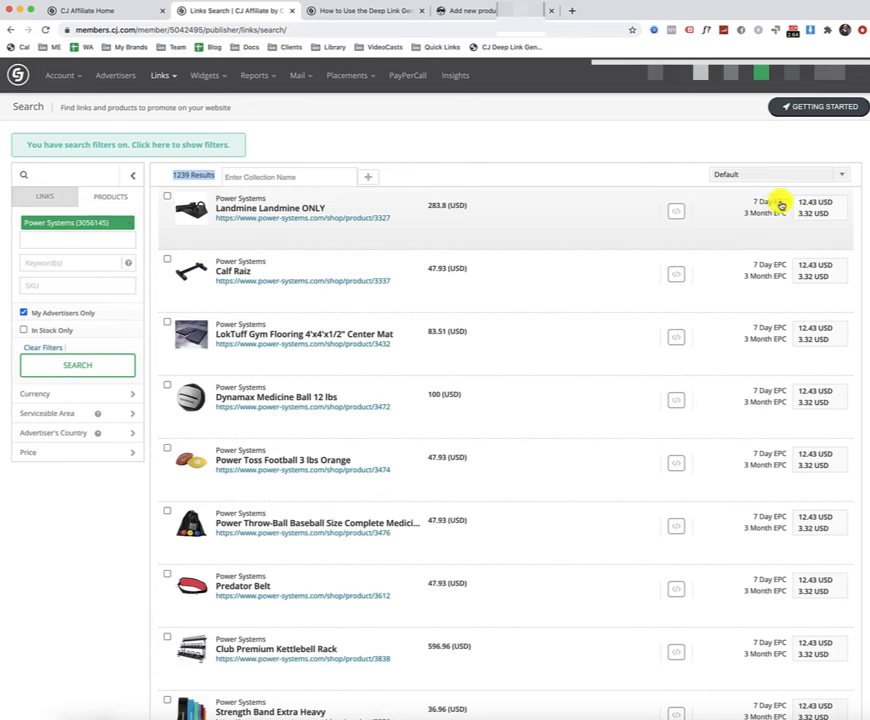
{"action": "mouse_move", "coordinate": [776, 216]}
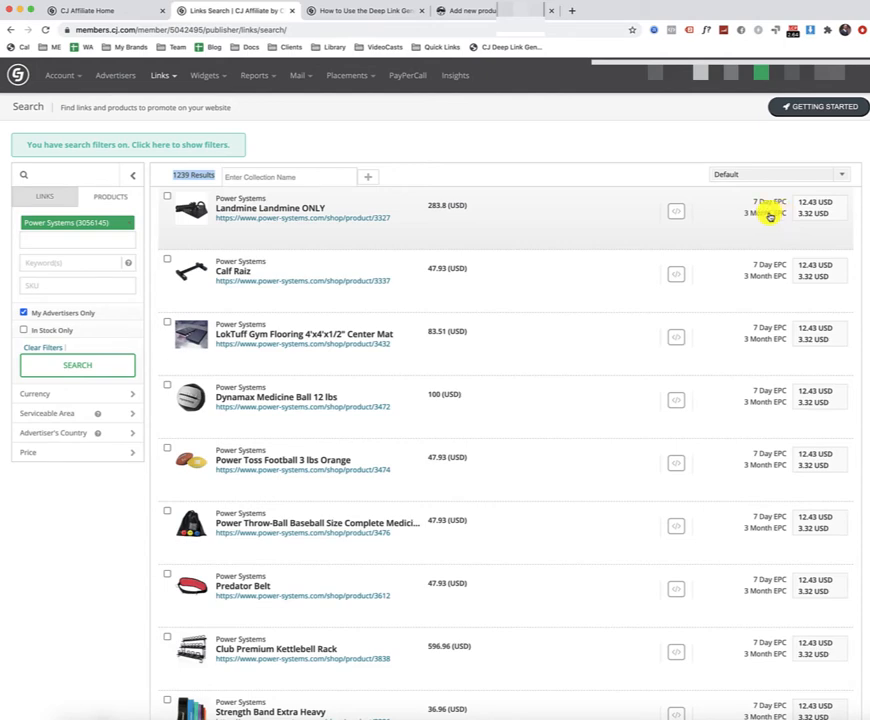
{"action": "mouse_move", "coordinate": [692, 234]}
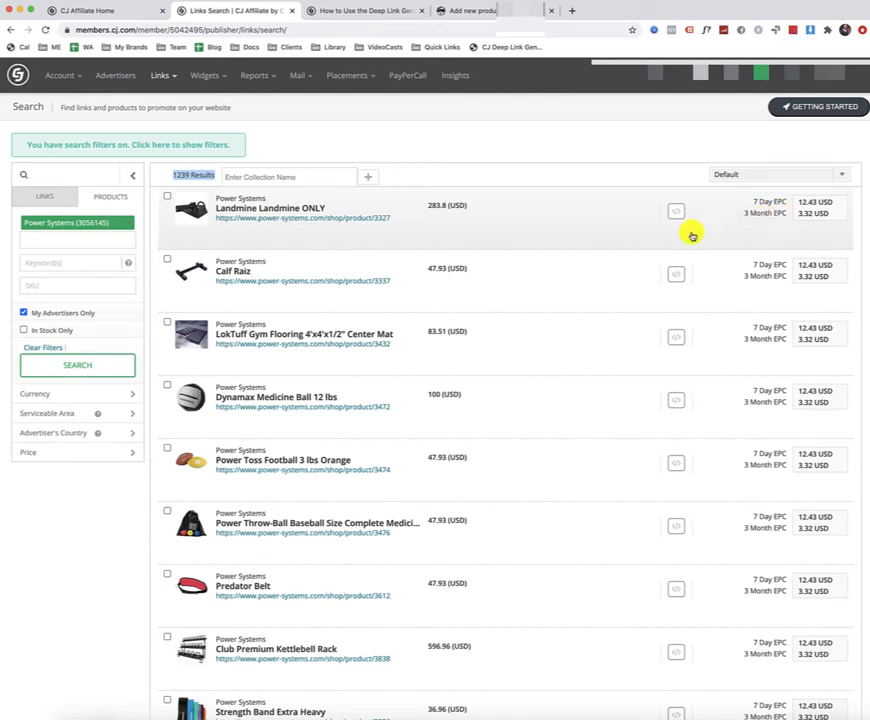
{"action": "mouse_move", "coordinate": [632, 240]}
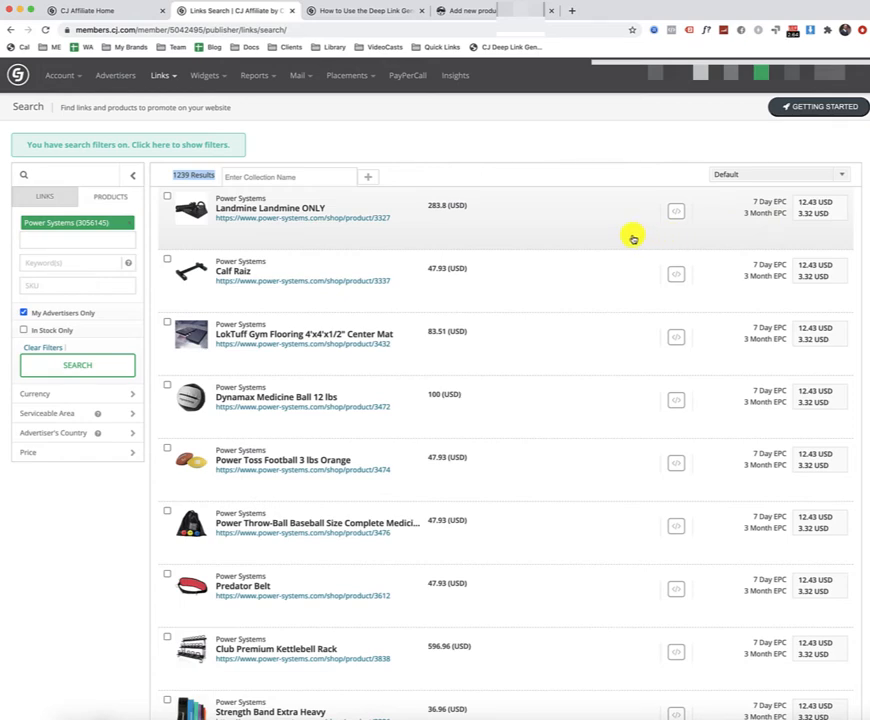
{"action": "mouse_move", "coordinate": [804, 222]}
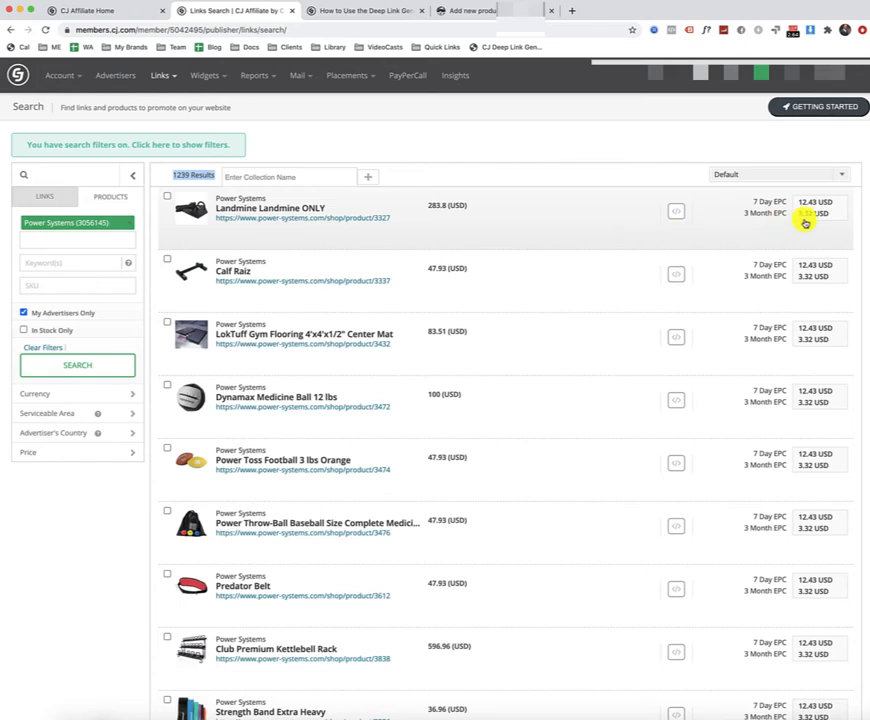
{"action": "mouse_move", "coordinate": [546, 236]}
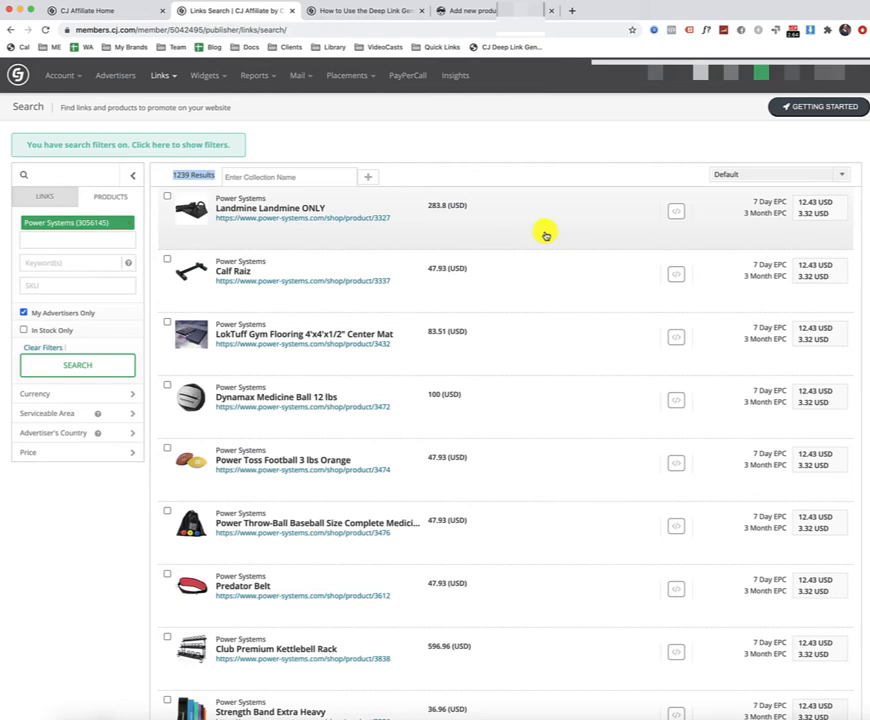
{"action": "mouse_move", "coordinate": [676, 212]}
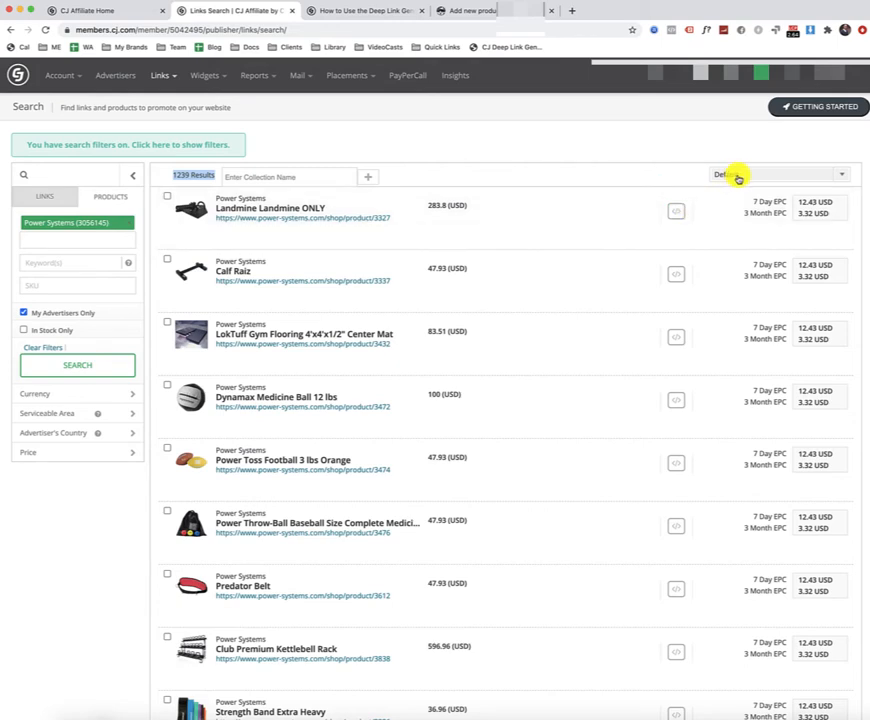
{"action": "left_click", "coordinate": [780, 176]}
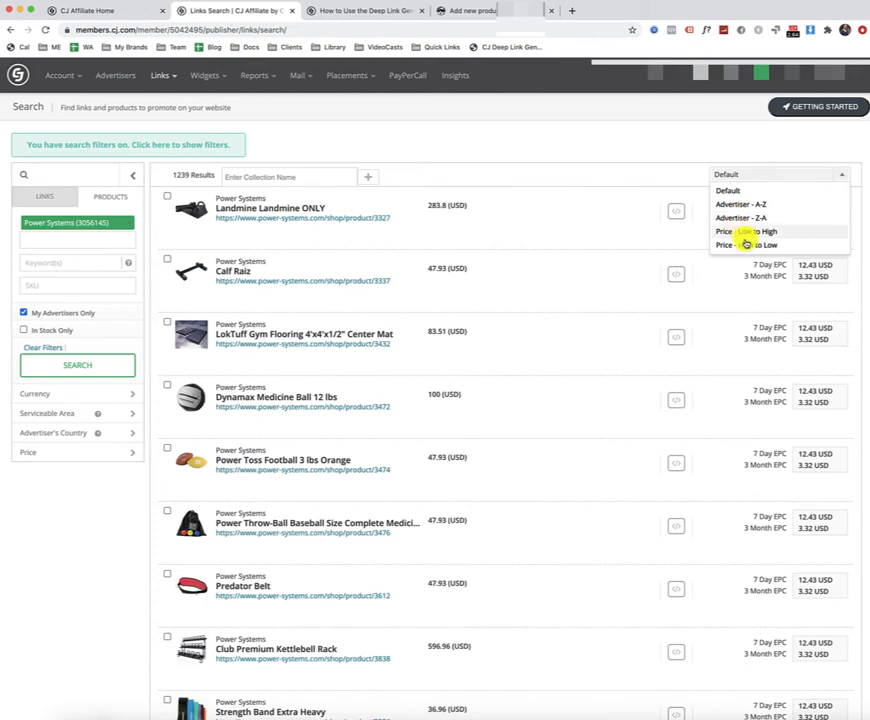
{"action": "mouse_move", "coordinate": [648, 212]}
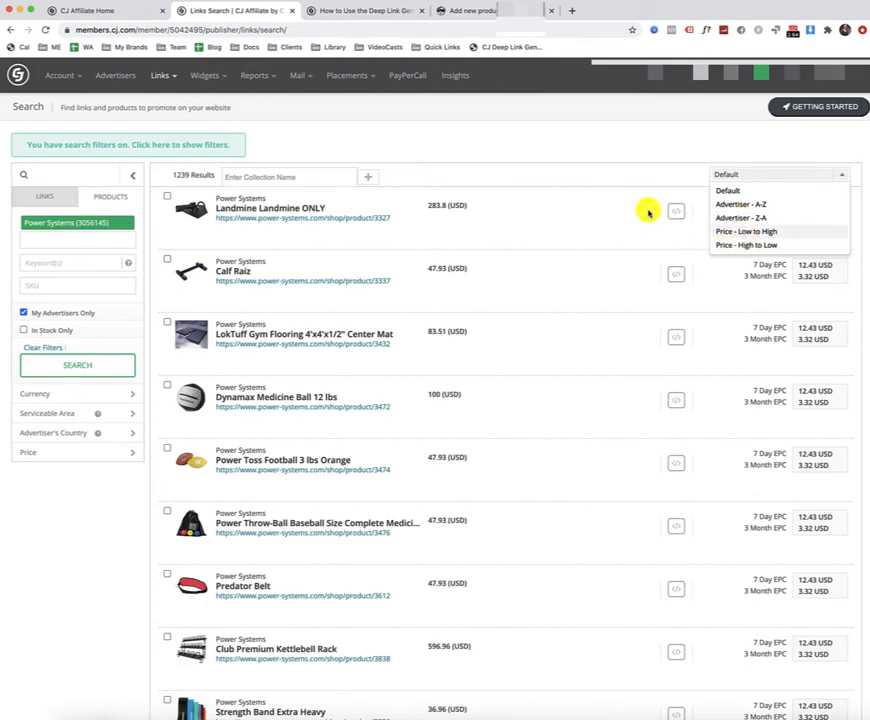
{"action": "left_click", "coordinate": [620, 180]}
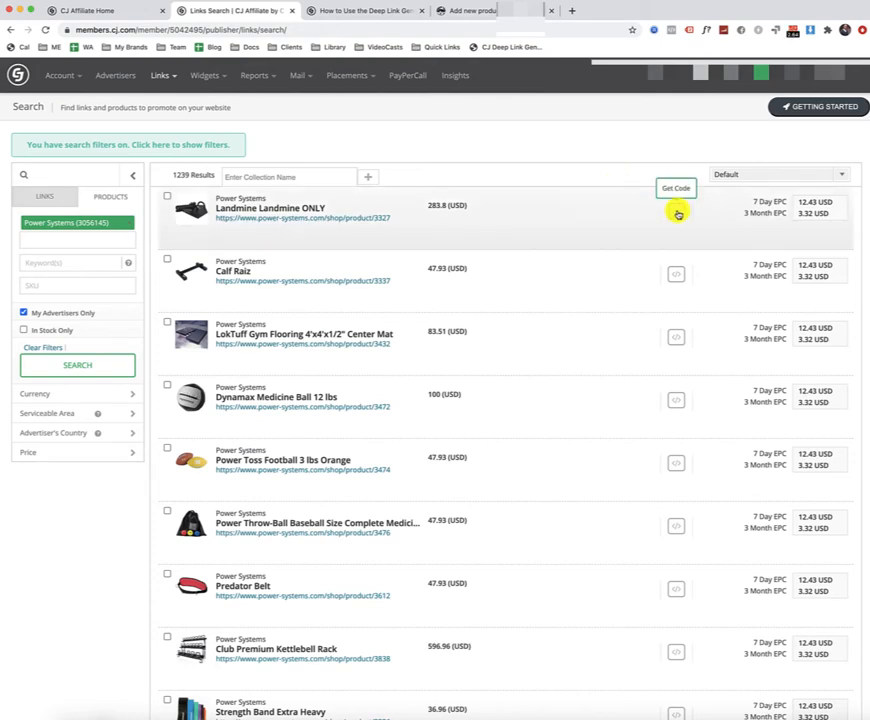
{"action": "mouse_move", "coordinate": [582, 408]}
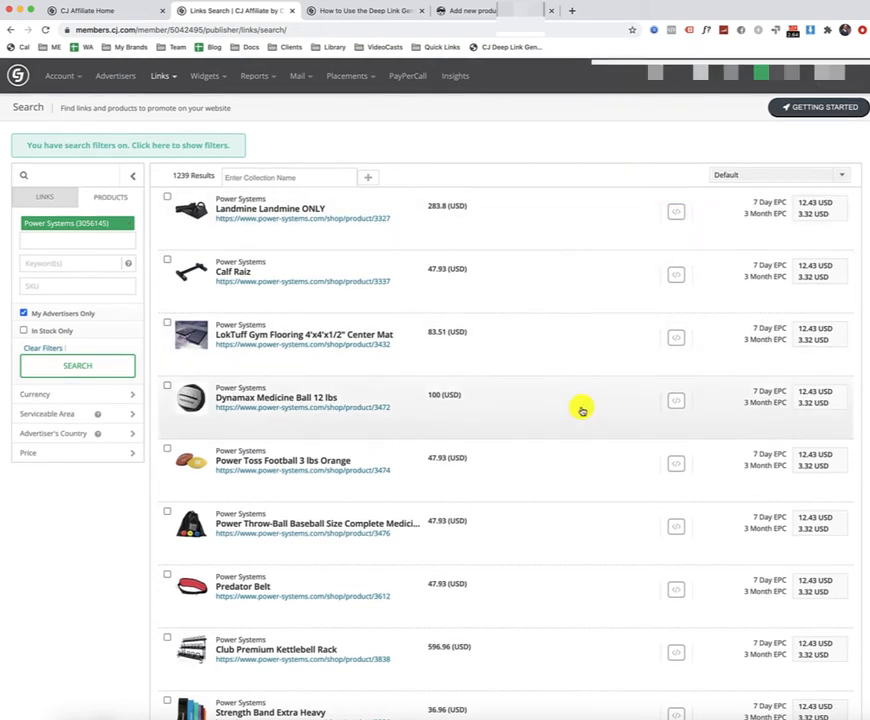
{"action": "mouse_move", "coordinate": [624, 452]}
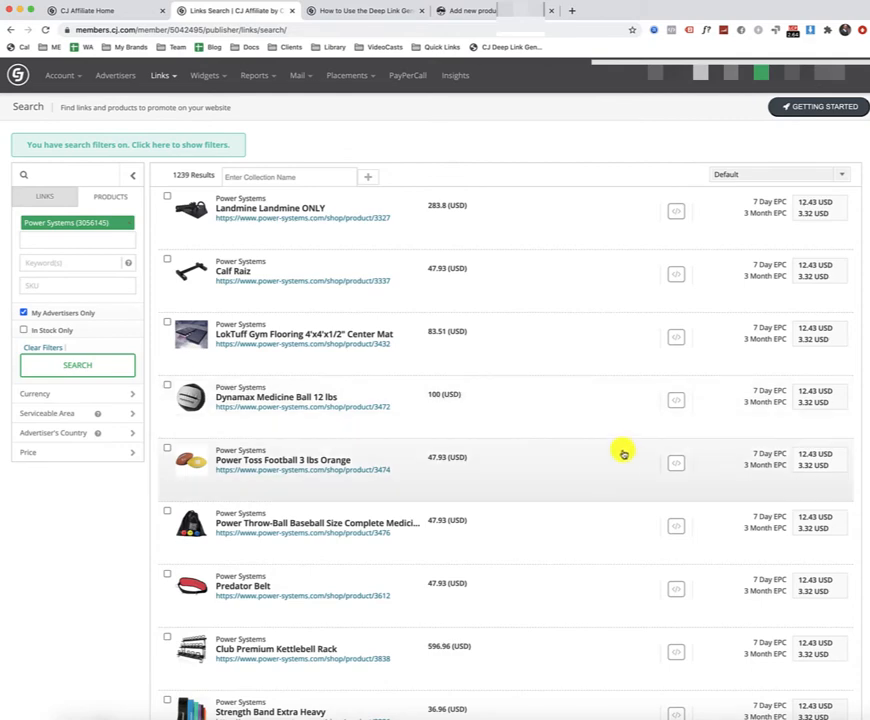
{"action": "mouse_move", "coordinate": [676, 464]}
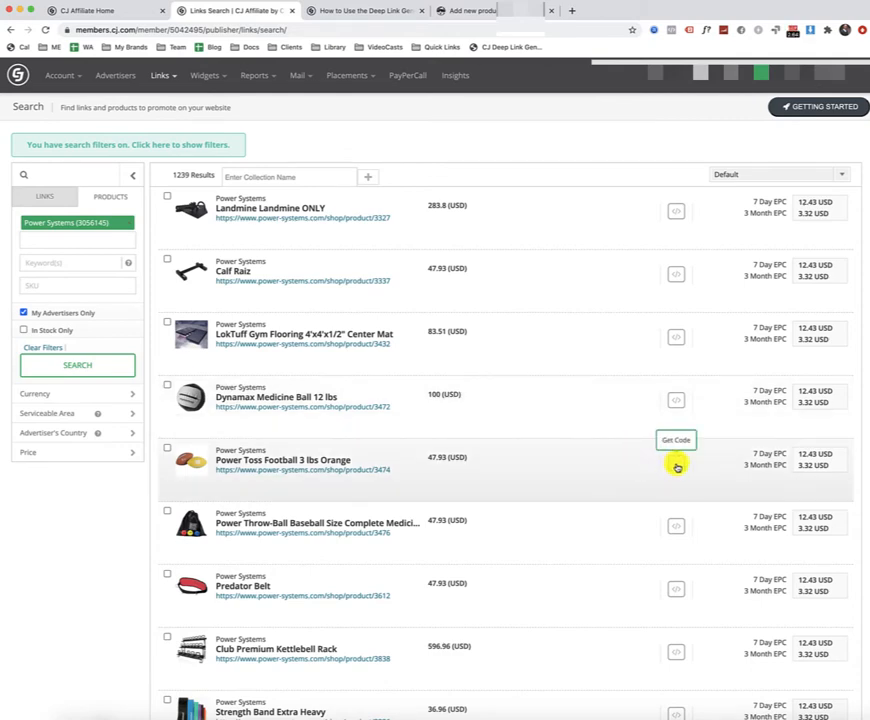
Step: Get the code for Power Toss Football 3 lbs Orange and copy its Click URL
{"action": "left_click", "coordinate": [676, 466]}
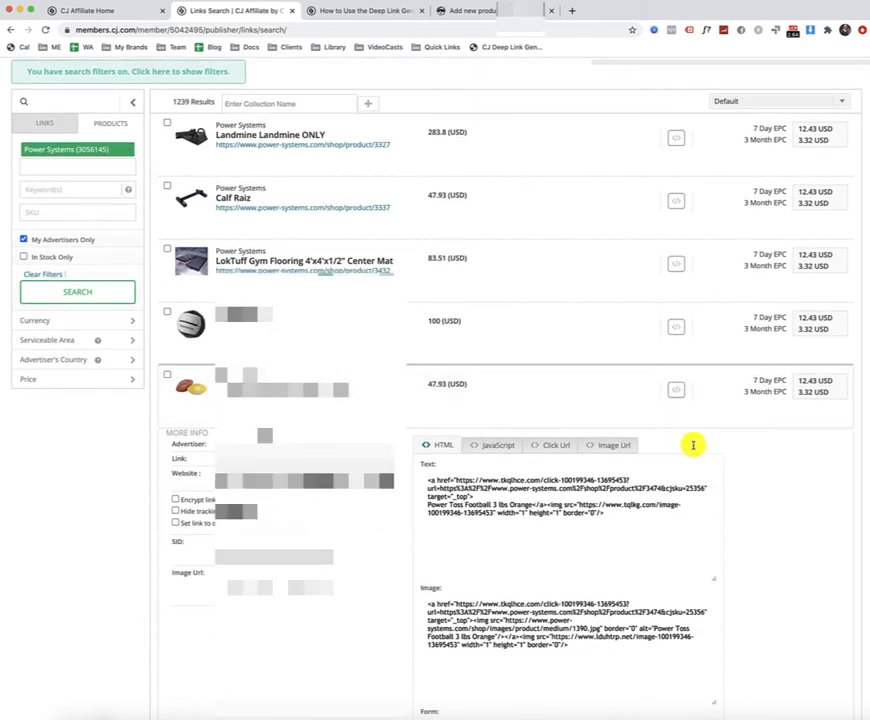
{"action": "scroll", "scroll_direction": "down", "scroll_amount": 3}
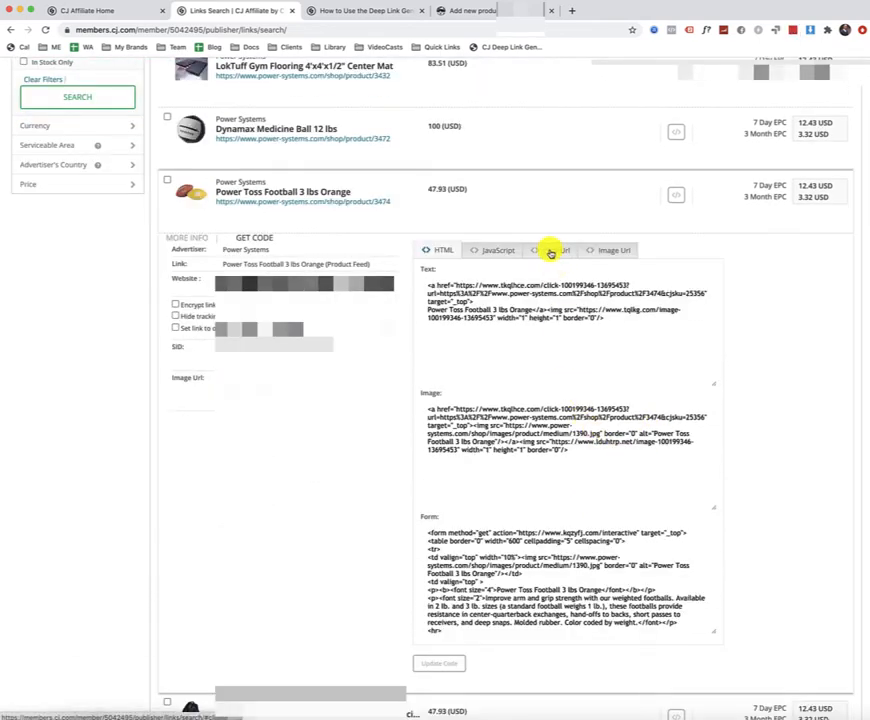
{"action": "left_click", "coordinate": [556, 250]}
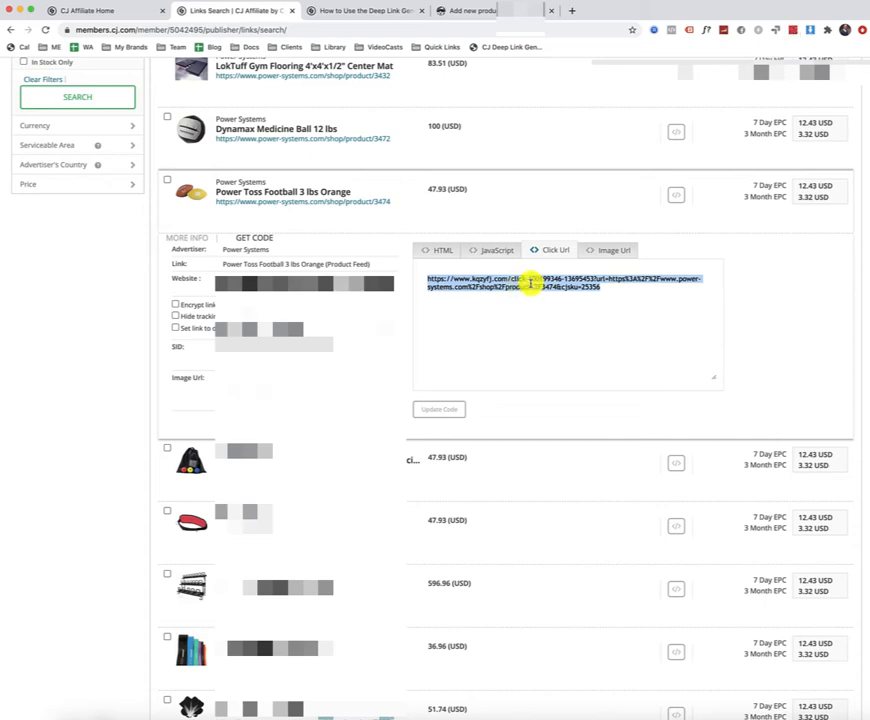
{"action": "right_click", "coordinate": [530, 284]}
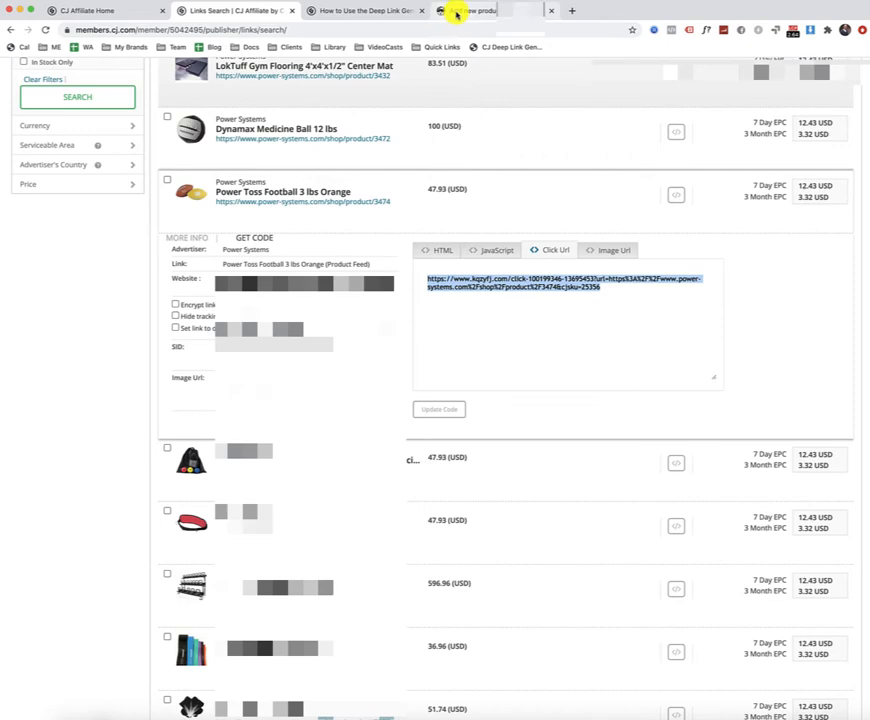
Step: Return to the new WooCommerce product draft and expand its Product data panel
{"action": "left_click", "coordinate": [470, 10]}
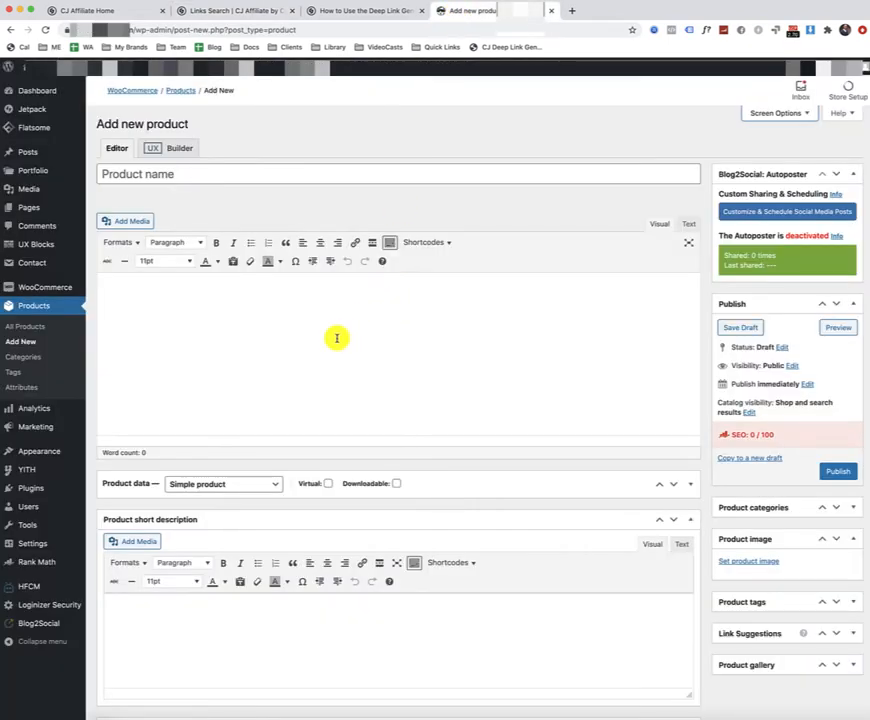
{"action": "mouse_move", "coordinate": [148, 180]}
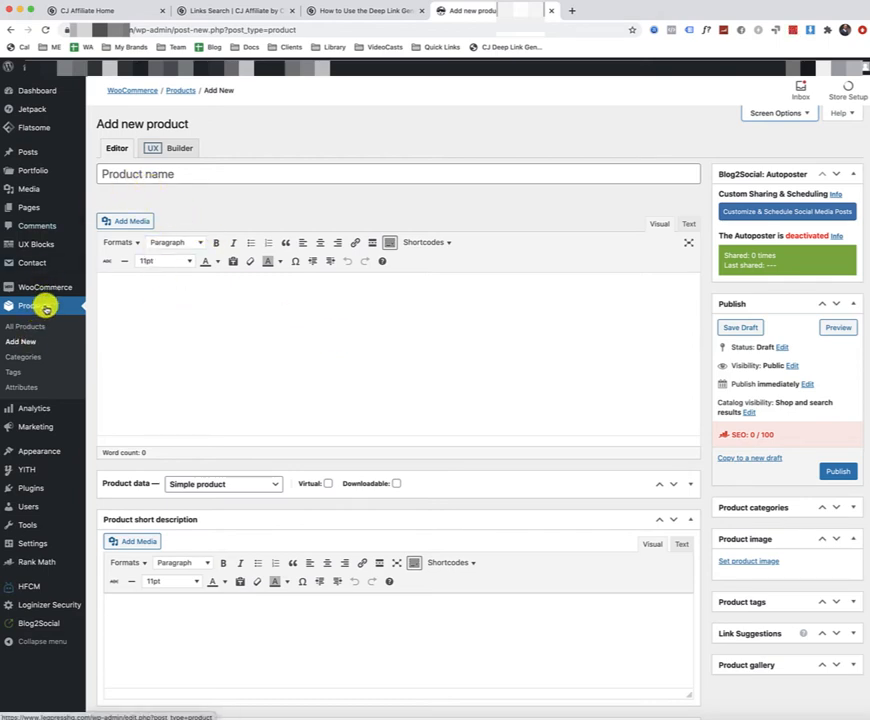
{"action": "mouse_move", "coordinate": [76, 296]}
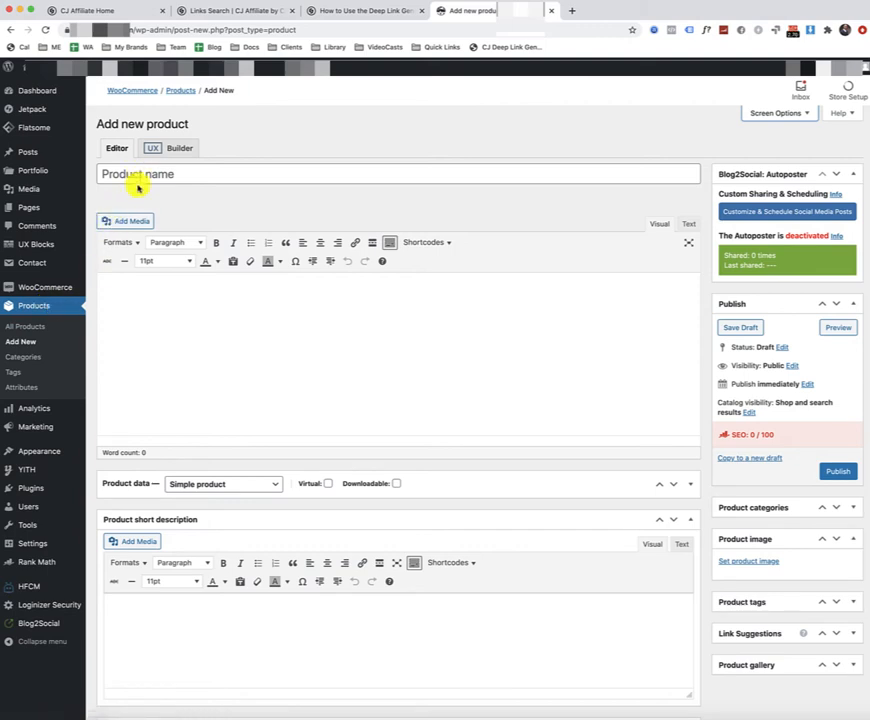
{"action": "mouse_move", "coordinate": [236, 482]}
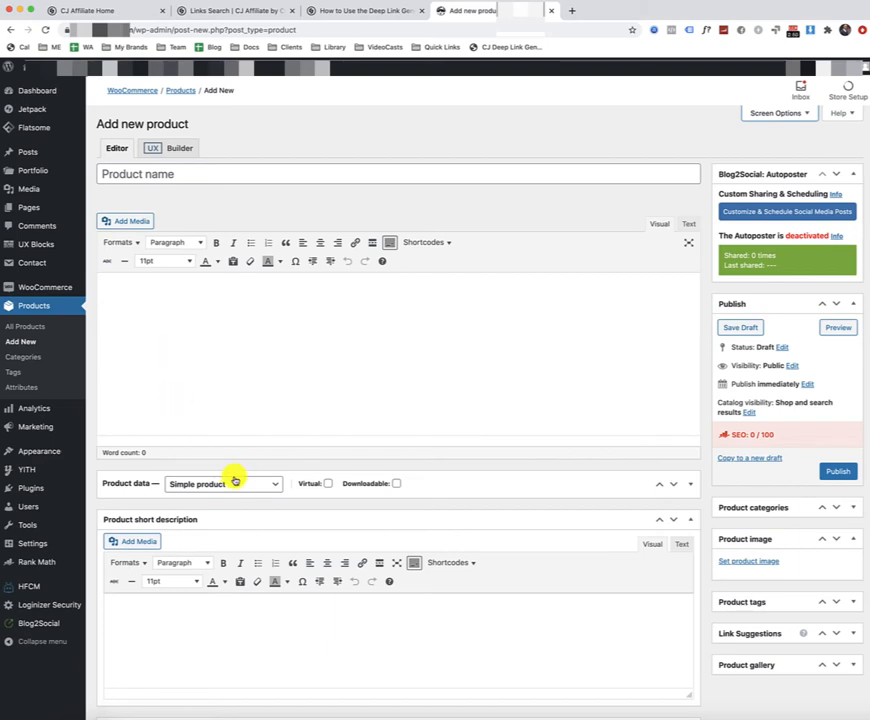
{"action": "mouse_move", "coordinate": [472, 486]}
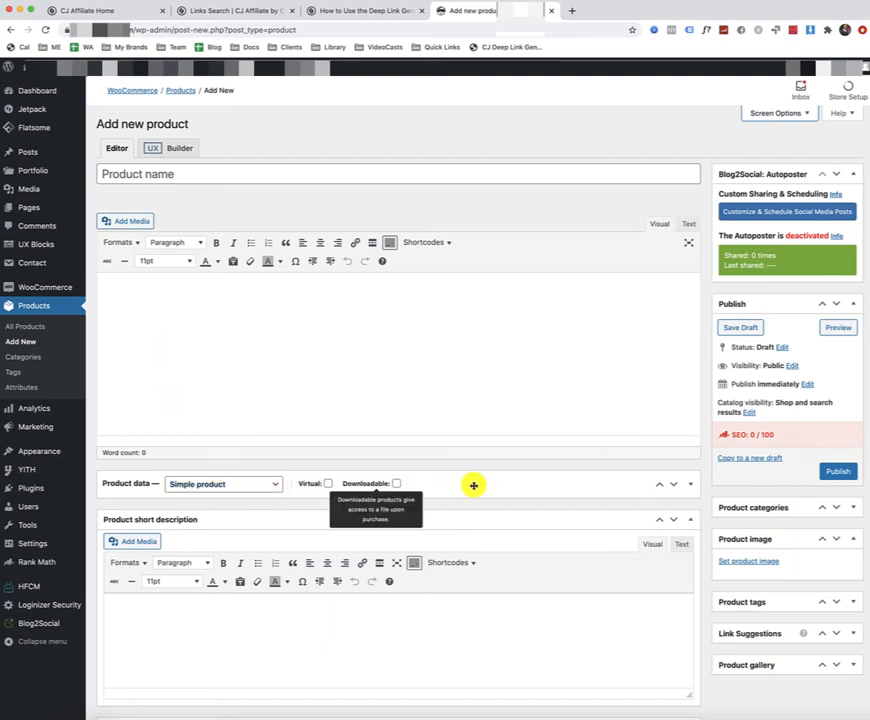
{"action": "mouse_move", "coordinate": [378, 488]}
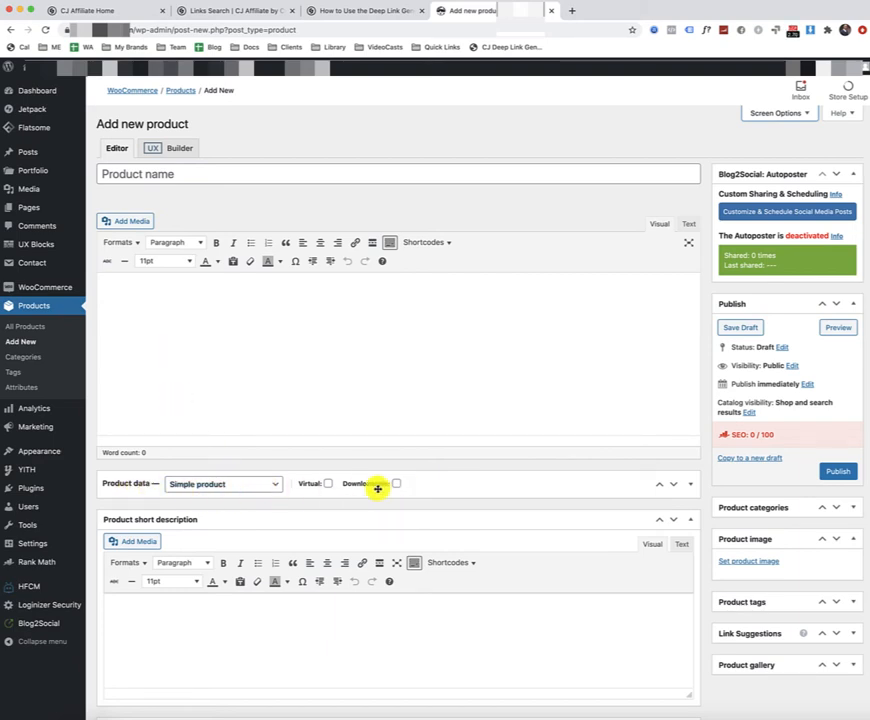
{"action": "left_click", "coordinate": [692, 486]}
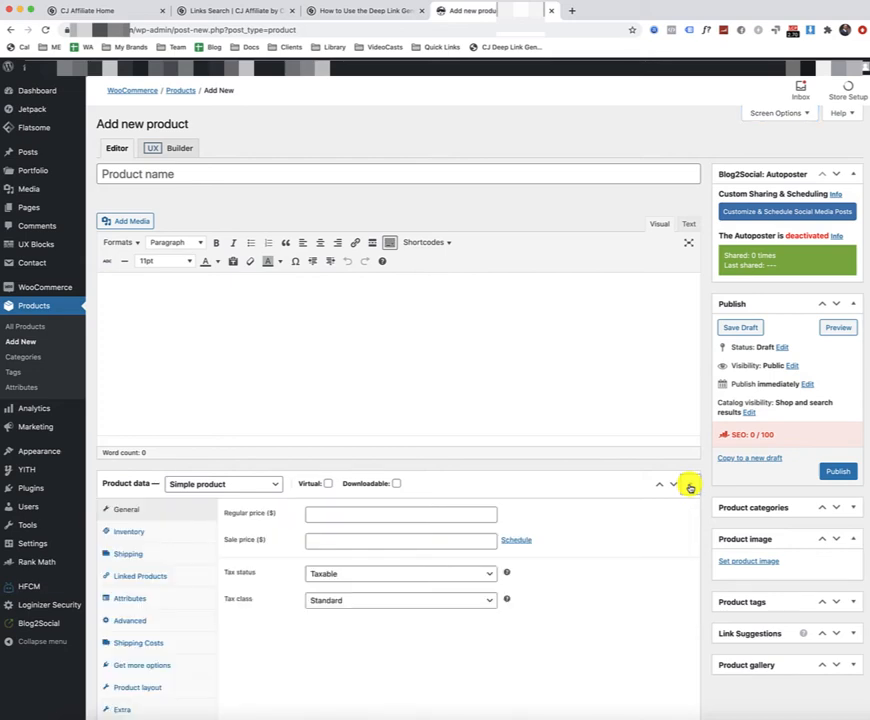
{"action": "scroll", "scroll_direction": "down", "scroll_amount": 3}
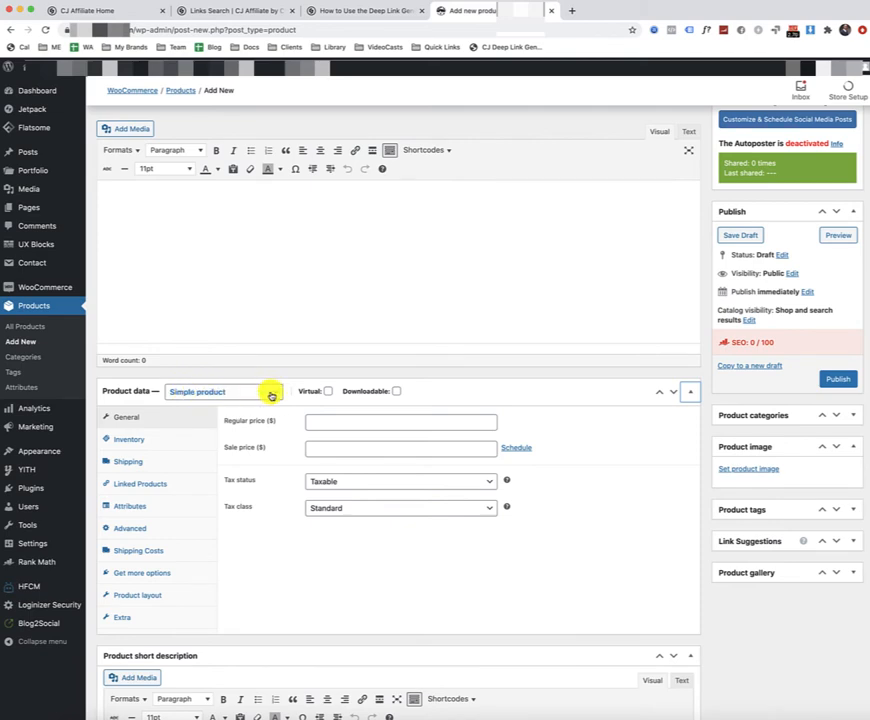
Step: Make it an External/Affiliate product with the CJ click link as Product URL
{"action": "left_click", "coordinate": [210, 390]}
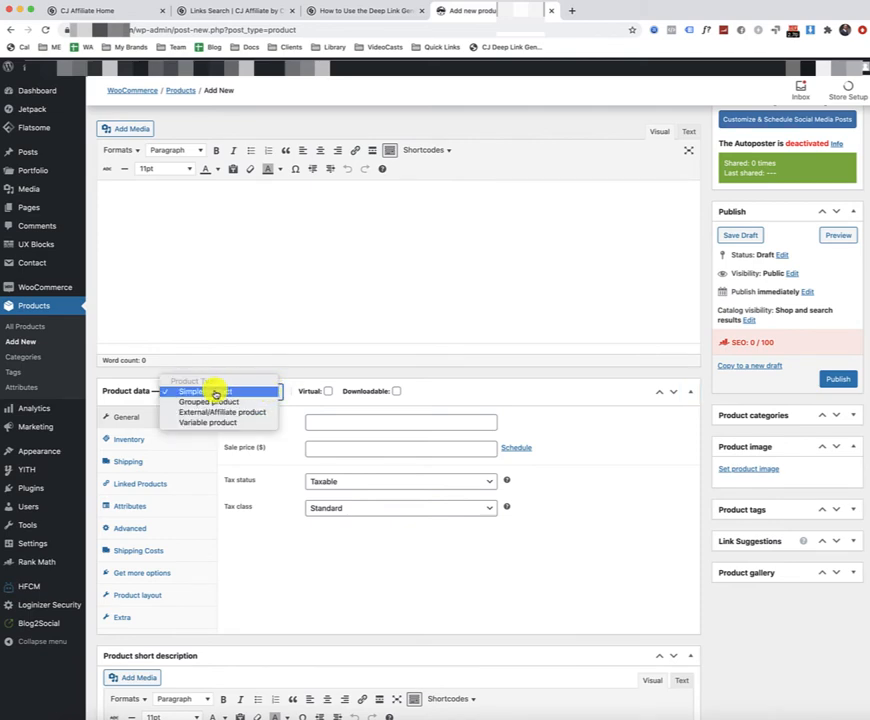
{"action": "mouse_move", "coordinate": [210, 400]}
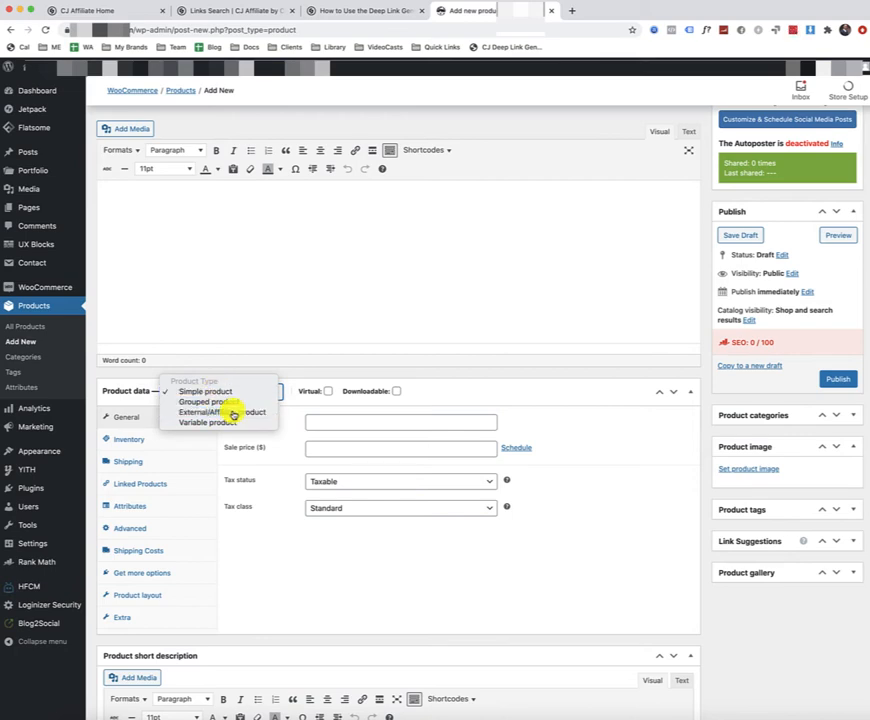
{"action": "left_click", "coordinate": [232, 412]}
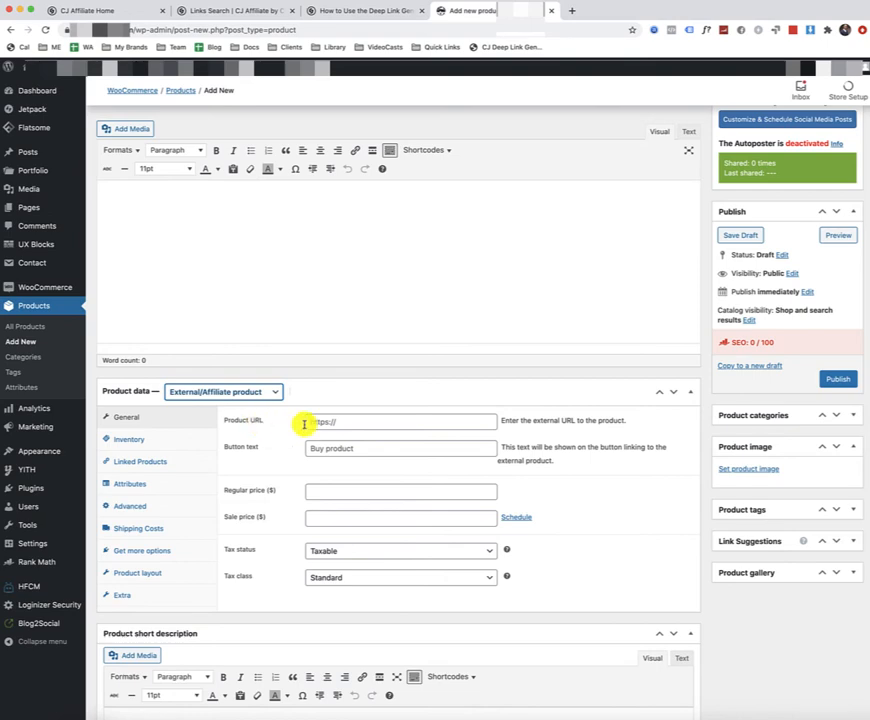
{"action": "left_click", "coordinate": [400, 420]}
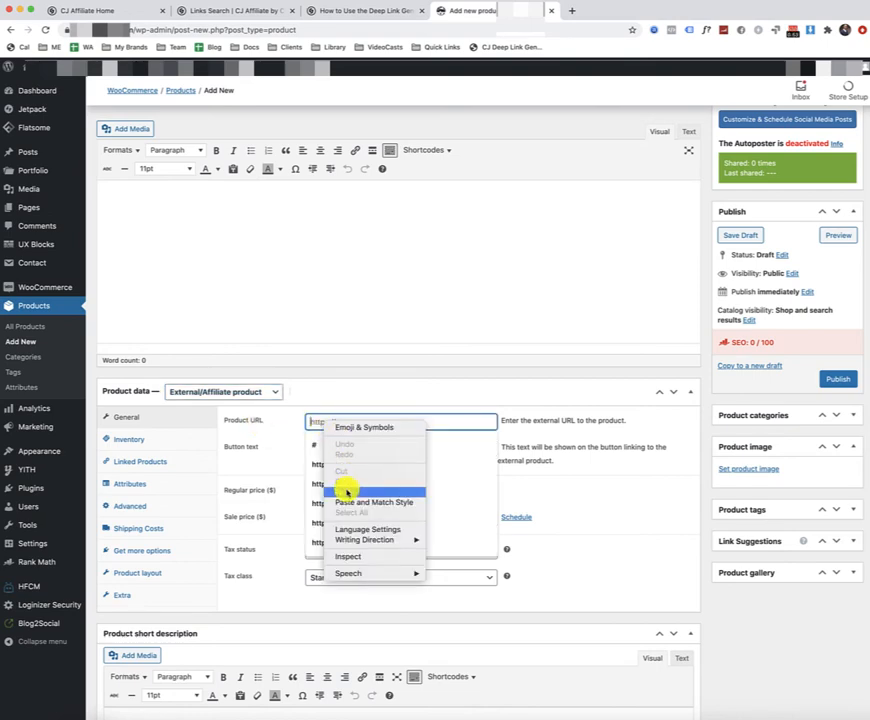
{"action": "left_click", "coordinate": [372, 502]}
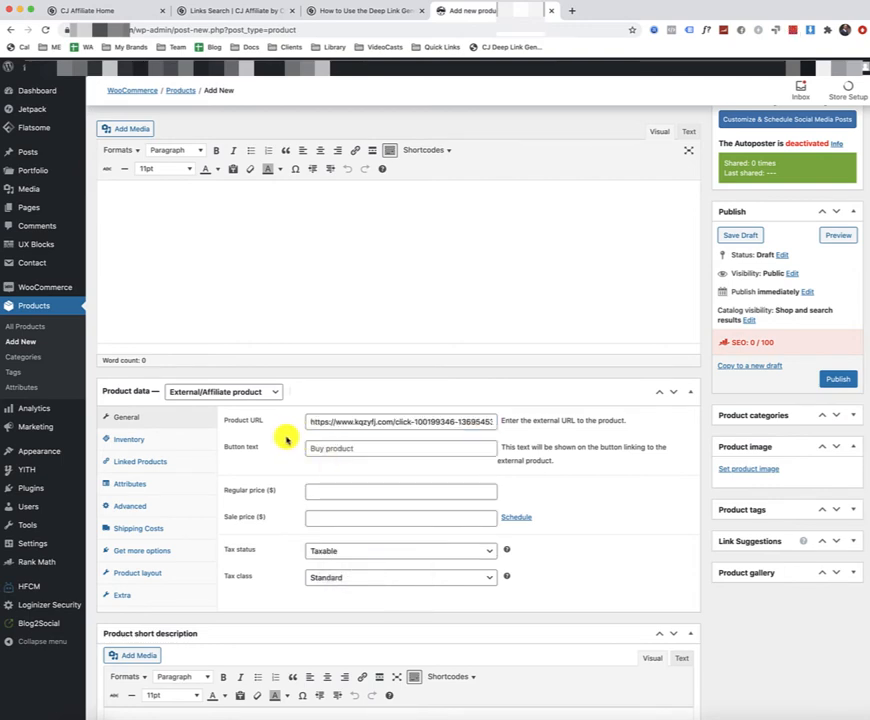
Step: Set the button text to 'Add to Cart'
{"action": "scroll", "scroll_direction": "down", "scroll_amount": 3}
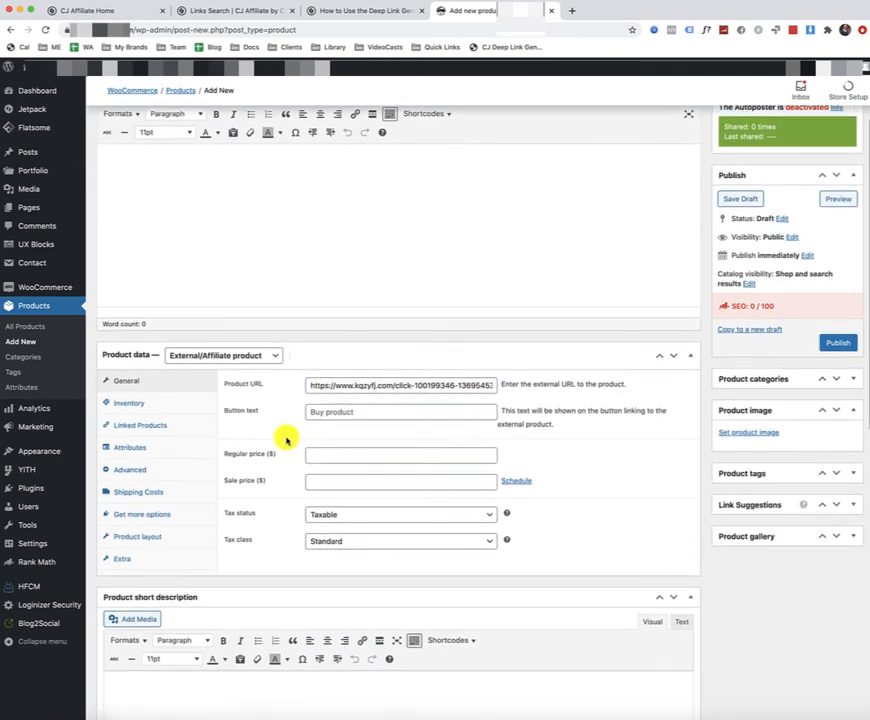
{"action": "mouse_move", "coordinate": [304, 388]}
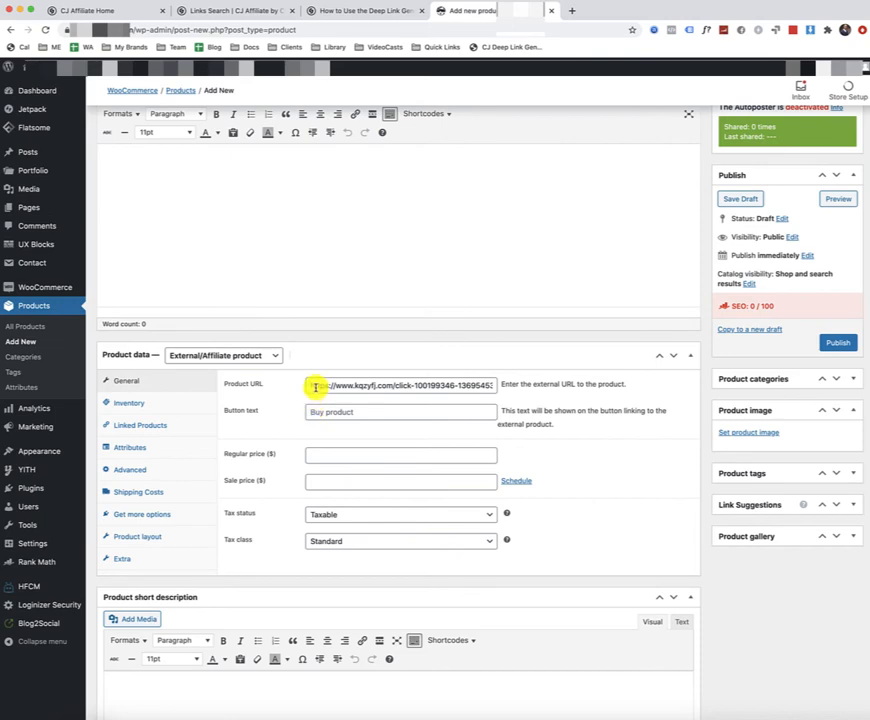
{"action": "left_click", "coordinate": [400, 412]}
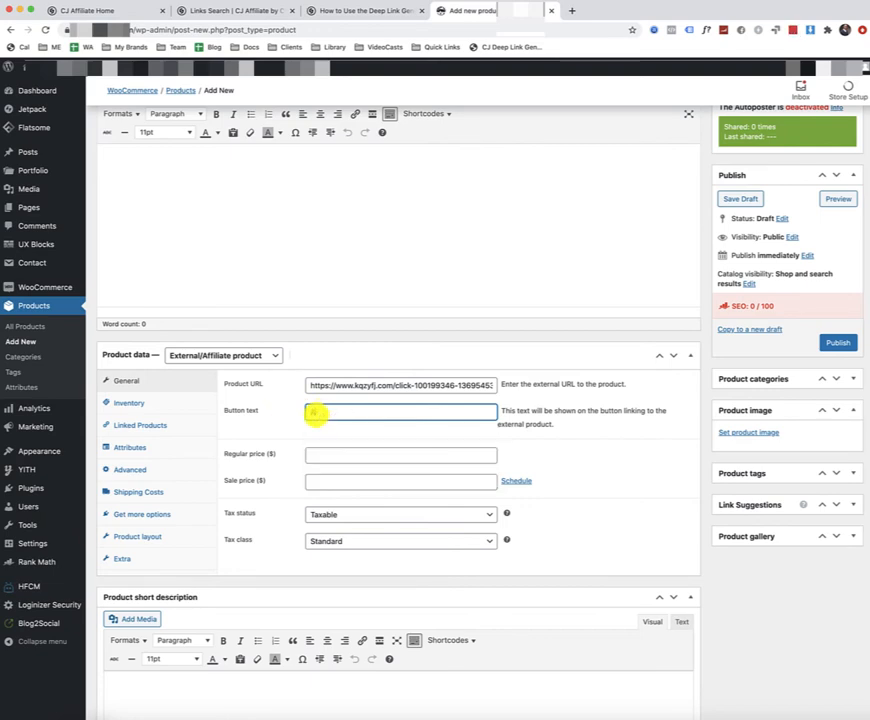
{"action": "type", "text": "Add to Cart"}
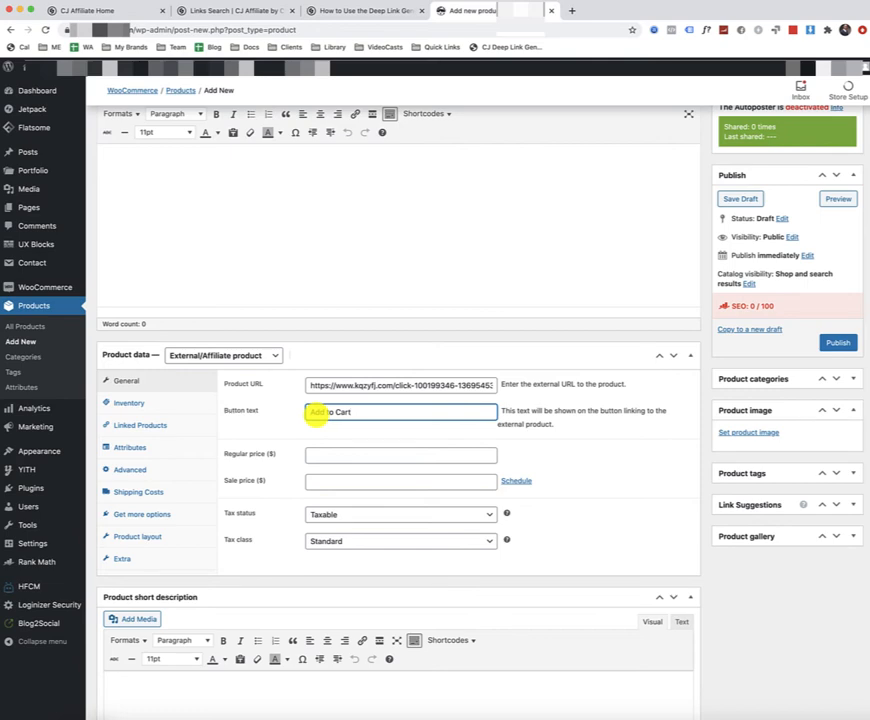
{"action": "left_click", "coordinate": [400, 412]}
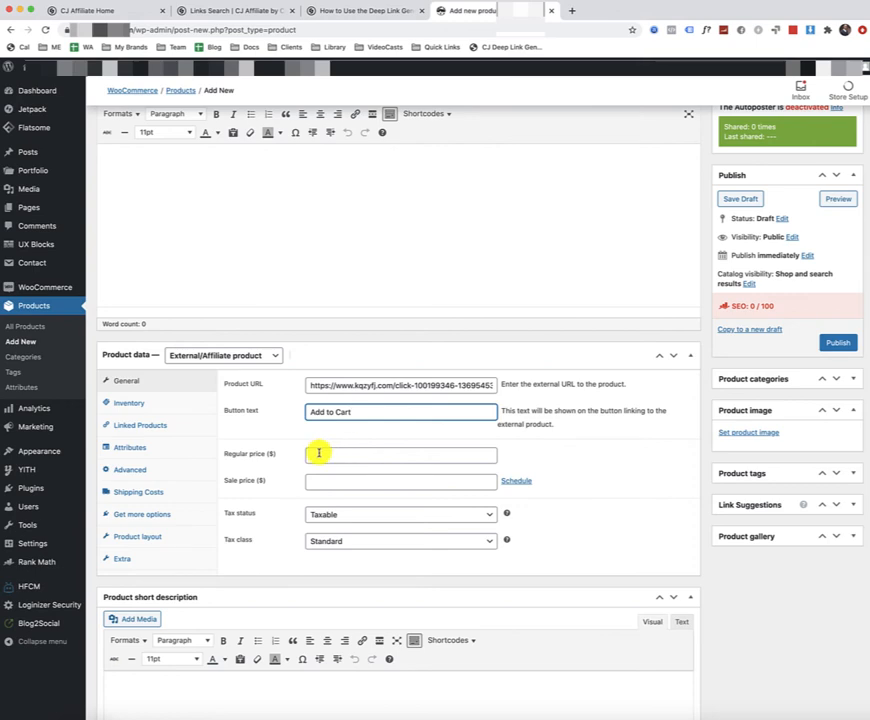
{"action": "mouse_move", "coordinate": [330, 436]}
{"action": "type", "text": "View Best Price"}
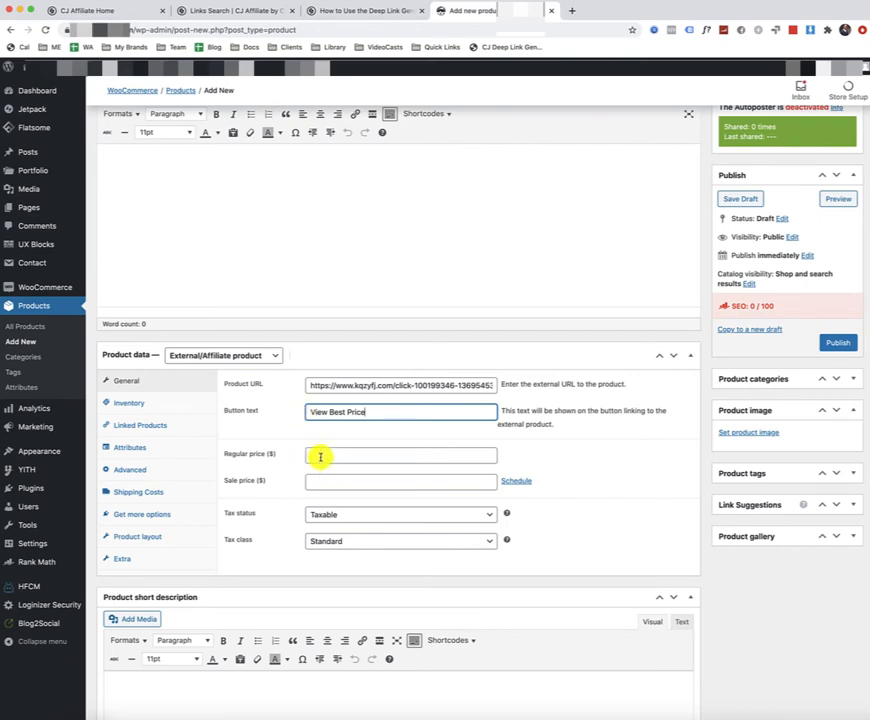
{"action": "mouse_move", "coordinate": [316, 472]}
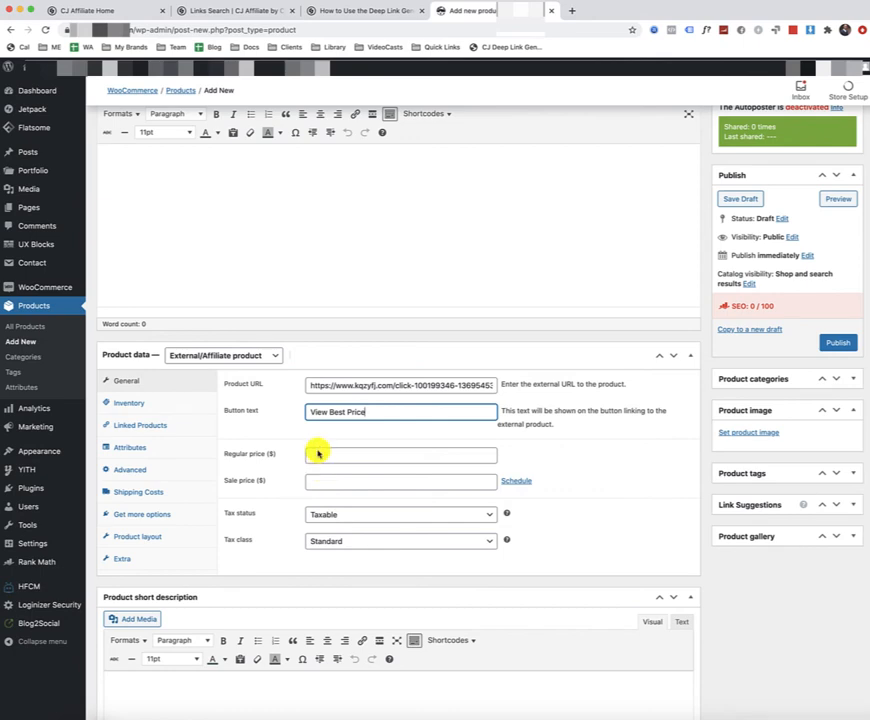
{"action": "mouse_move", "coordinate": [240, 276]}
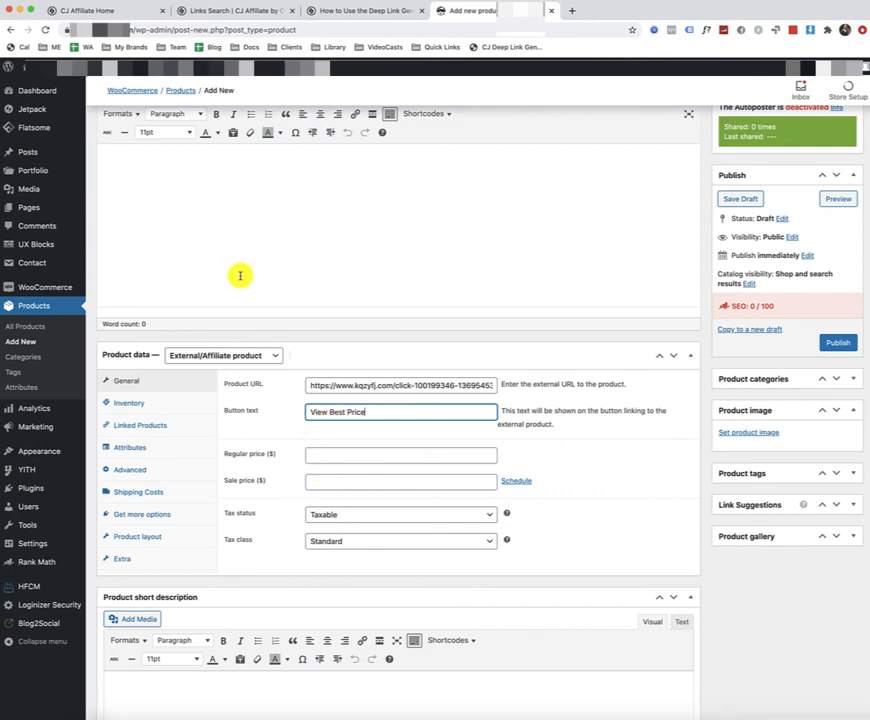
{"action": "mouse_move", "coordinate": [308, 428]}
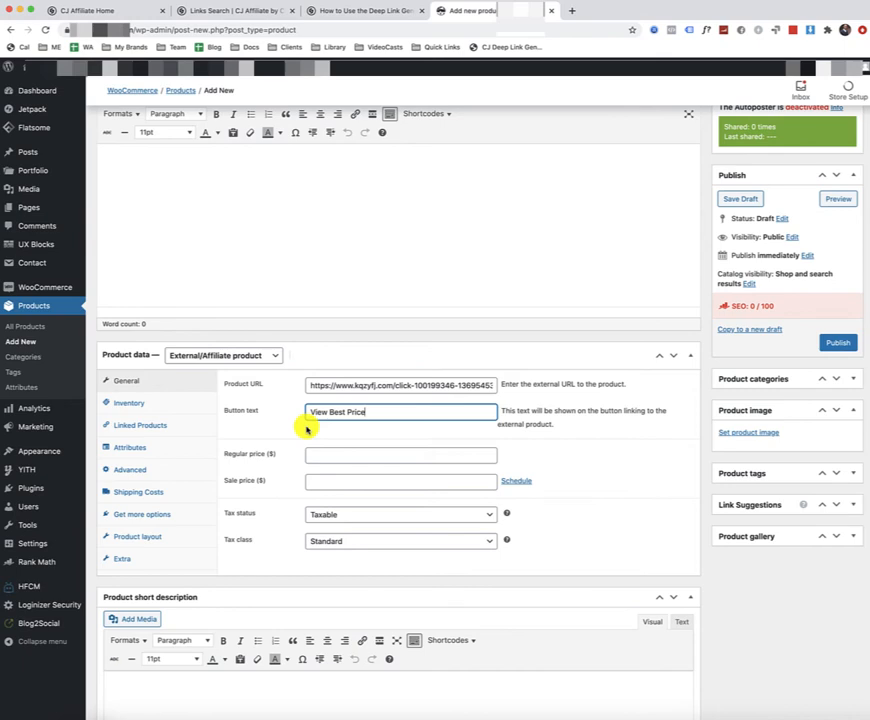
{"action": "mouse_move", "coordinate": [310, 448]}
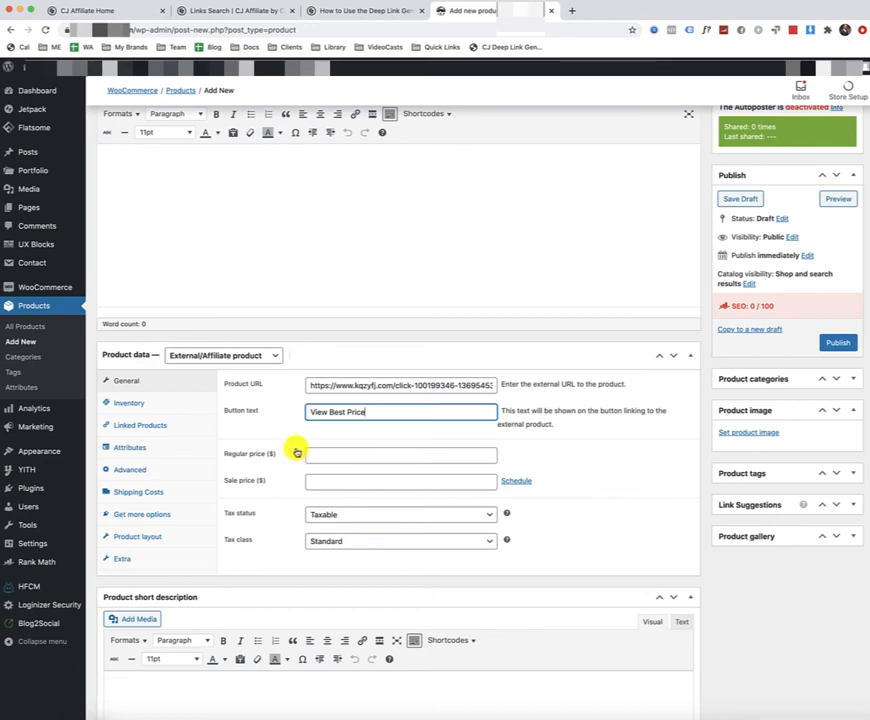
{"action": "mouse_move", "coordinate": [312, 430]}
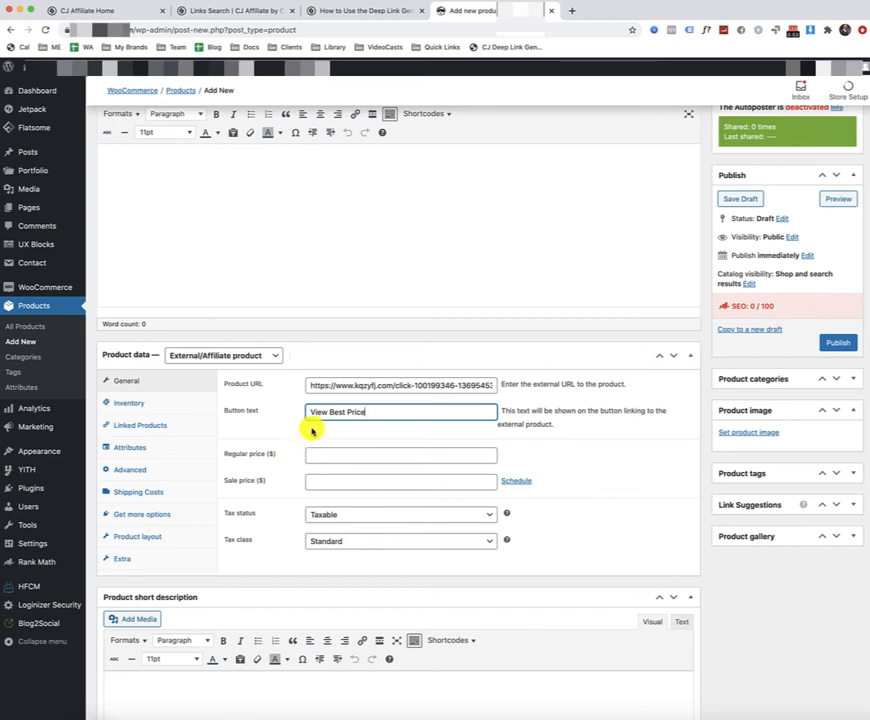
{"action": "mouse_move", "coordinate": [318, 456]}
{"action": "type", "text": "Add to Cart"}
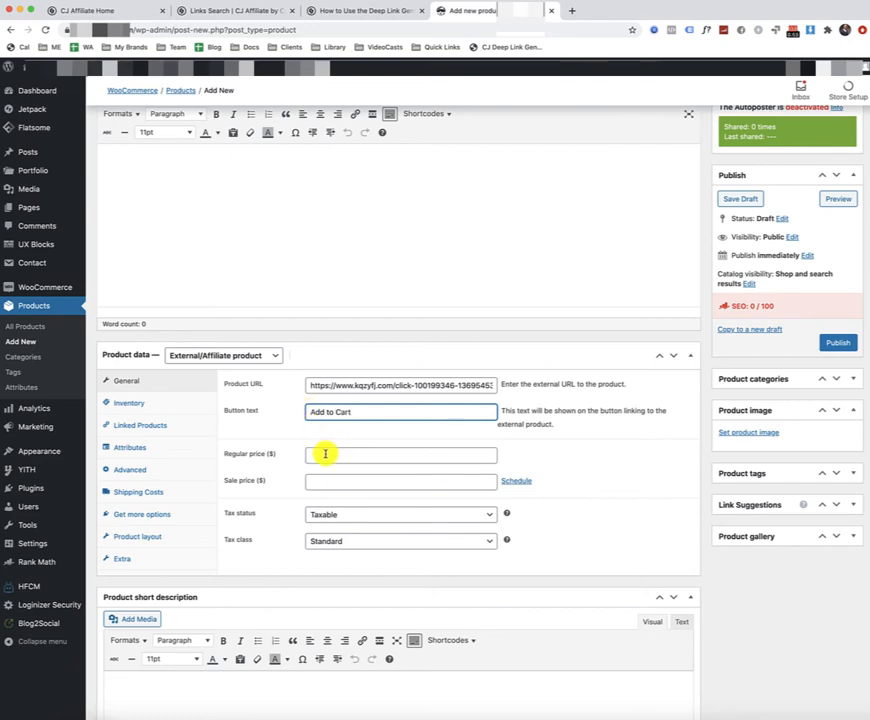
{"action": "mouse_move", "coordinate": [492, 128]}
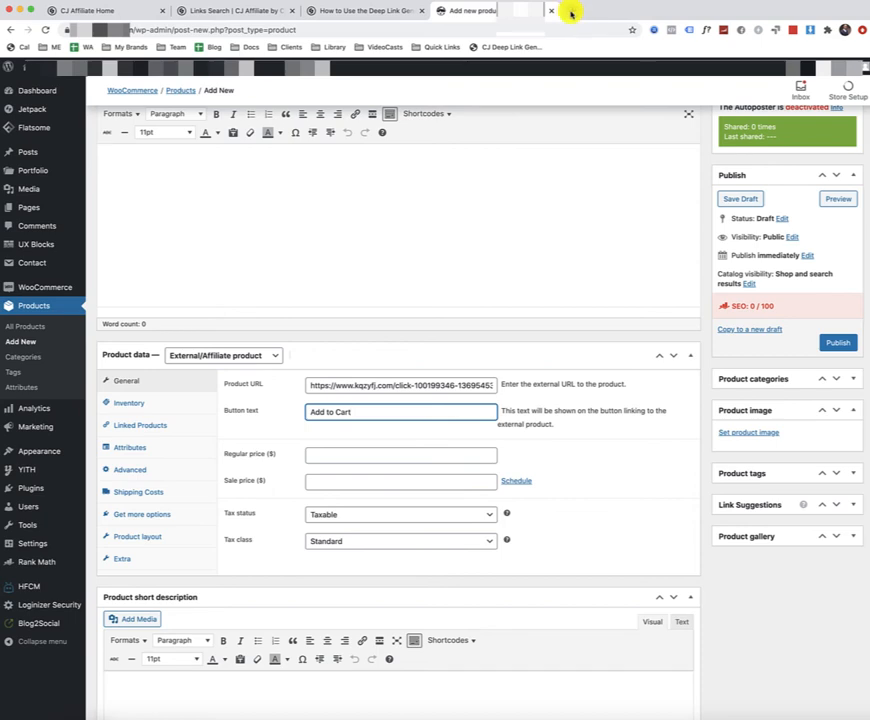
Step: Open the copied affiliate link in a new tab, landing on the Power Systems product page
{"action": "left_click", "coordinate": [230, 12]}
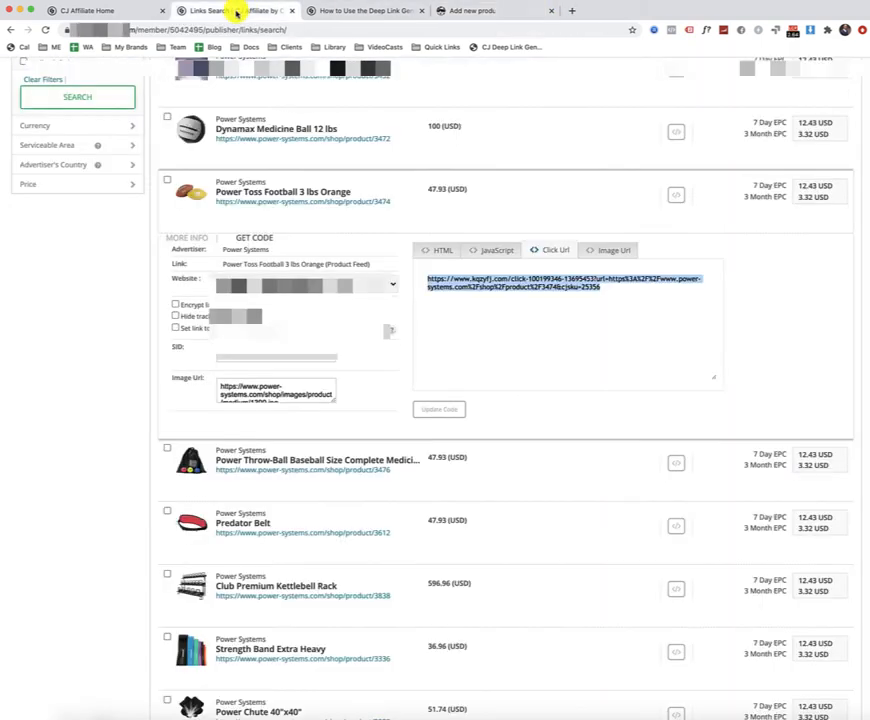
{"action": "right_click", "coordinate": [564, 284]}
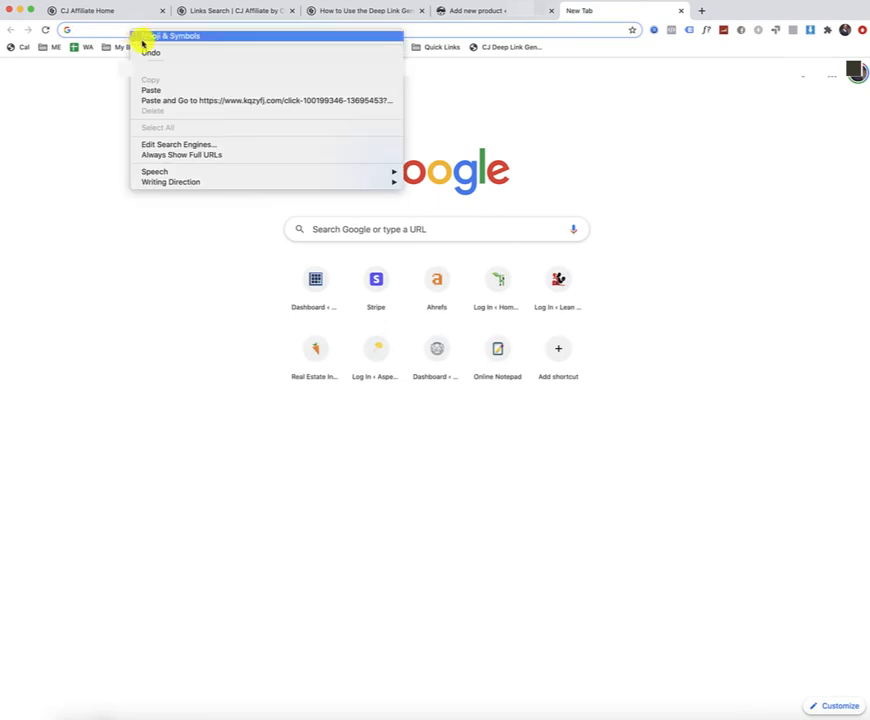
{"action": "left_click", "coordinate": [268, 100]}
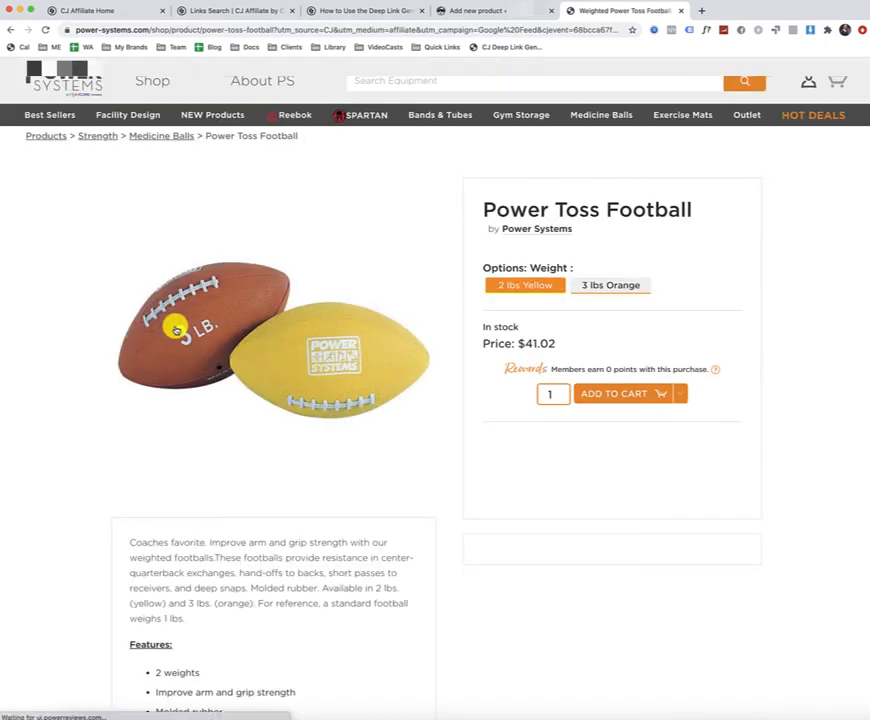
{"action": "left_click", "coordinate": [524, 284]}
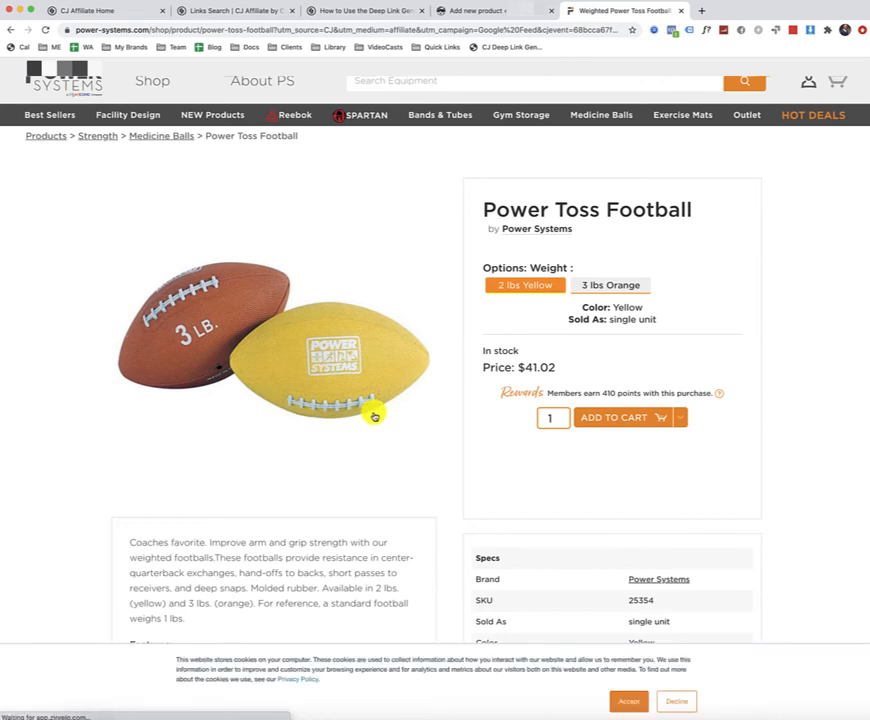
{"action": "mouse_move", "coordinate": [484, 192]}
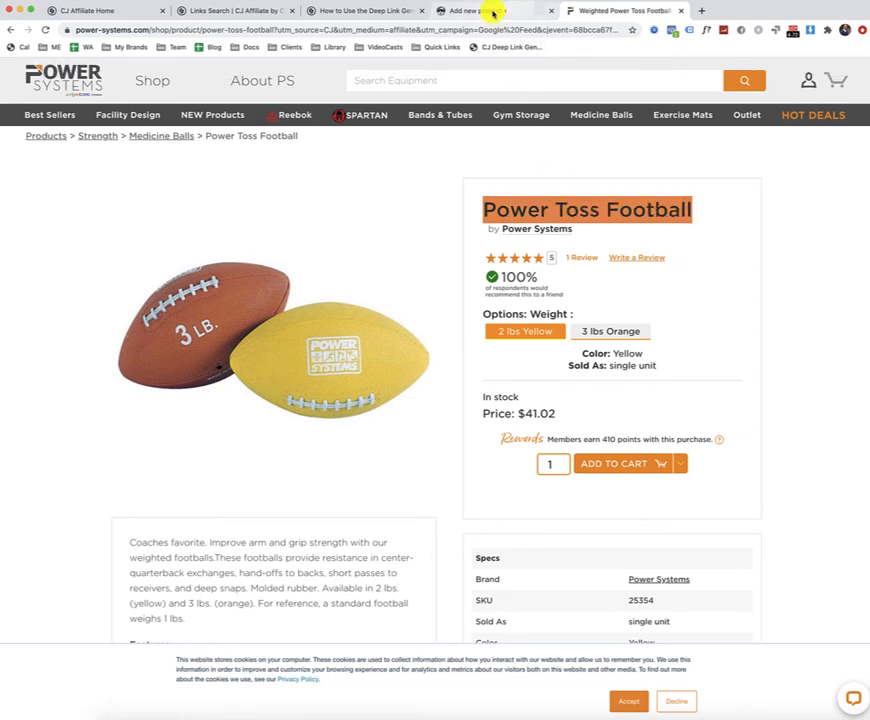
Step: Copy the Power Toss Football title and description from the supplier page into the product form
{"action": "left_click", "coordinate": [490, 12]}
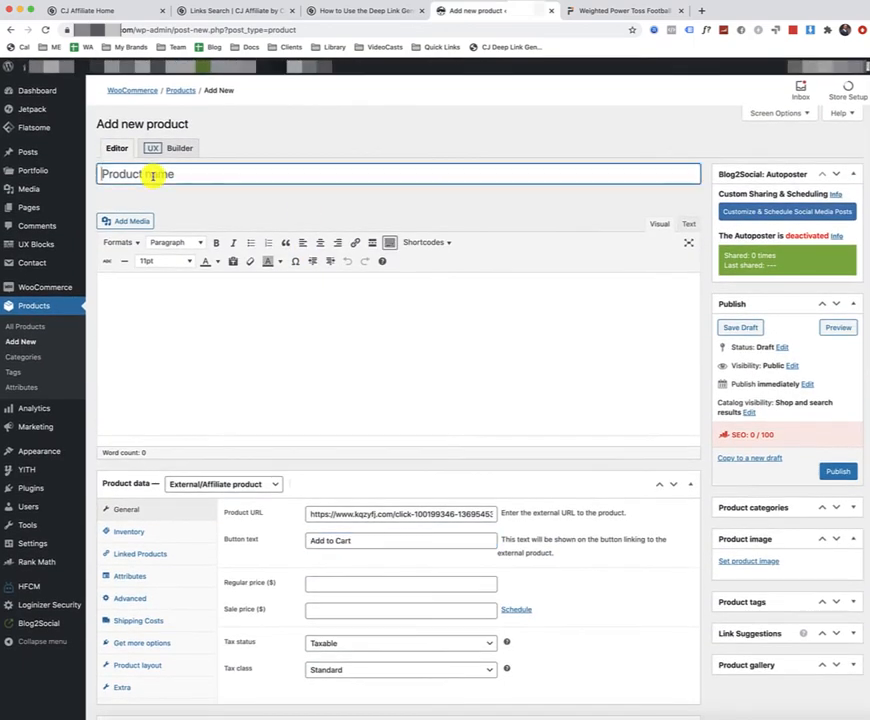
{"action": "left_click", "coordinate": [624, 12]}
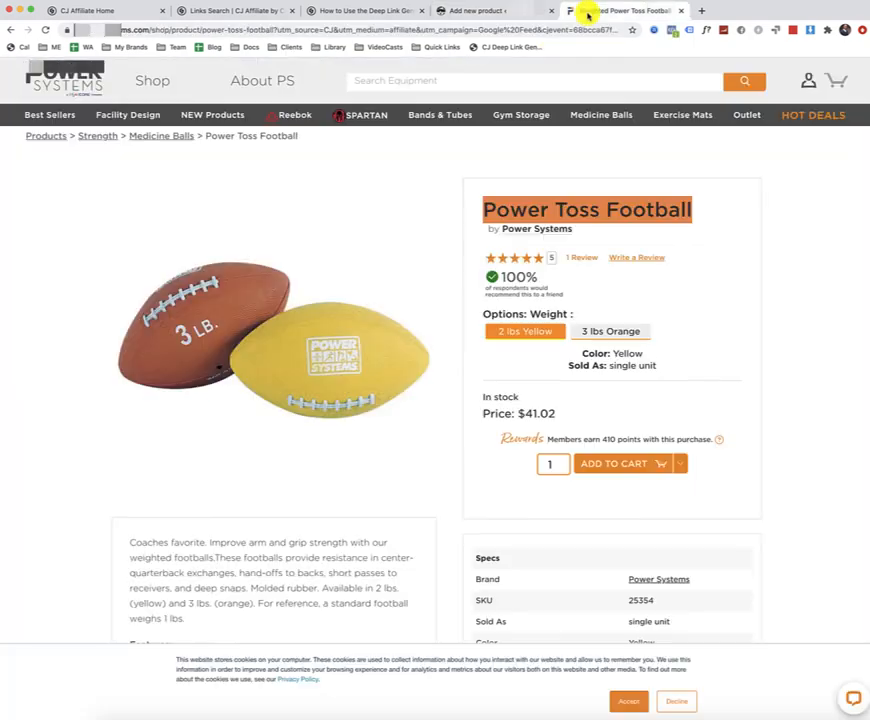
{"action": "scroll", "scroll_direction": "down", "scroll_amount": 3}
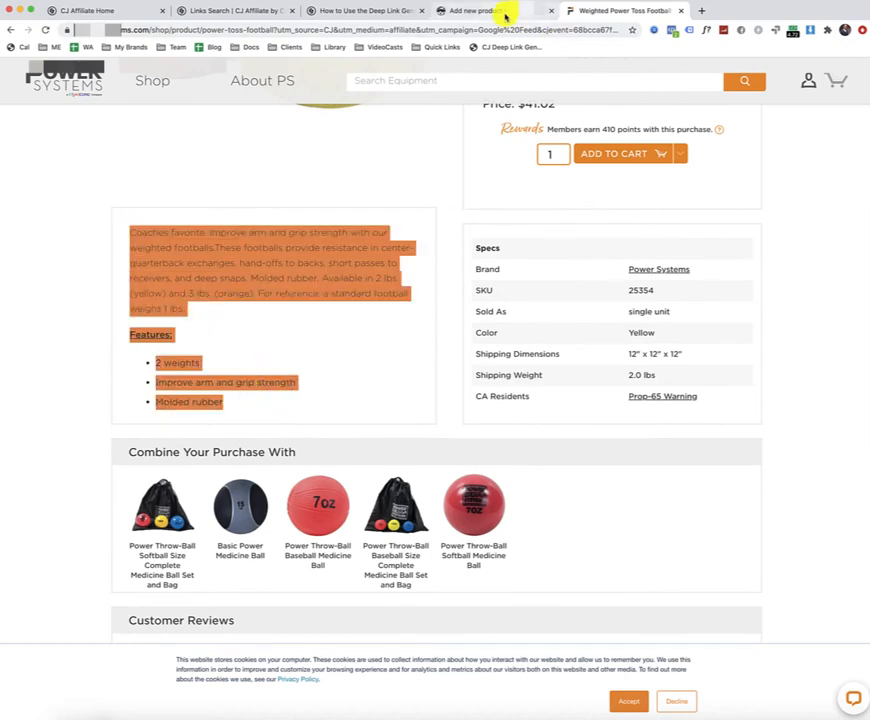
{"action": "left_click", "coordinate": [490, 12]}
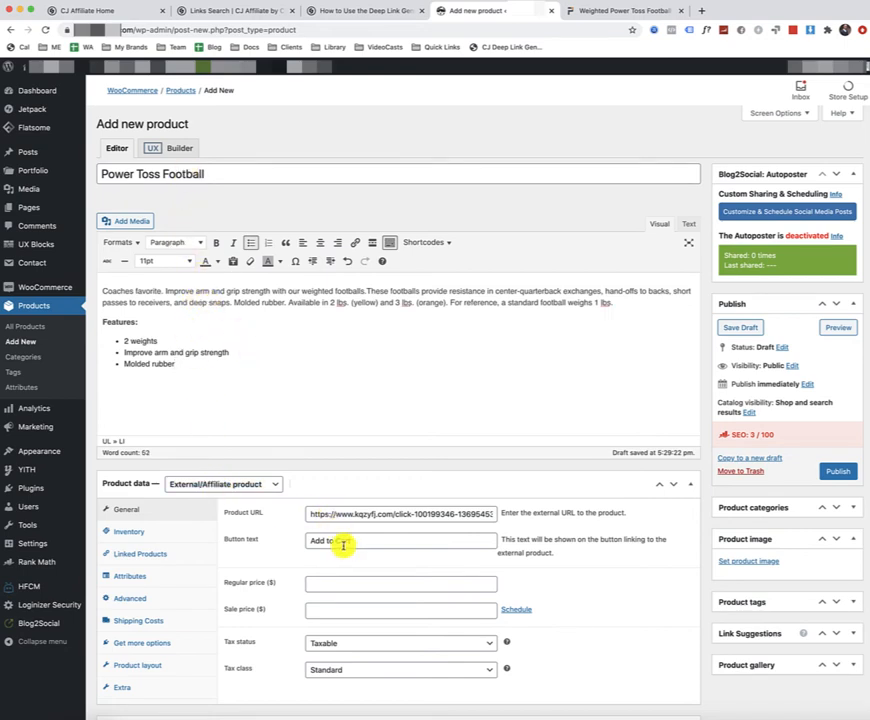
Step: Enter a regular price of 41.02, matching the supplier page
{"action": "left_click", "coordinate": [400, 584]}
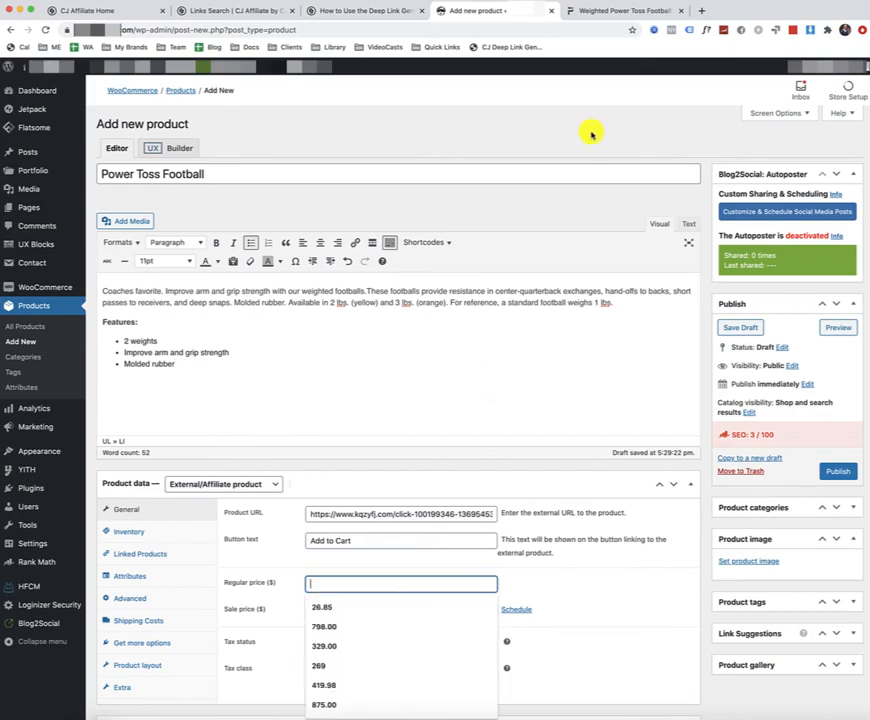
{"action": "left_click", "coordinate": [624, 12]}
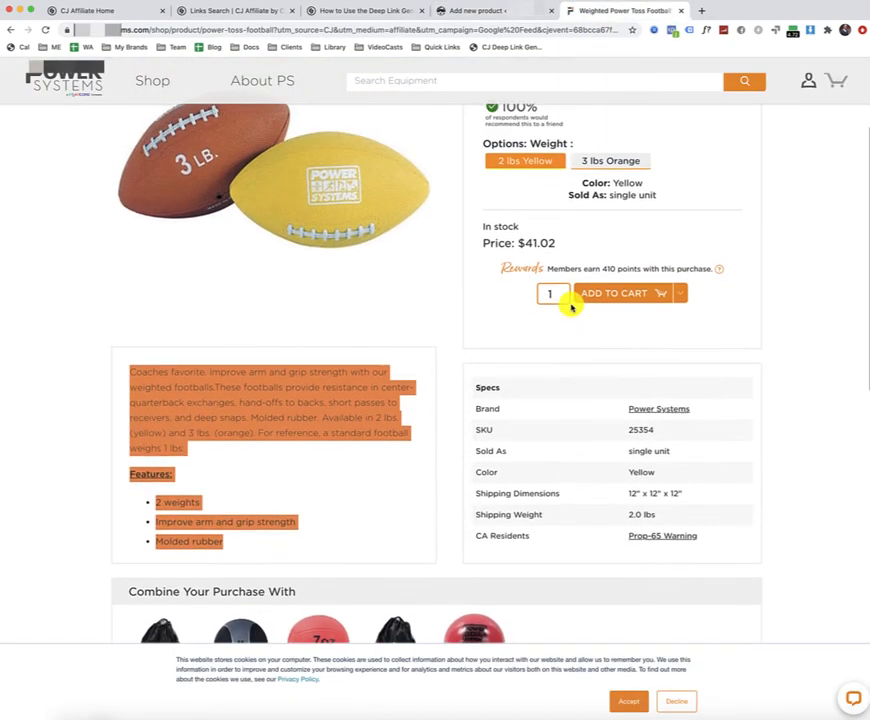
{"action": "left_click", "coordinate": [490, 12]}
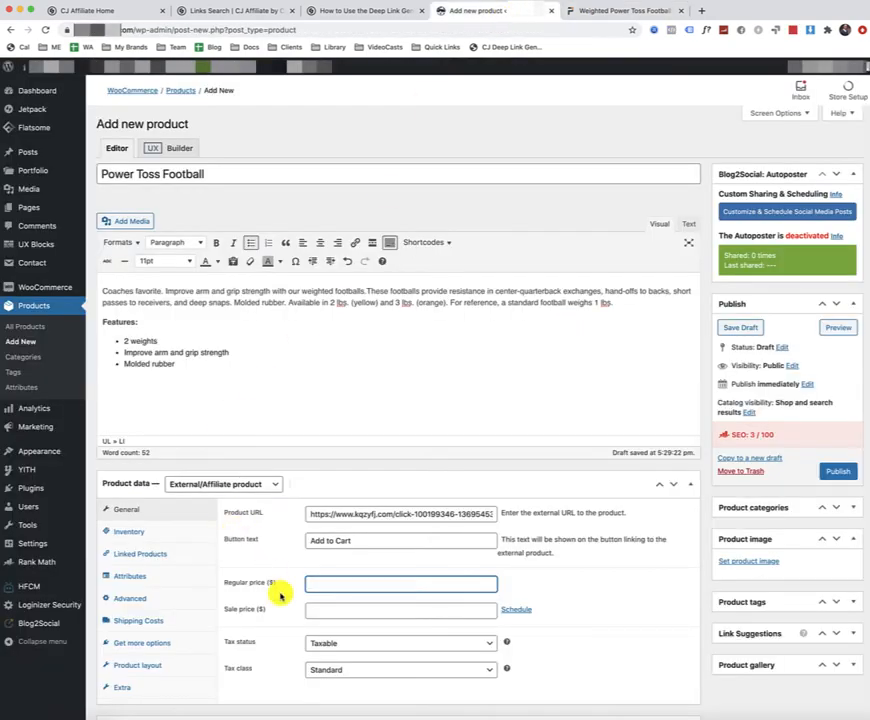
{"action": "type", "text": "41.02"}
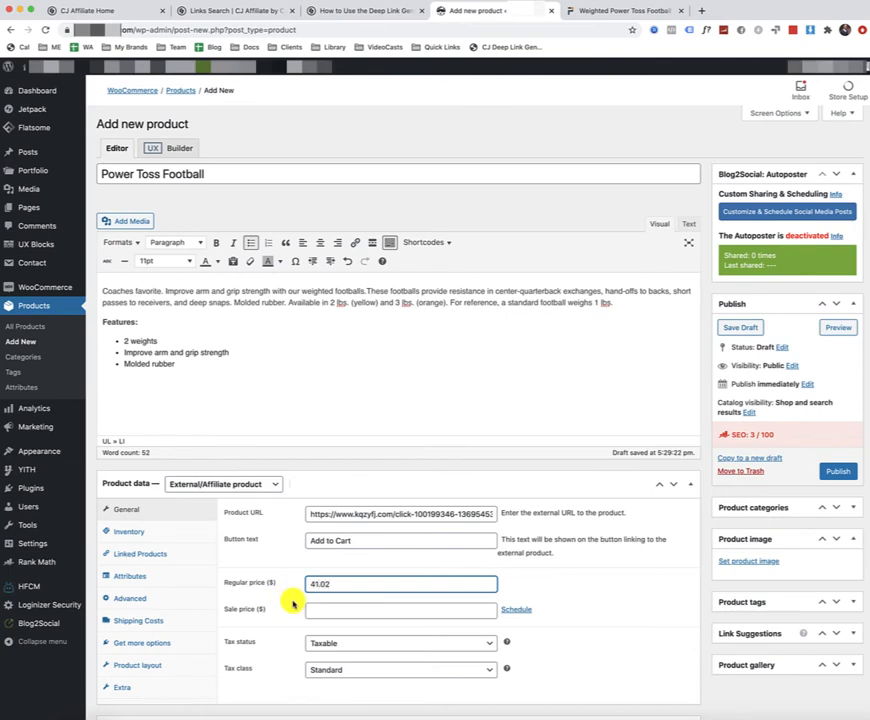
{"action": "mouse_move", "coordinate": [578, 578]}
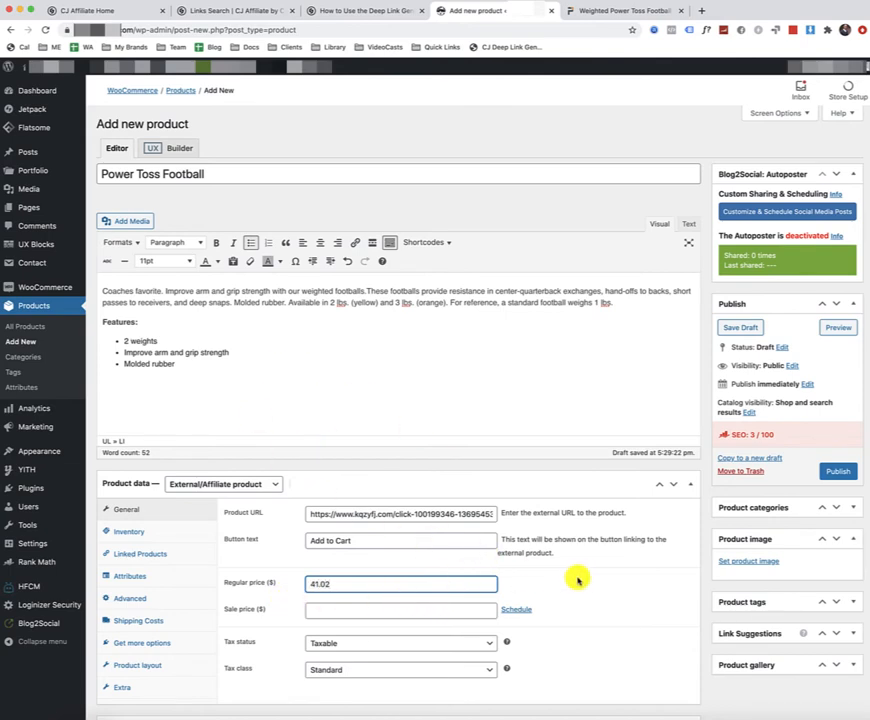
{"action": "left_click", "coordinate": [620, 12]}
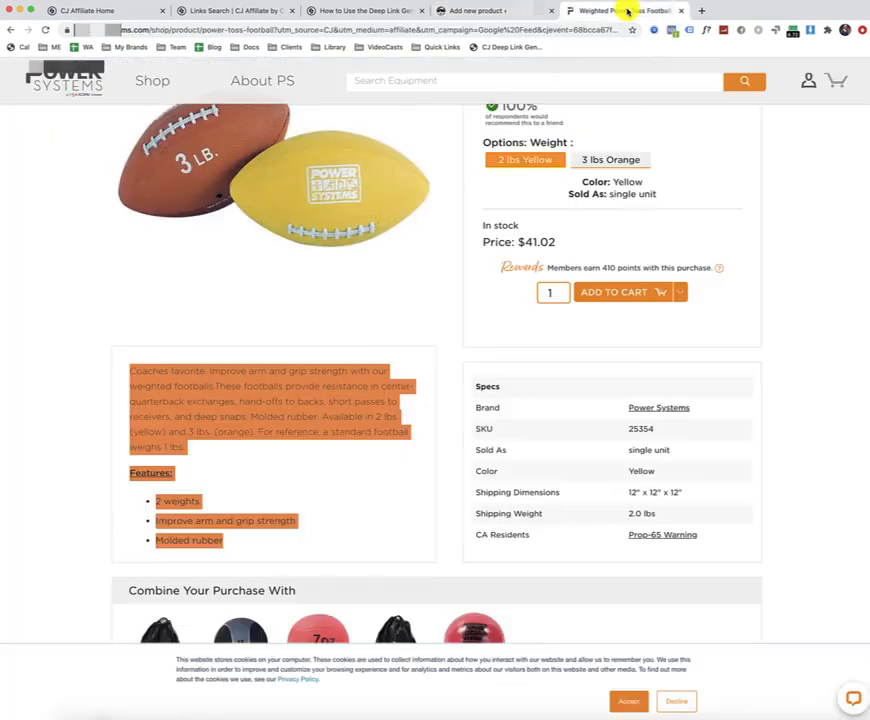
Step: Compare the draft's description and features with the supplier page, then return to the draft
{"action": "scroll", "scroll_direction": "down", "scroll_amount": 3}
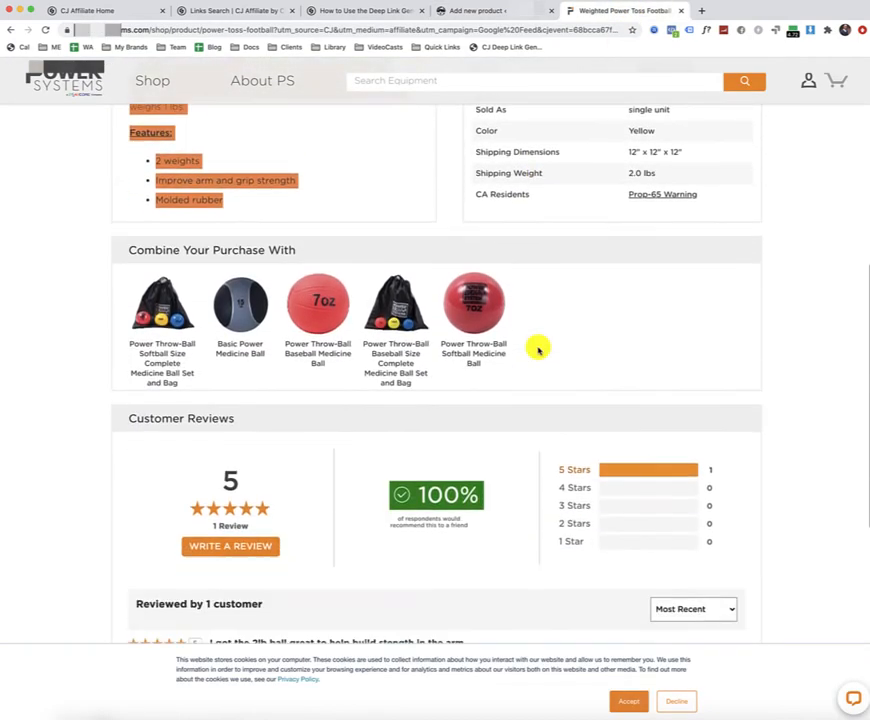
{"action": "left_click", "coordinate": [490, 12]}
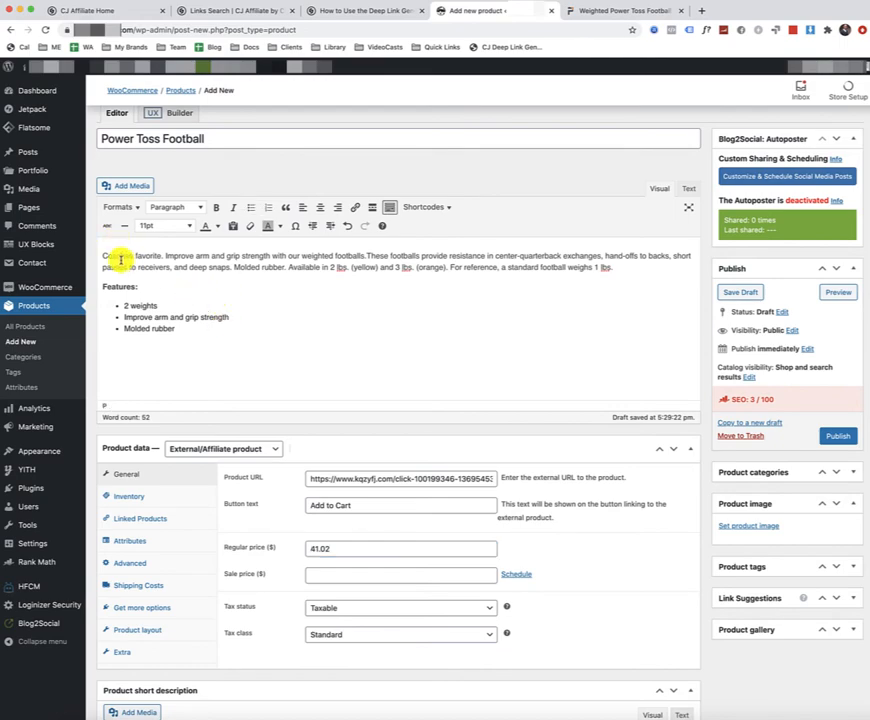
{"action": "scroll", "scroll_direction": "down", "scroll_amount": 3}
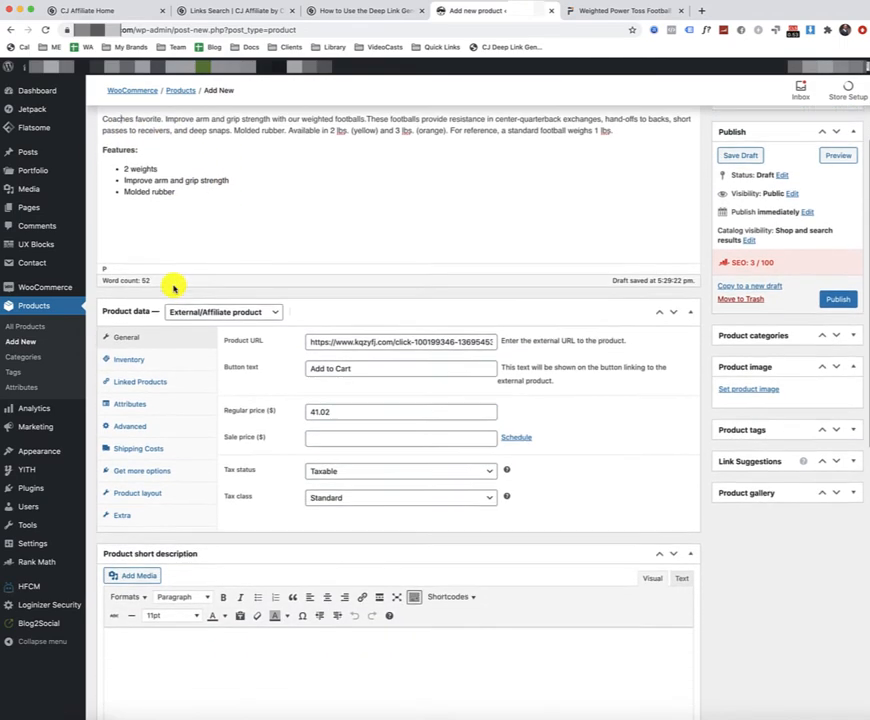
{"action": "scroll", "scroll_direction": "down", "scroll_amount": 3}
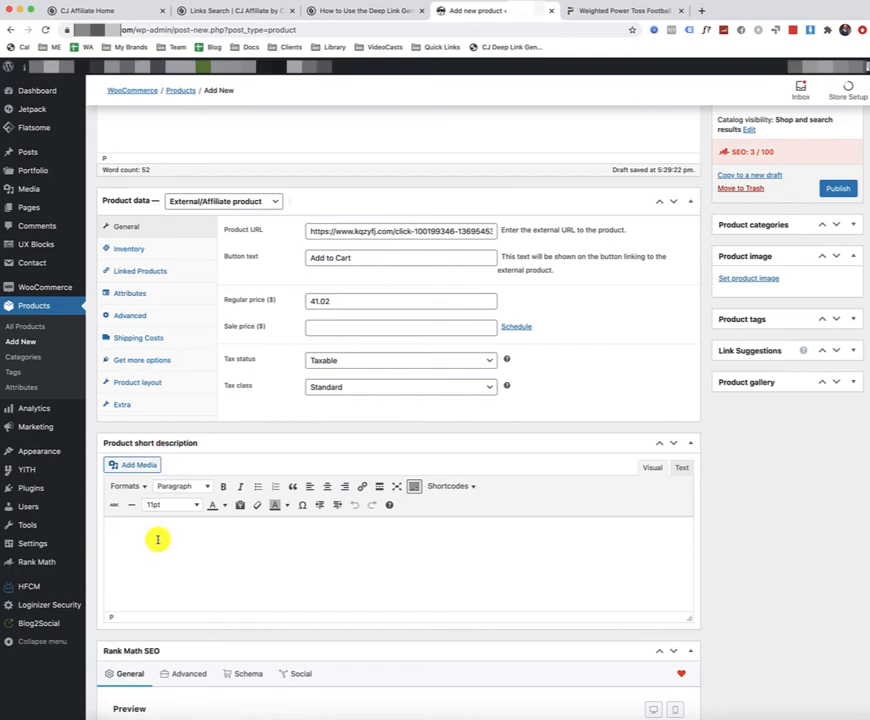
{"action": "scroll", "scroll_direction": "up", "scroll_amount": 3}
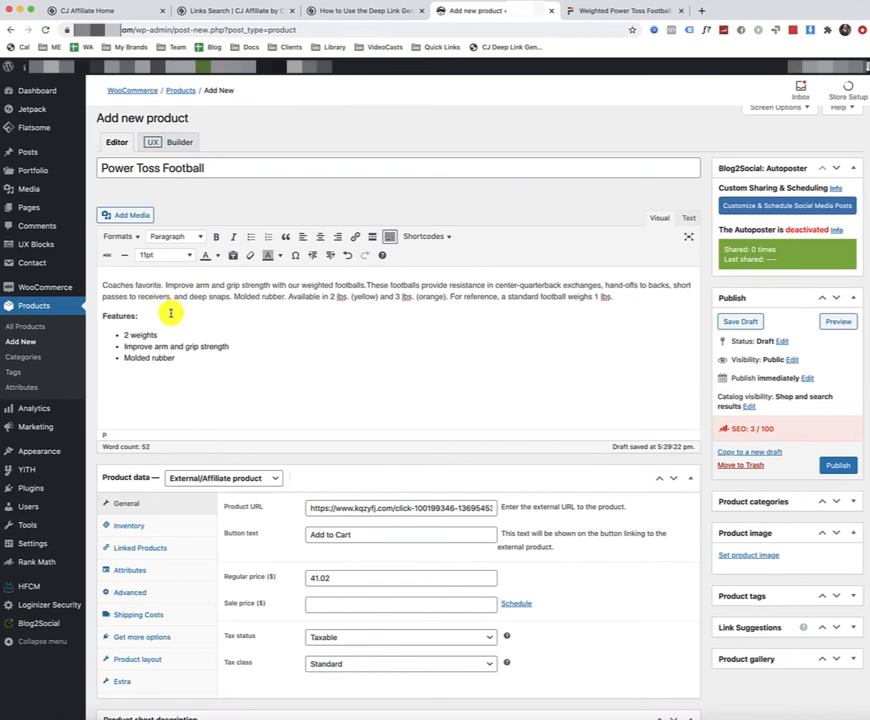
{"action": "scroll", "scroll_direction": "down", "scroll_amount": 3}
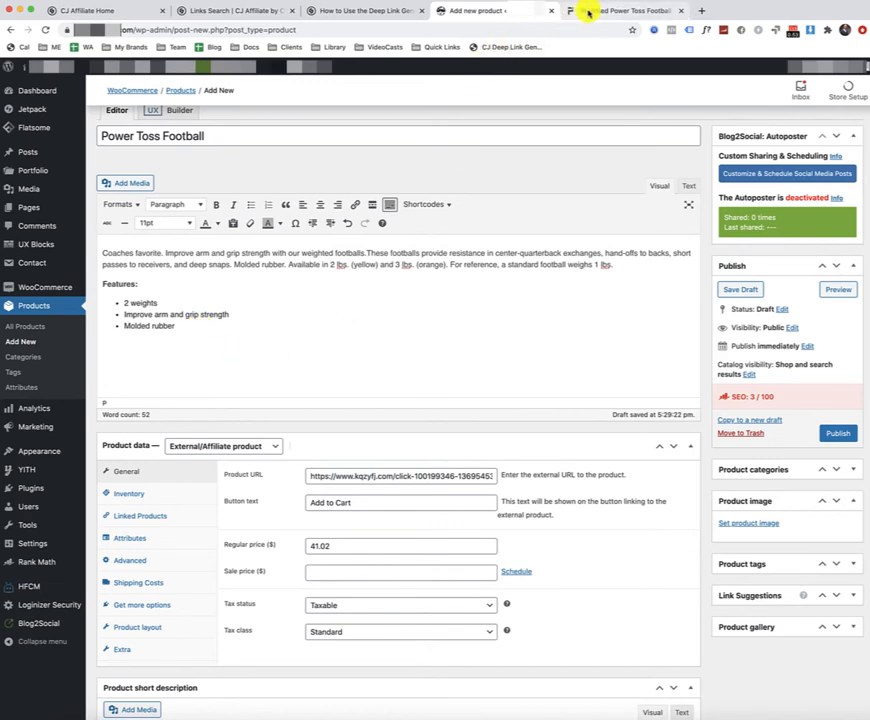
{"action": "mouse_move", "coordinate": [590, 12]}
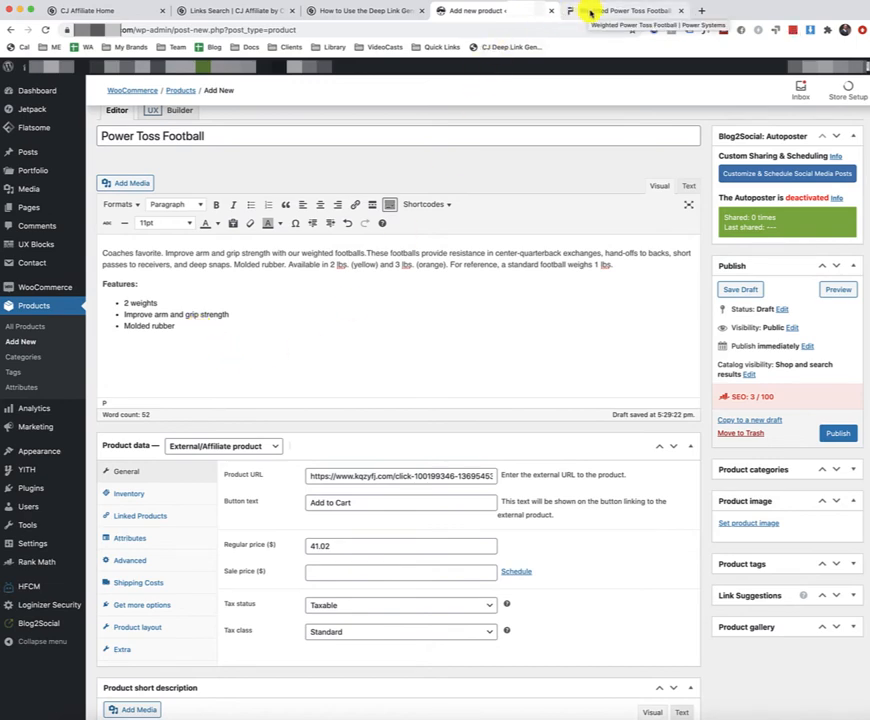
{"action": "left_click", "coordinate": [624, 12]}
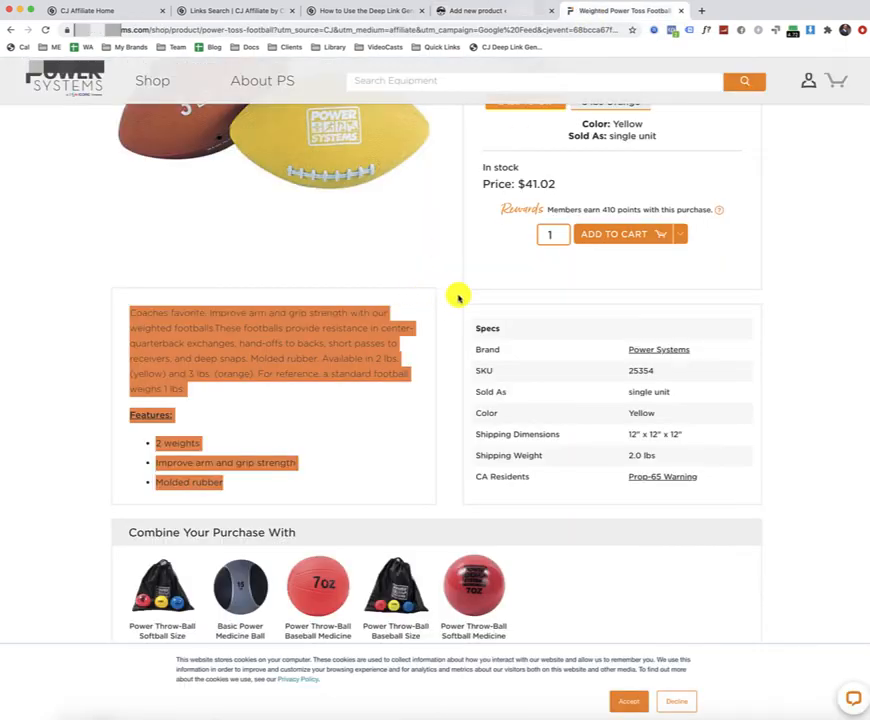
{"action": "scroll", "scroll_direction": "up", "scroll_amount": 3}
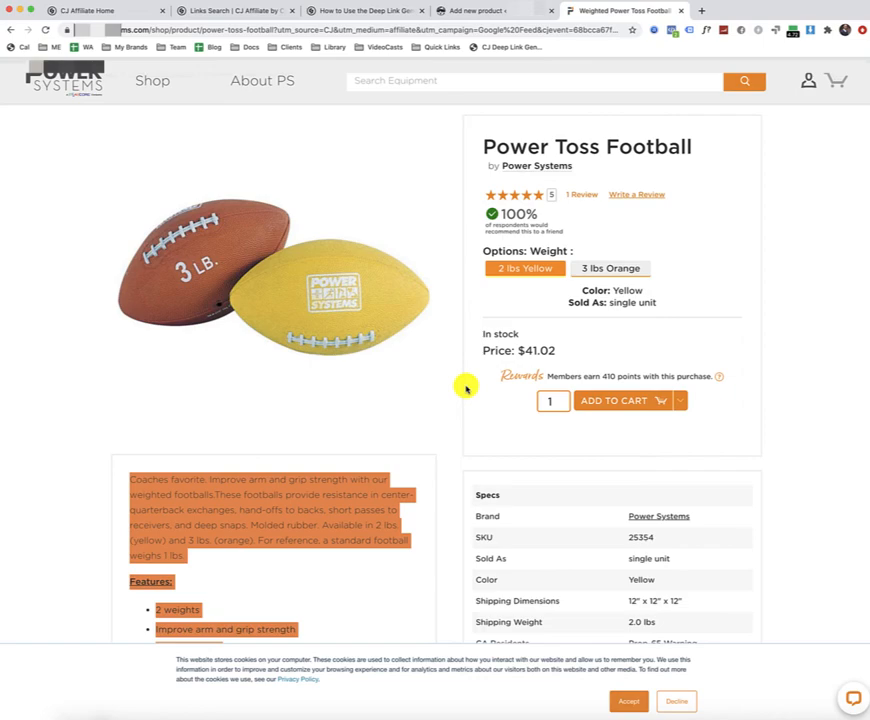
{"action": "left_click", "coordinate": [476, 12]}
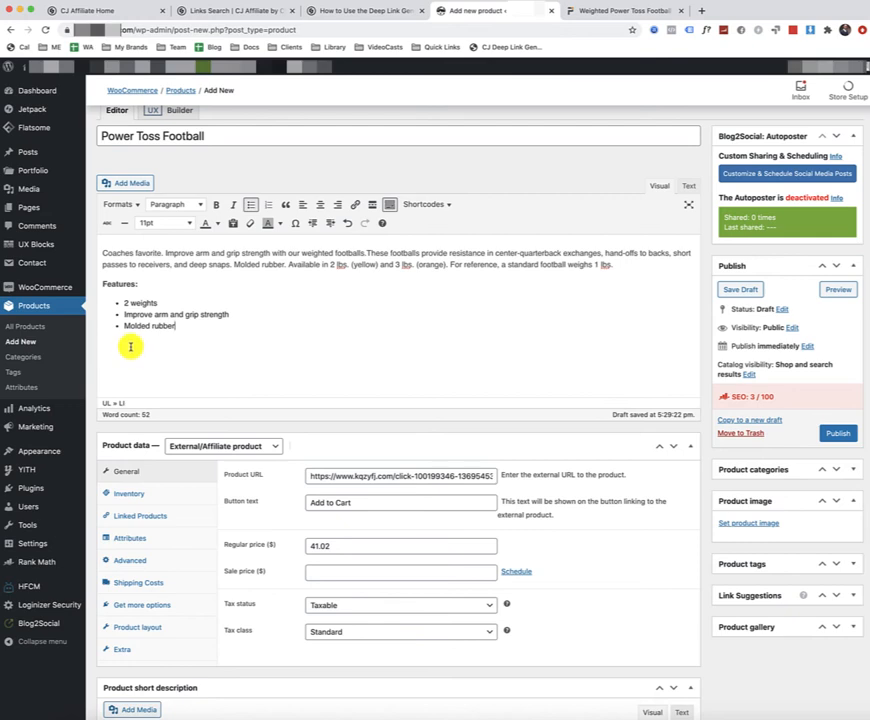
{"action": "mouse_move", "coordinate": [152, 364]}
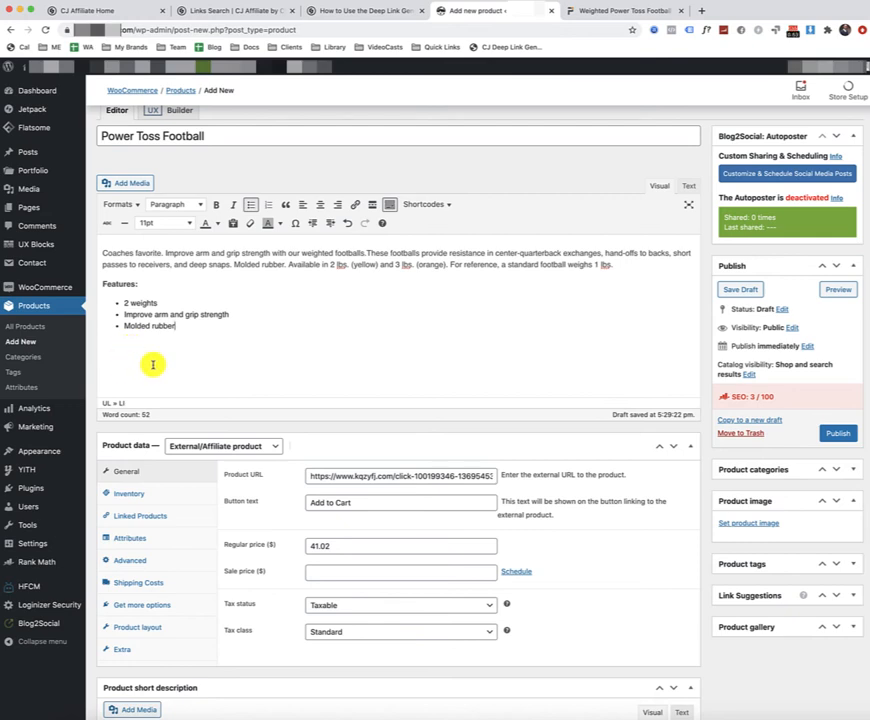
{"action": "mouse_move", "coordinate": [748, 522]}
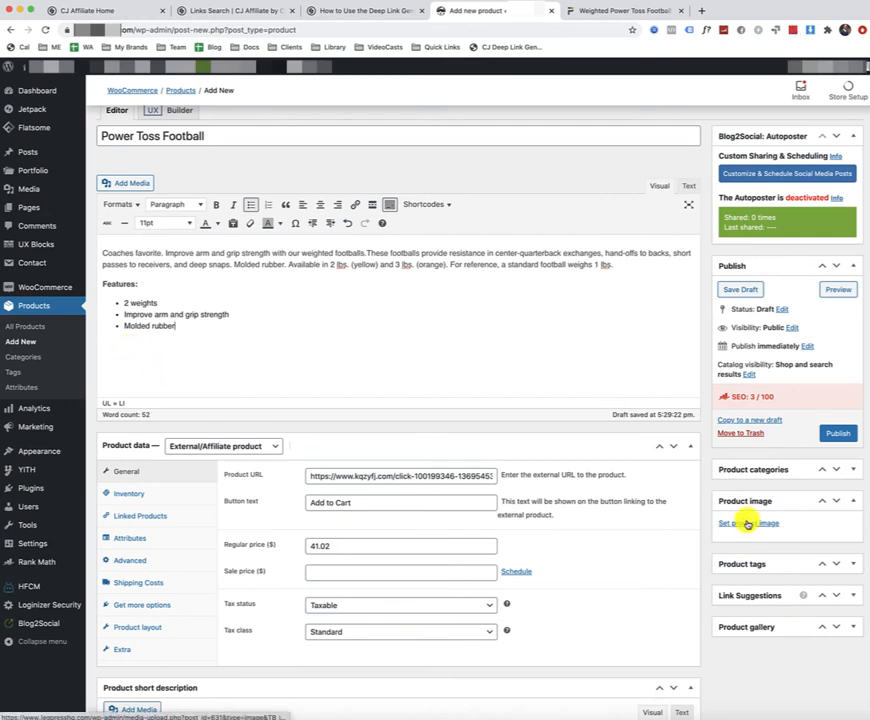
Step: Save the football product photo from the supplier page into Downloads as 'Power Toss Football'
{"action": "left_click", "coordinate": [740, 288]}
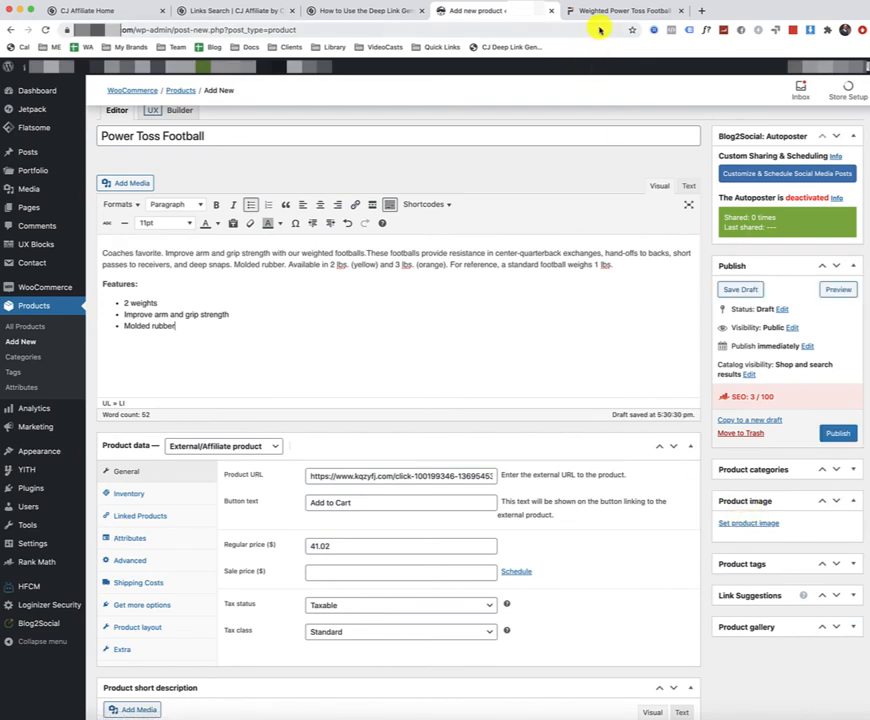
{"action": "left_click", "coordinate": [620, 12]}
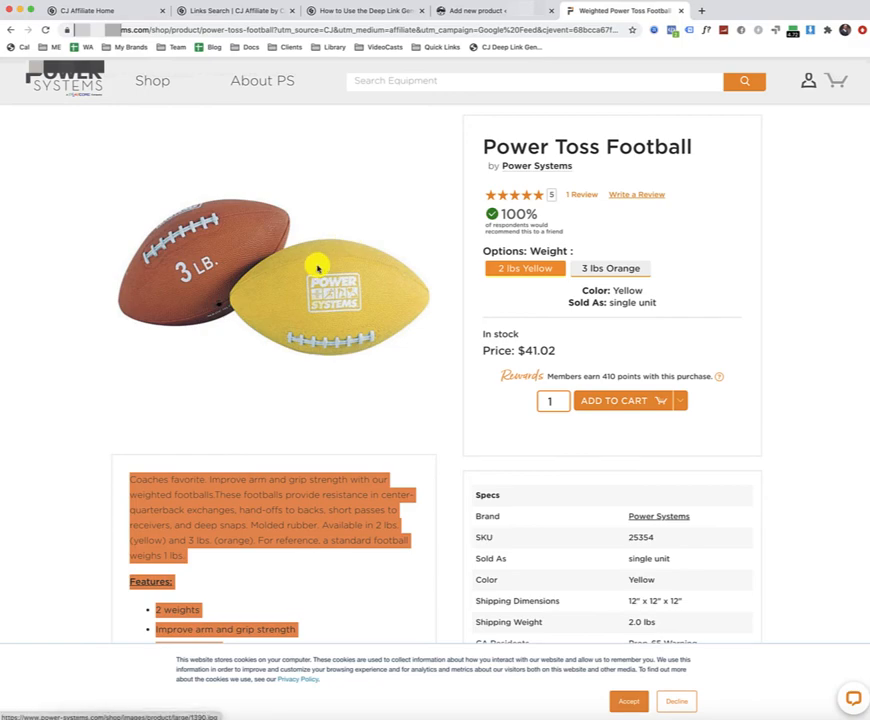
{"action": "right_click", "coordinate": [318, 268]}
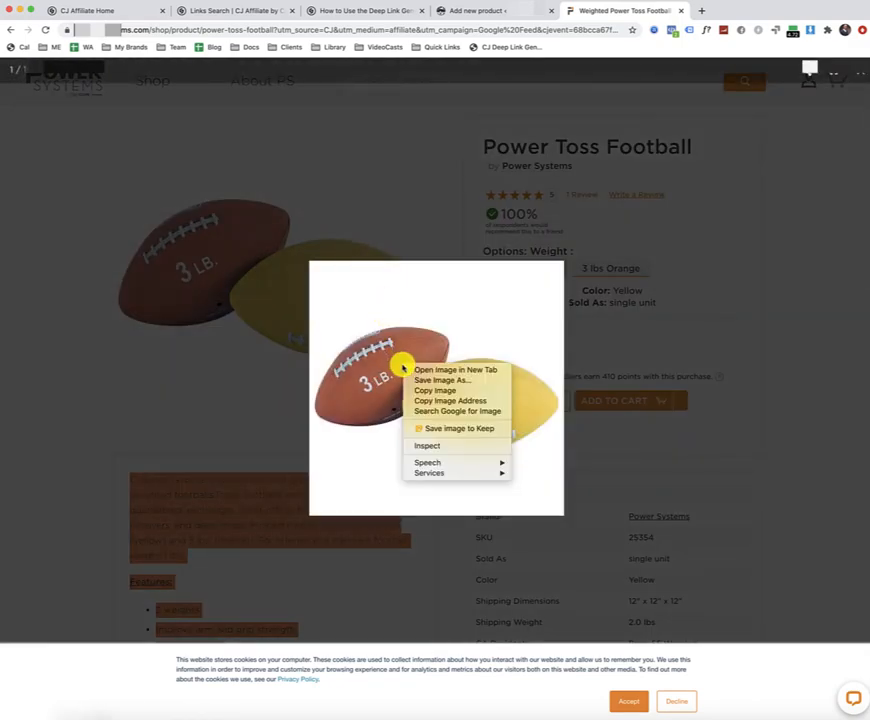
{"action": "mouse_move", "coordinate": [440, 380]}
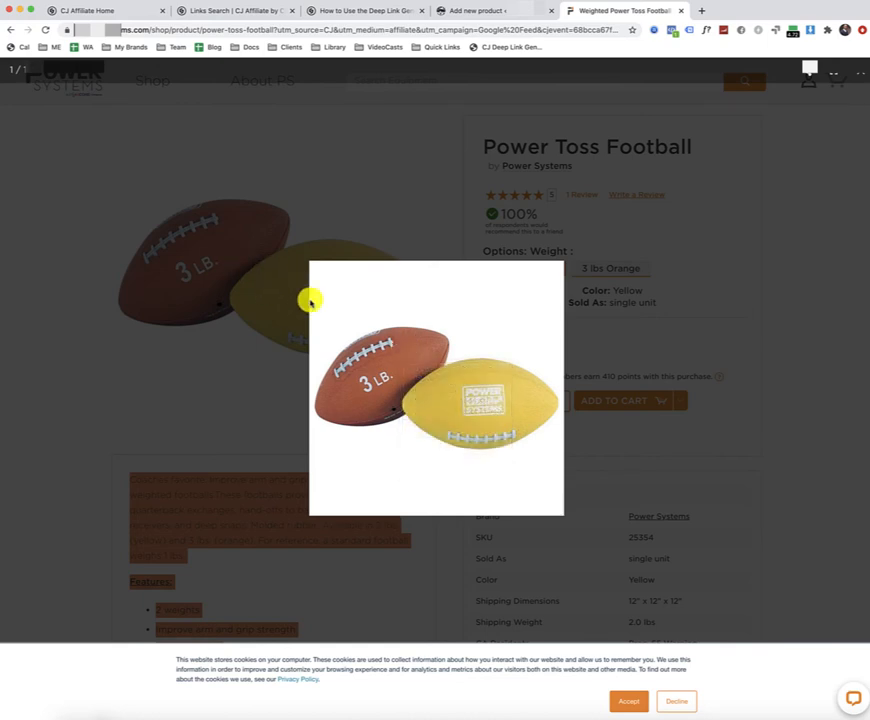
{"action": "right_click", "coordinate": [408, 358]}
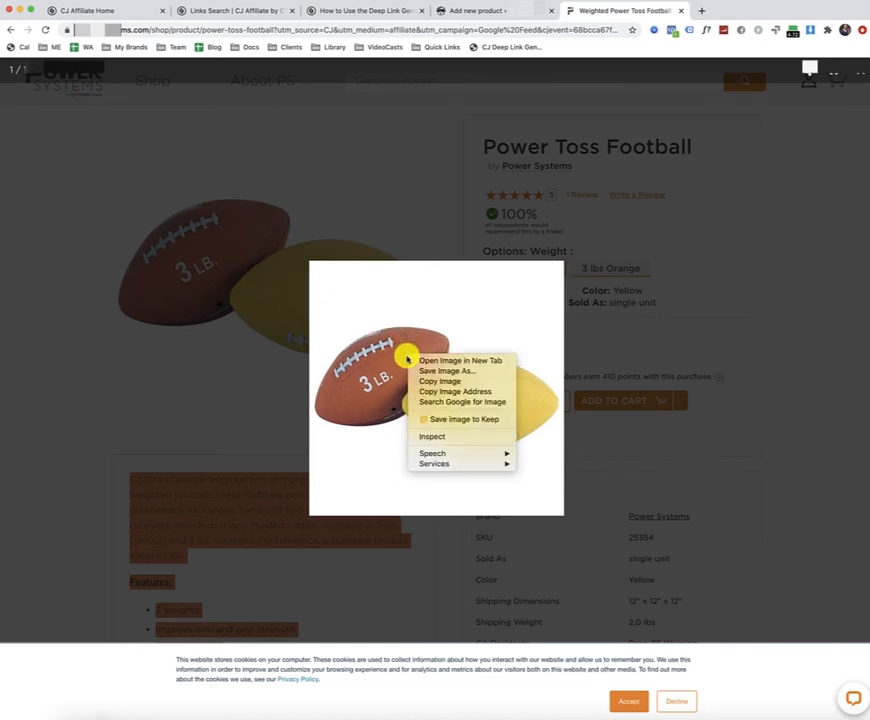
{"action": "mouse_move", "coordinate": [444, 370]}
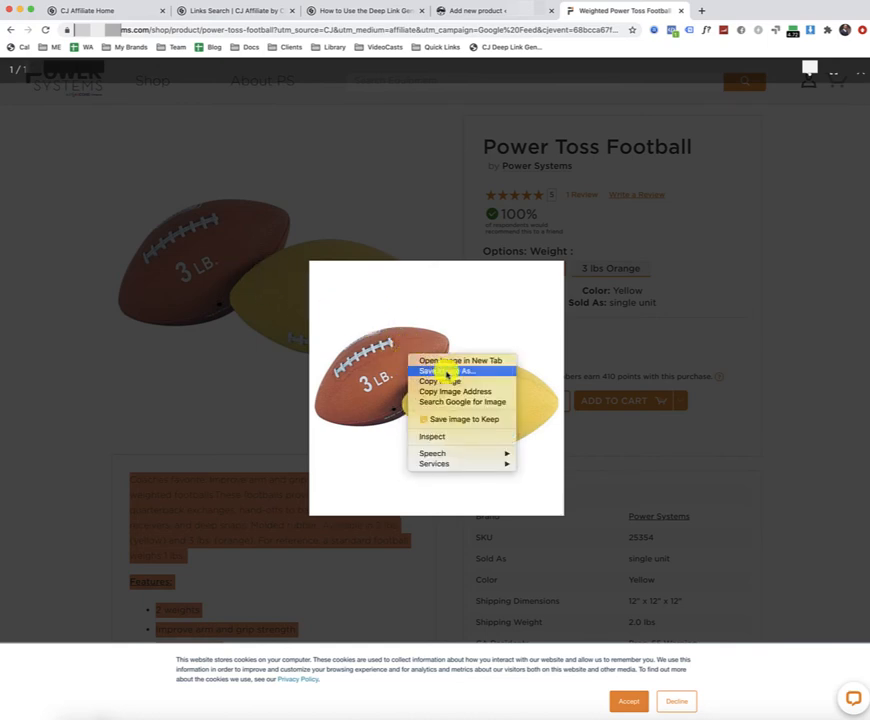
{"action": "mouse_move", "coordinate": [396, 376]}
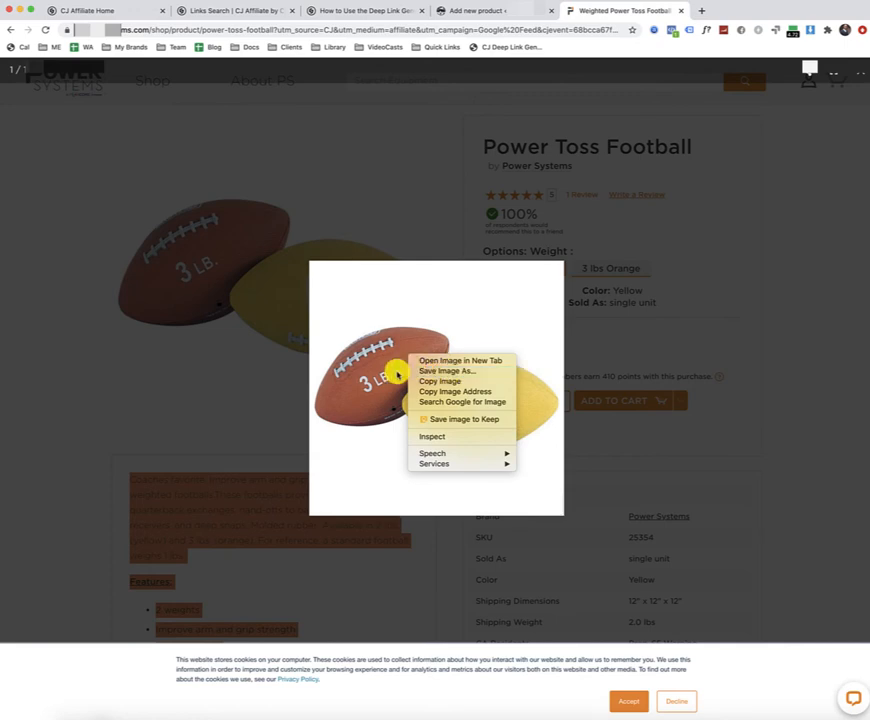
{"action": "mouse_move", "coordinate": [444, 370]}
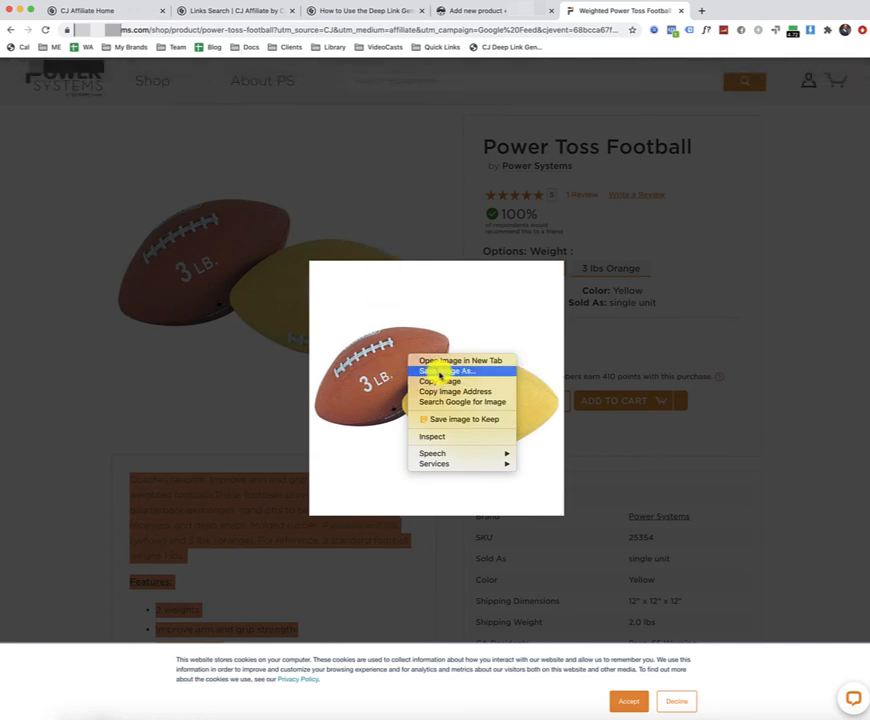
{"action": "mouse_move", "coordinate": [450, 370]}
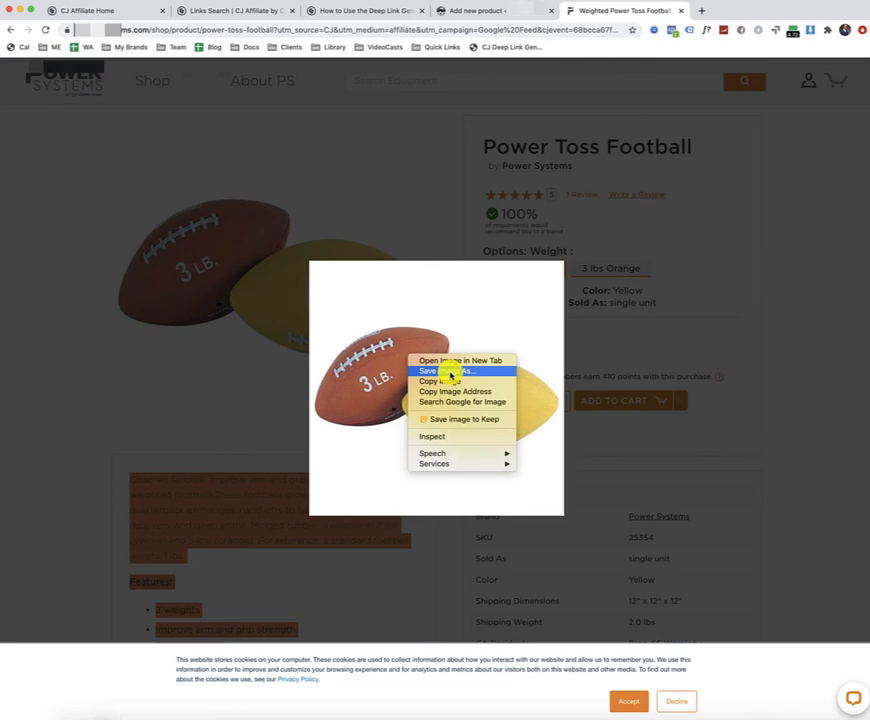
{"action": "left_click", "coordinate": [448, 370]}
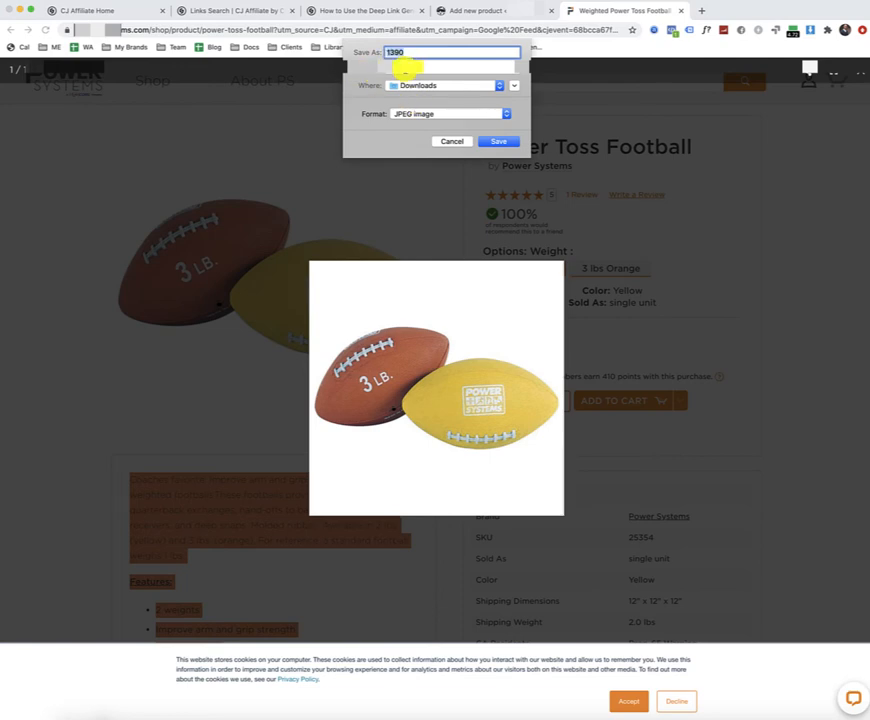
{"action": "type", "text": "Power Toss Football"}
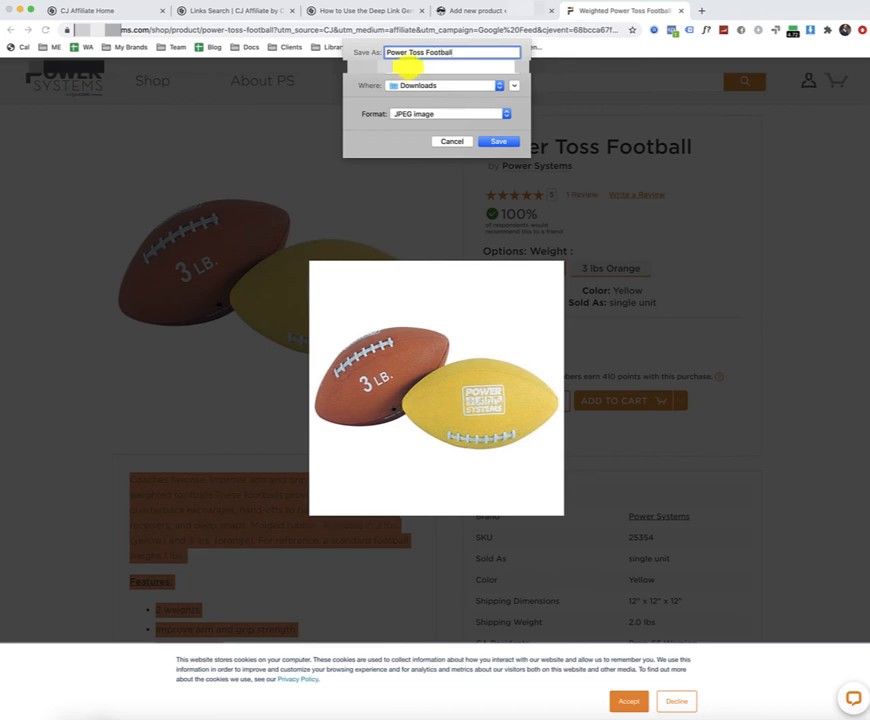
{"action": "left_click", "coordinate": [498, 140]}
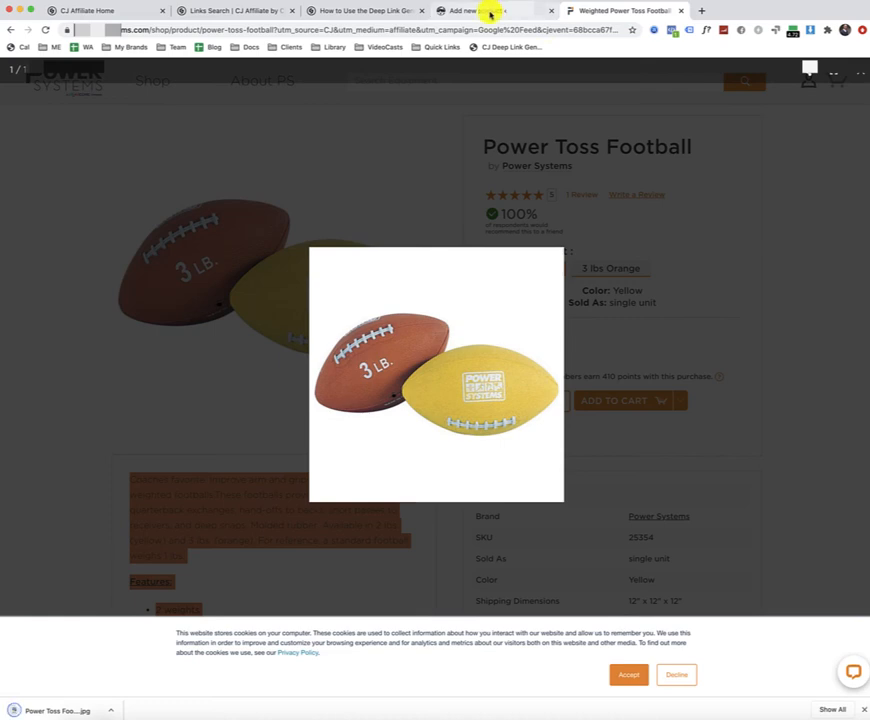
Step: Upload the Power Toss Football photo as product image and give it alt text
{"action": "left_click", "coordinate": [490, 12]}
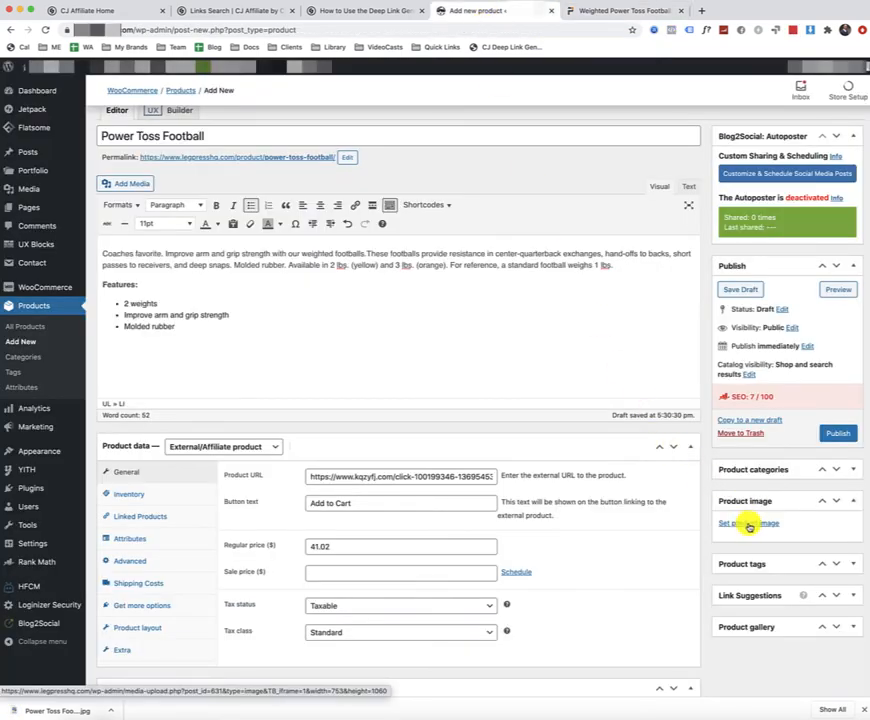
{"action": "left_click", "coordinate": [736, 524]}
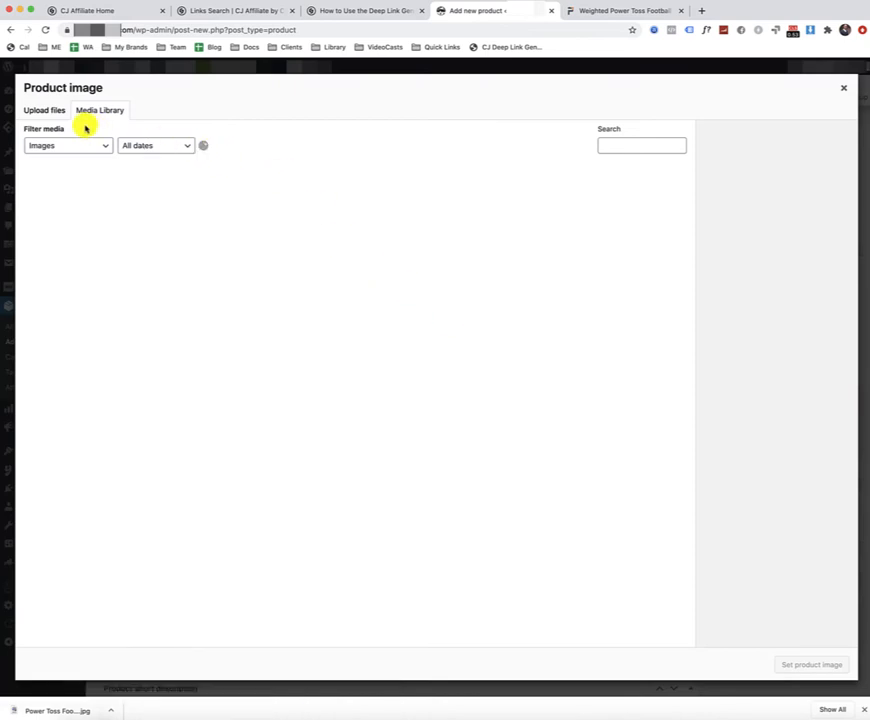
{"action": "left_click", "coordinate": [44, 110]}
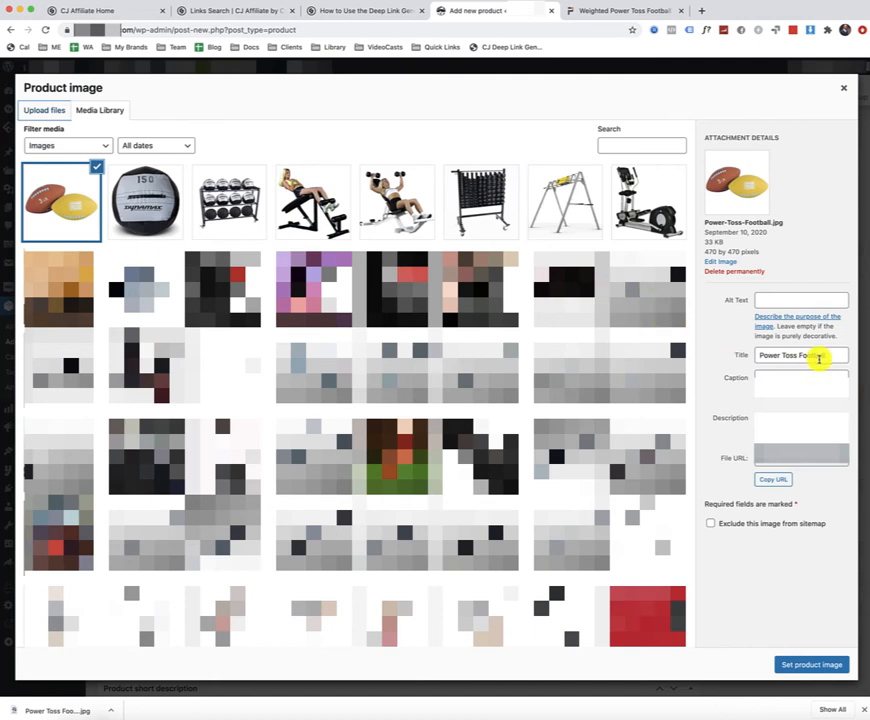
{"action": "left_click", "coordinate": [800, 300]}
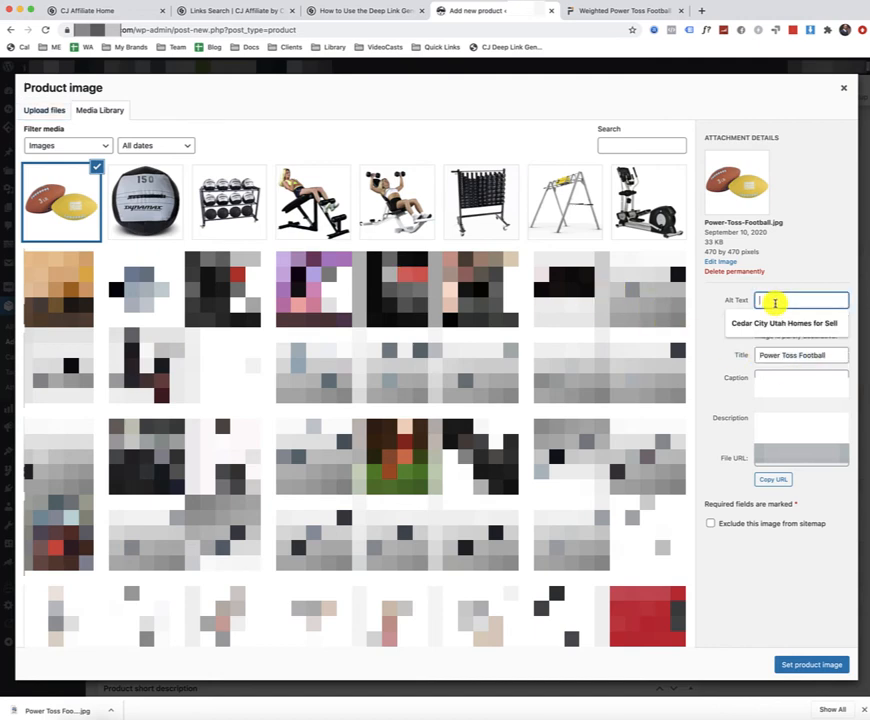
{"action": "type", "text": "p strength Molded rubber"}
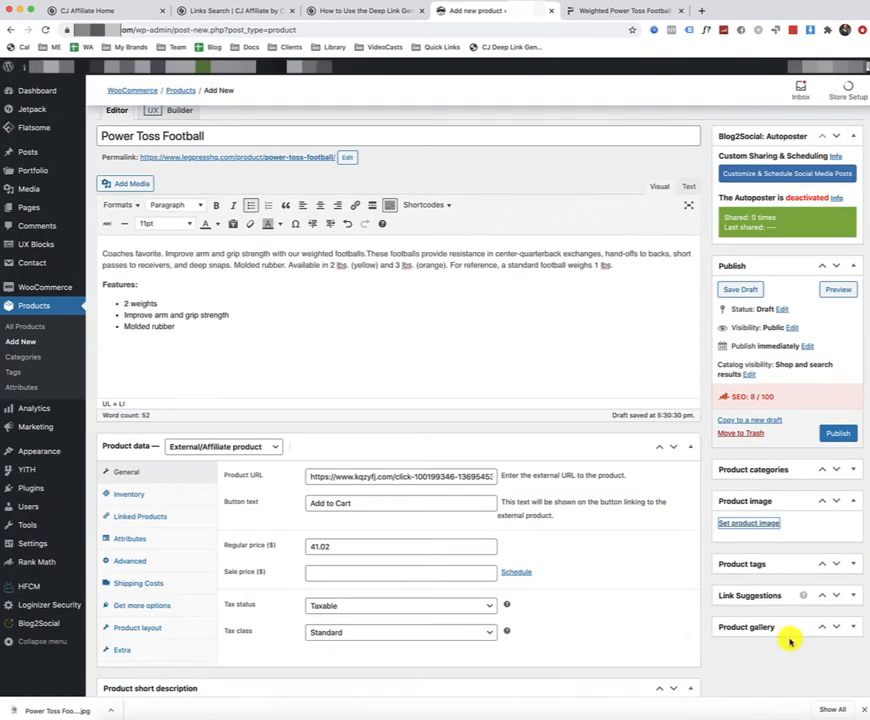
Step: Tick a product category for Power Toss Football from the expanded categories list and publish it
{"action": "left_click", "coordinate": [748, 524]}
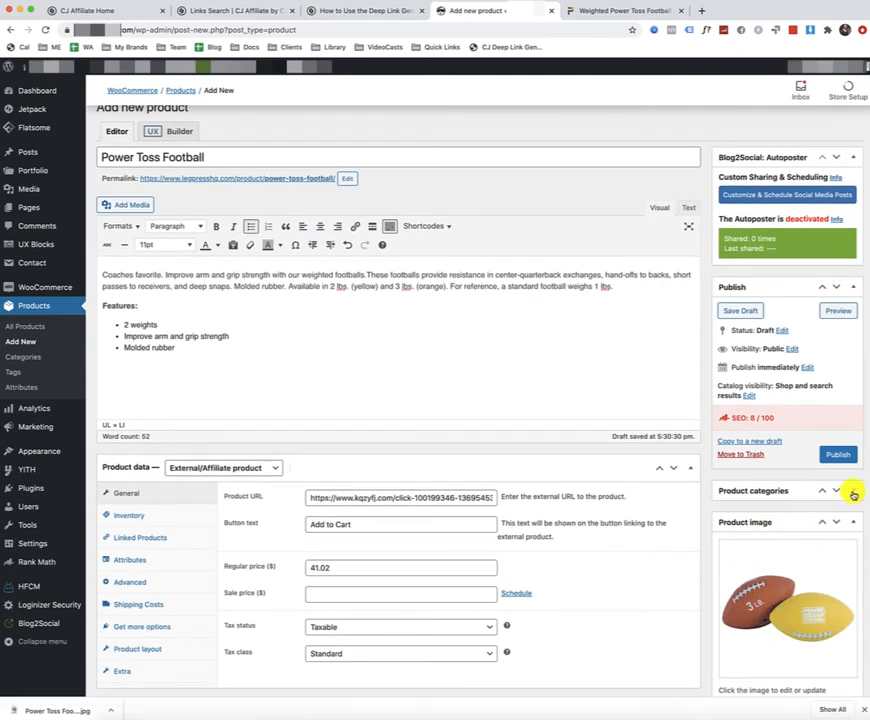
{"action": "left_click", "coordinate": [852, 486]}
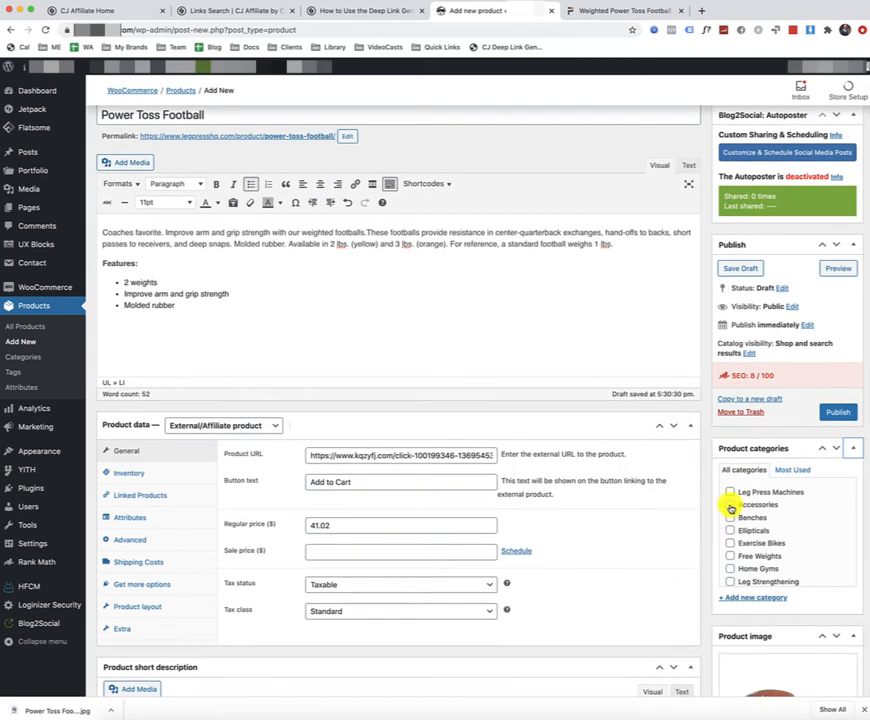
{"action": "scroll", "scroll_direction": "down", "scroll_amount": 3}
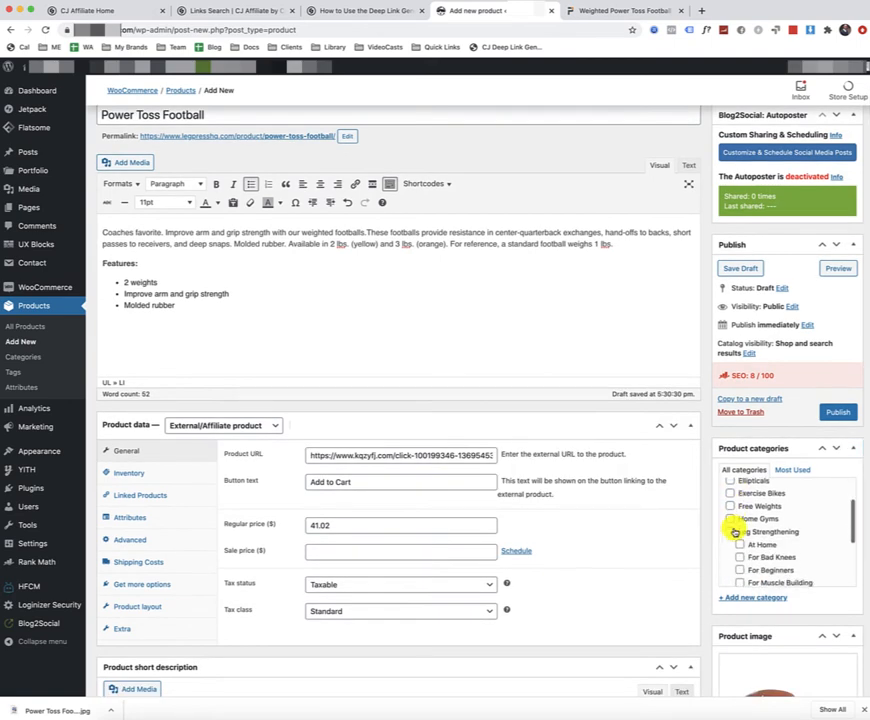
{"action": "scroll", "scroll_direction": "down", "scroll_amount": 3}
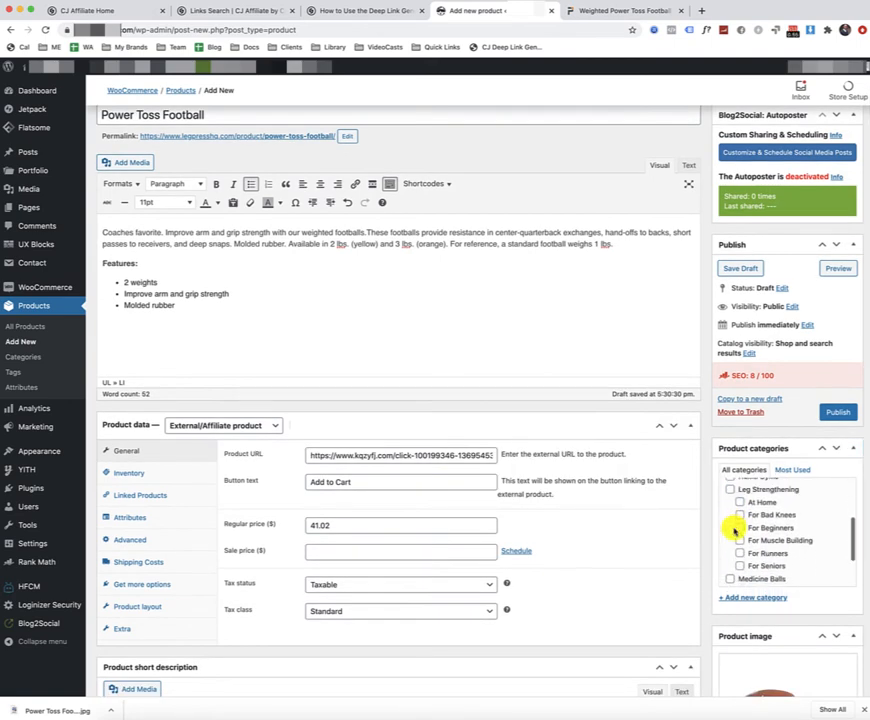
{"action": "scroll", "scroll_direction": "down", "scroll_amount": 3}
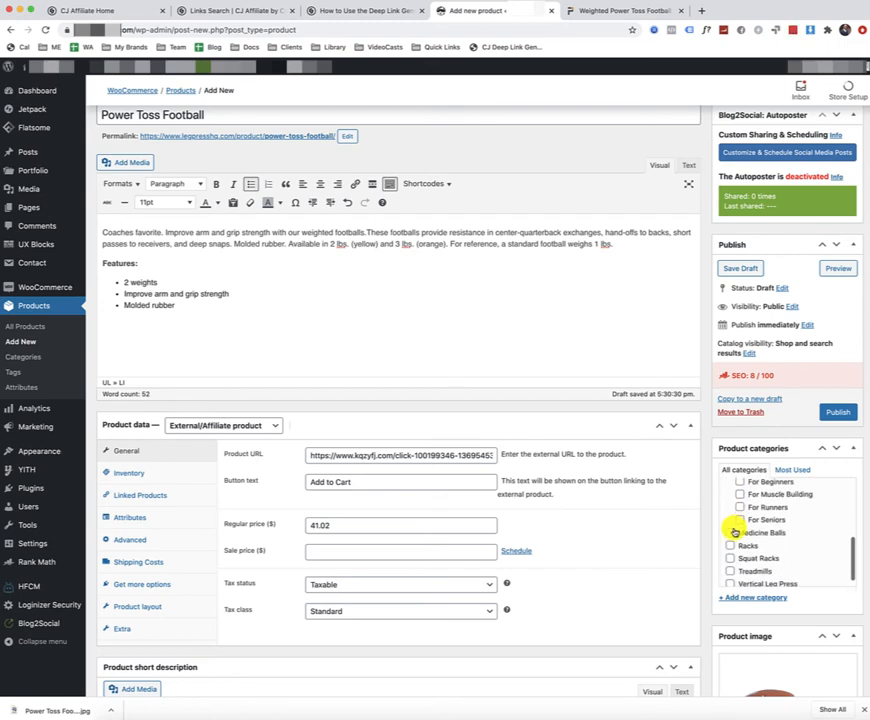
{"action": "scroll", "scroll_direction": "down", "scroll_amount": 3}
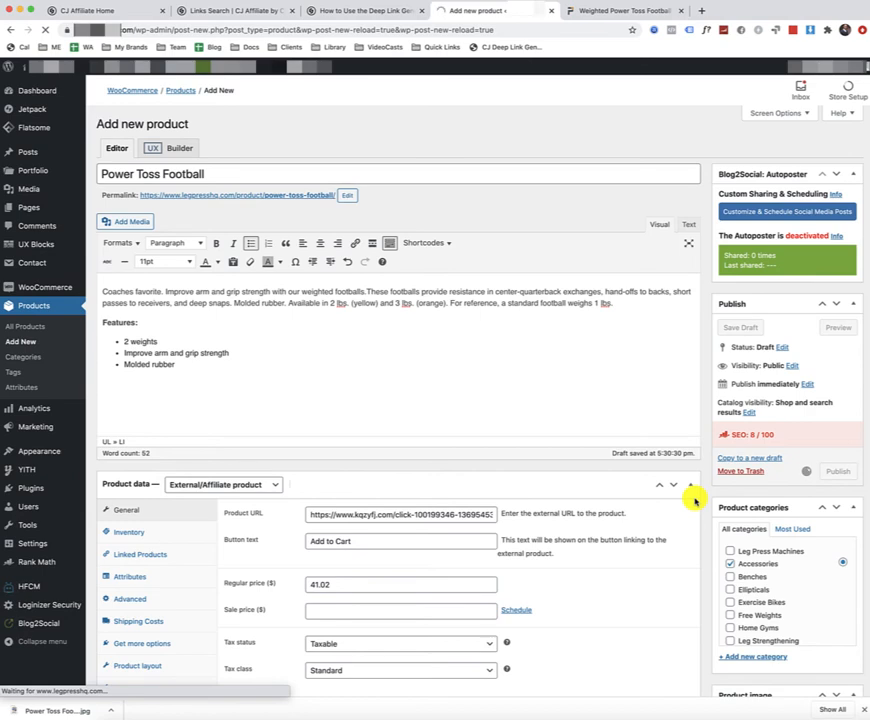
{"action": "left_click", "coordinate": [838, 472]}
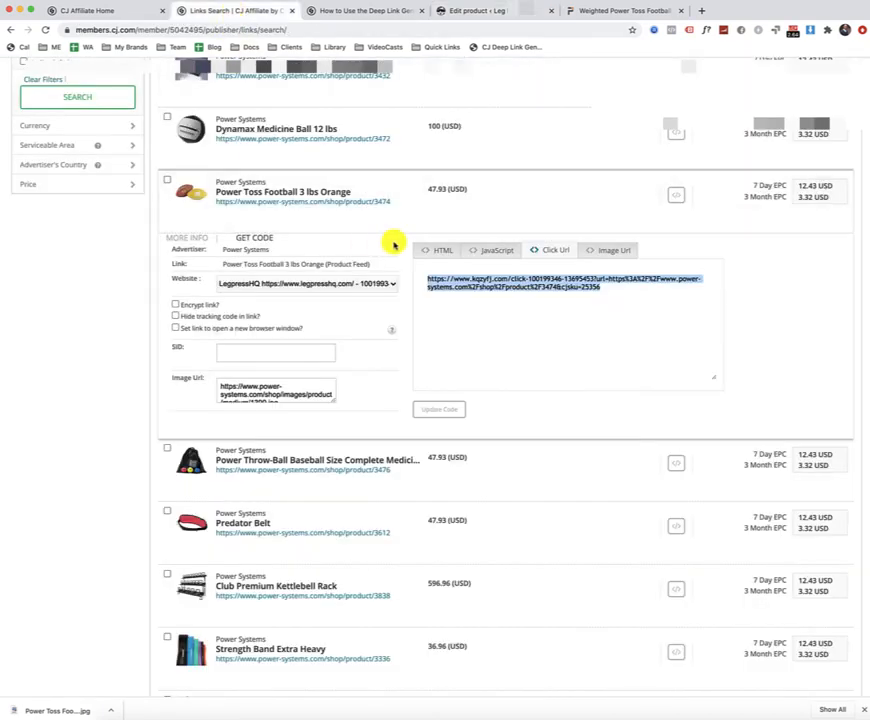
Step: Review the Power Toss Football Click URL, then switch to the 'How to Use the Deep Link Generator' article
{"action": "scroll", "scroll_direction": "up", "scroll_amount": 3}
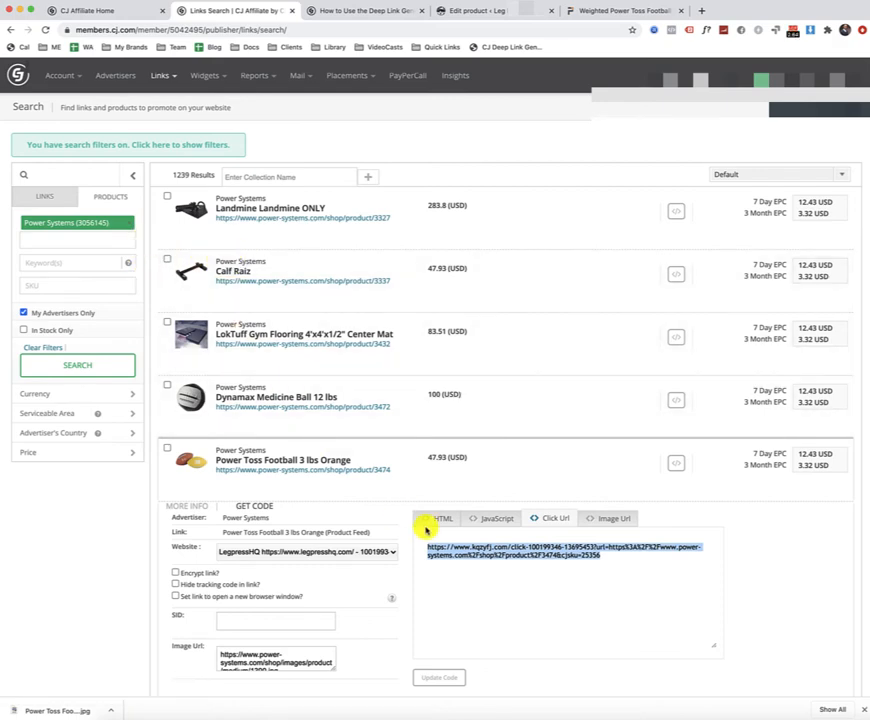
{"action": "mouse_move", "coordinate": [360, 492]}
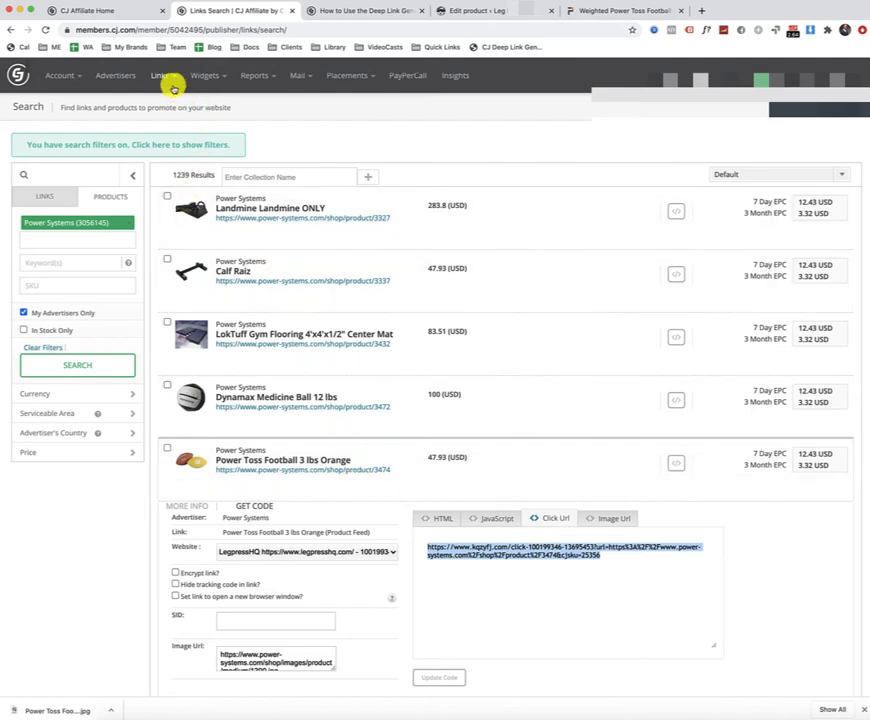
{"action": "mouse_move", "coordinate": [82, 230]}
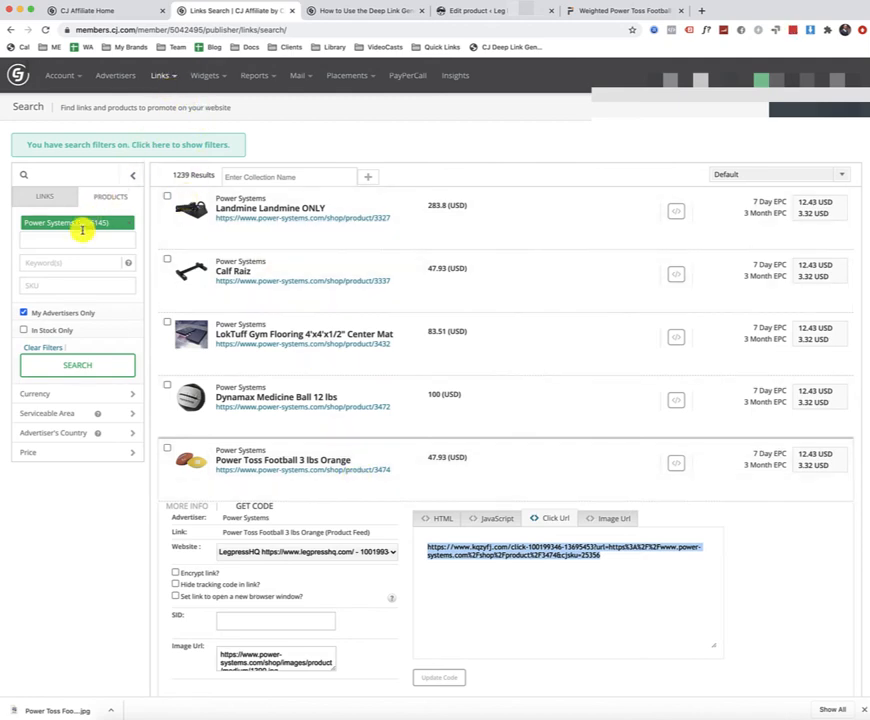
{"action": "mouse_move", "coordinate": [336, 228]}
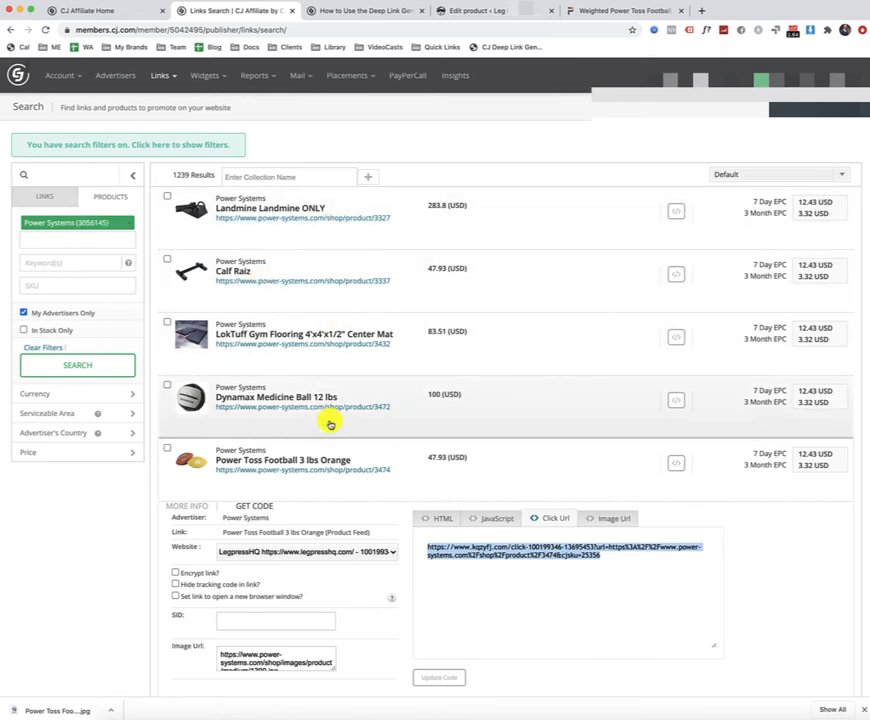
{"action": "mouse_move", "coordinate": [370, 436]}
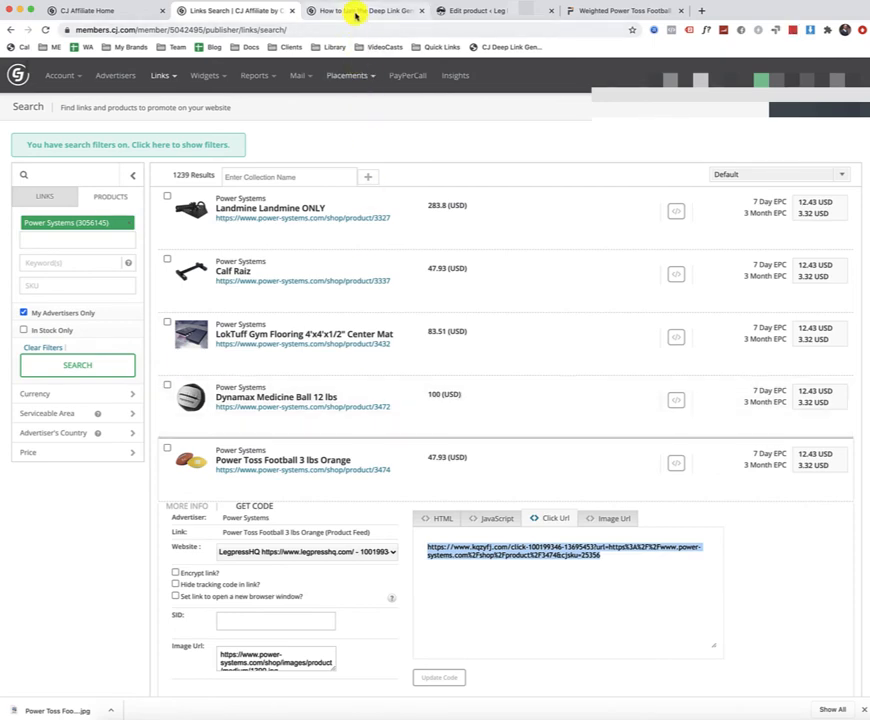
{"action": "left_click", "coordinate": [364, 12]}
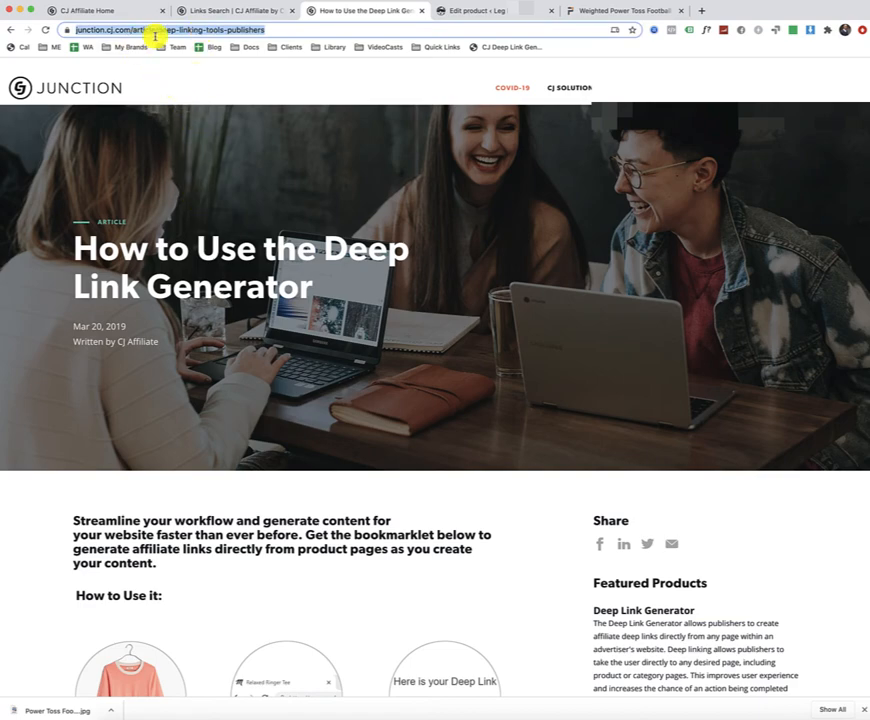
Step: Read the Deep Link Generator article down to its 'How to Get It' bookmarklet steps, highlighting the key sentence
{"action": "scroll", "scroll_direction": "down", "scroll_amount": 3}
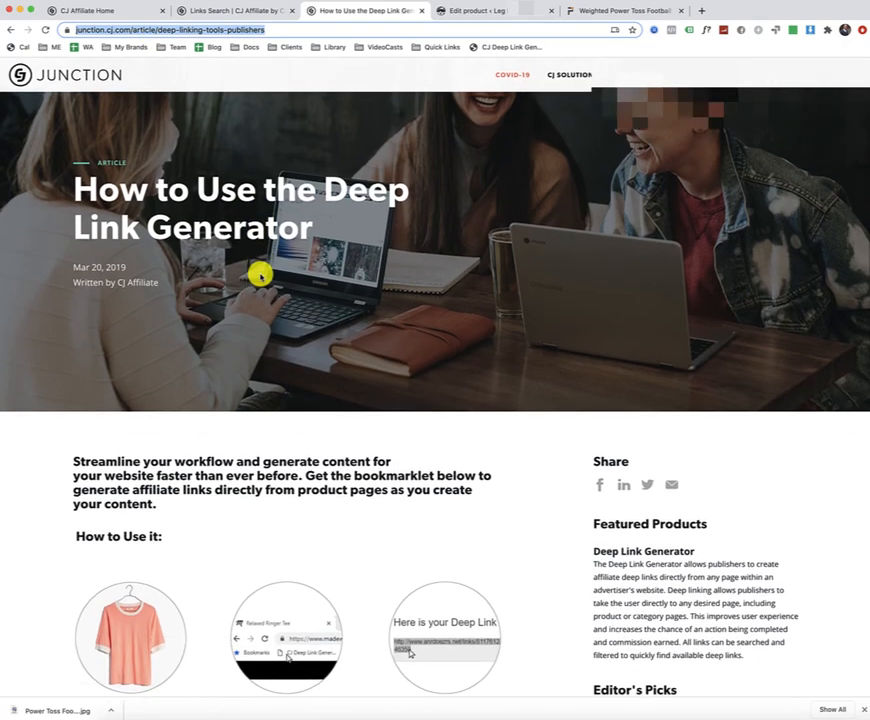
{"action": "scroll", "scroll_direction": "down", "scroll_amount": 3}
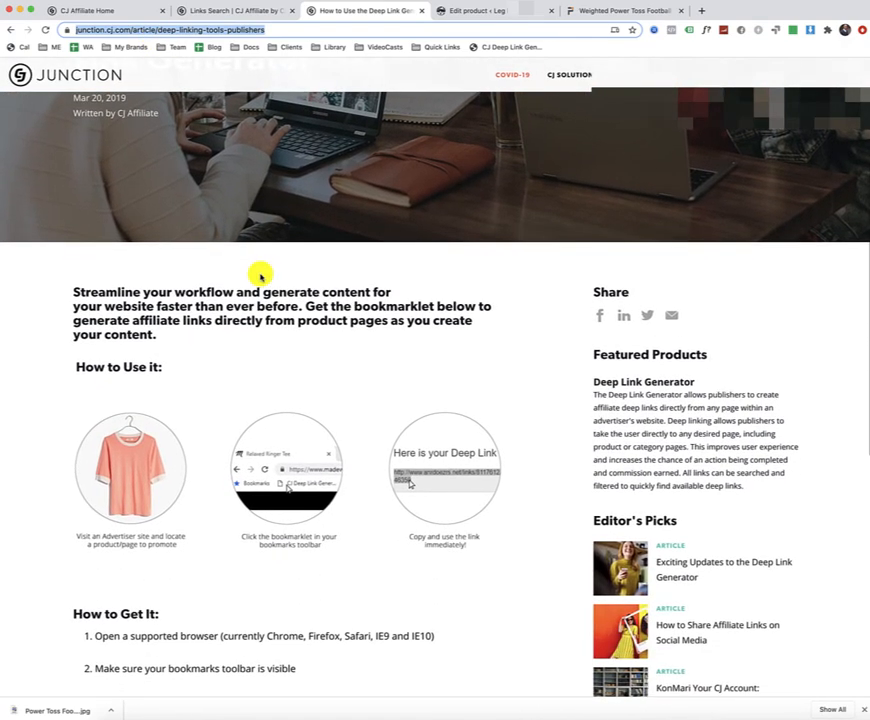
{"action": "left_click_drag", "start_coordinate": [354, 306], "coordinate": [470, 320]}
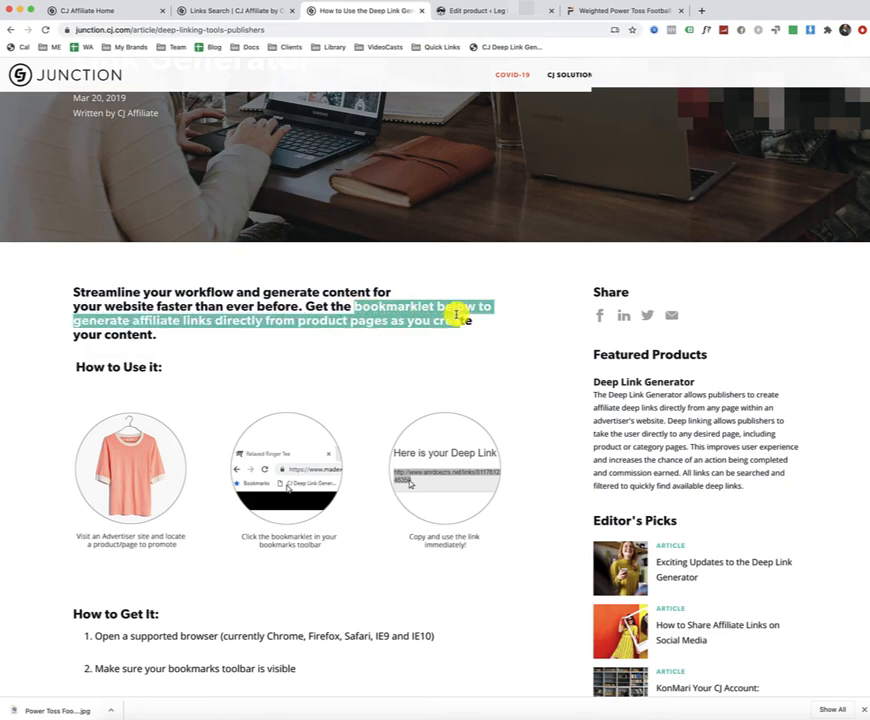
{"action": "scroll", "scroll_direction": "down", "scroll_amount": 3}
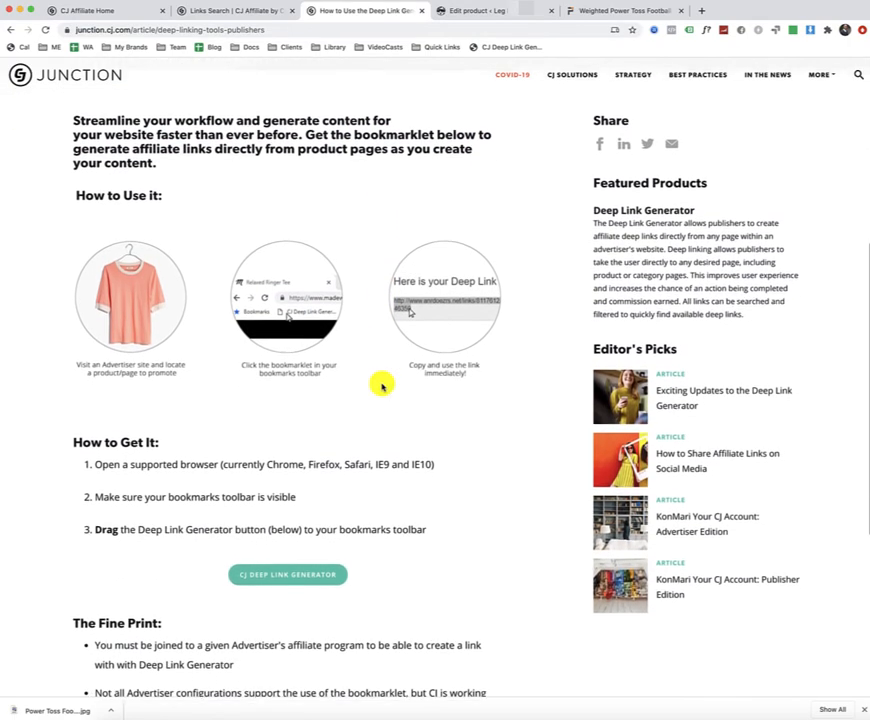
{"action": "scroll", "scroll_direction": "down", "scroll_amount": 3}
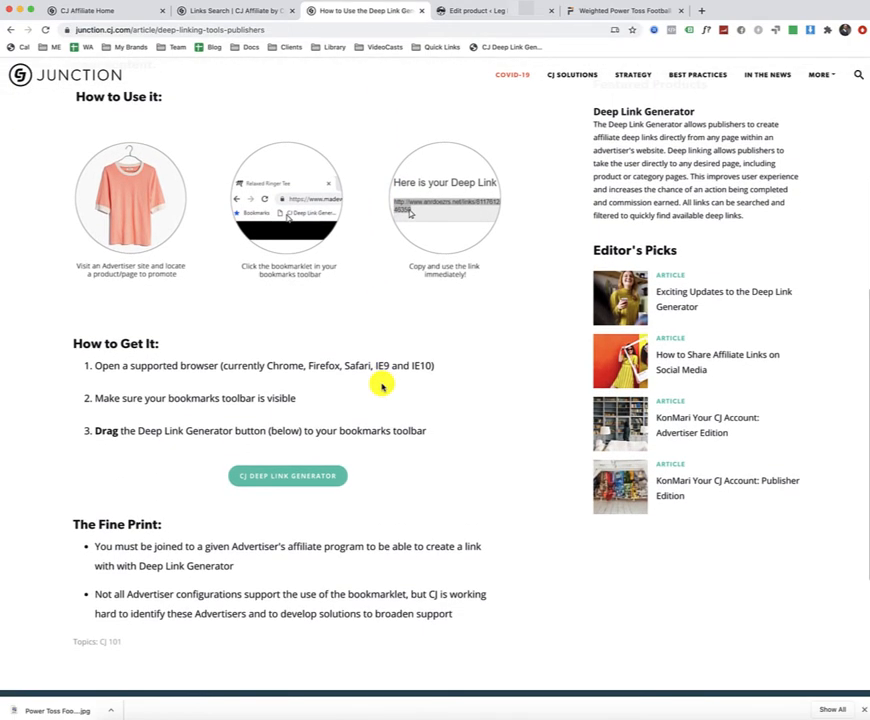
{"action": "scroll", "scroll_direction": "down", "scroll_amount": 3}
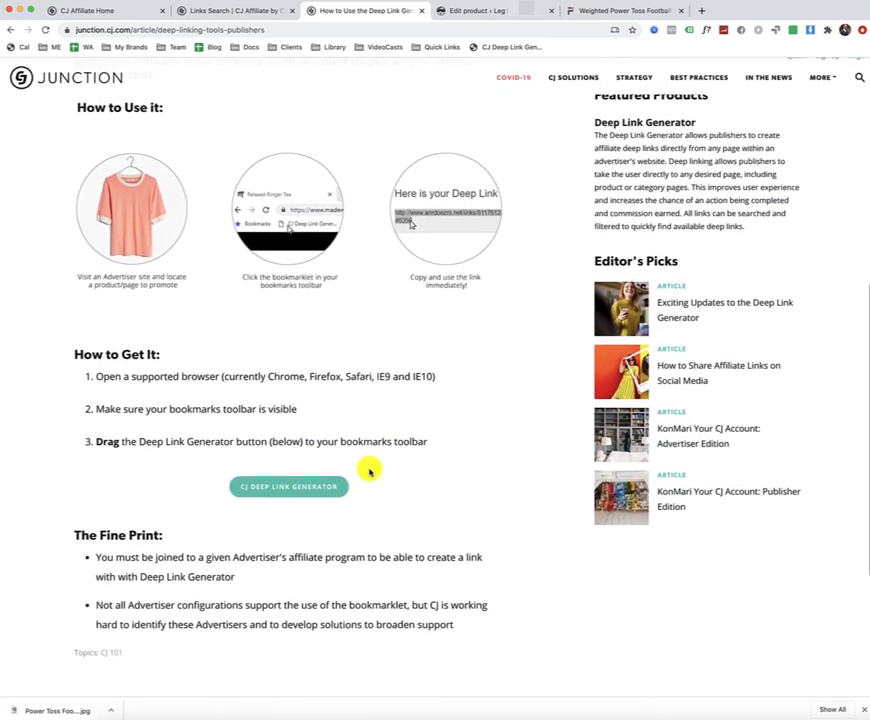
{"action": "scroll", "scroll_direction": "up", "scroll_amount": 3}
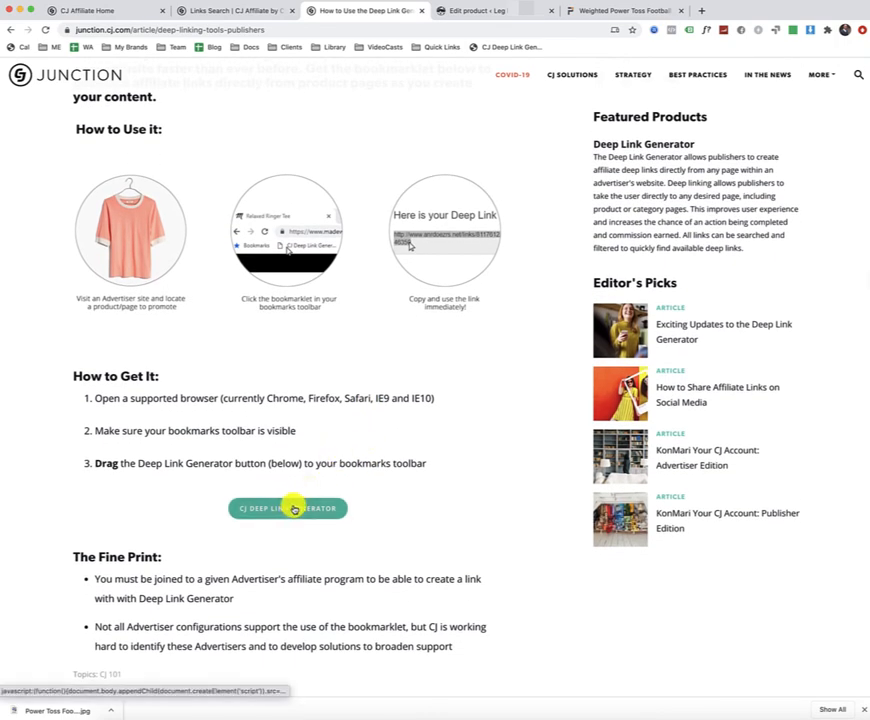
{"action": "mouse_move", "coordinate": [288, 508]}
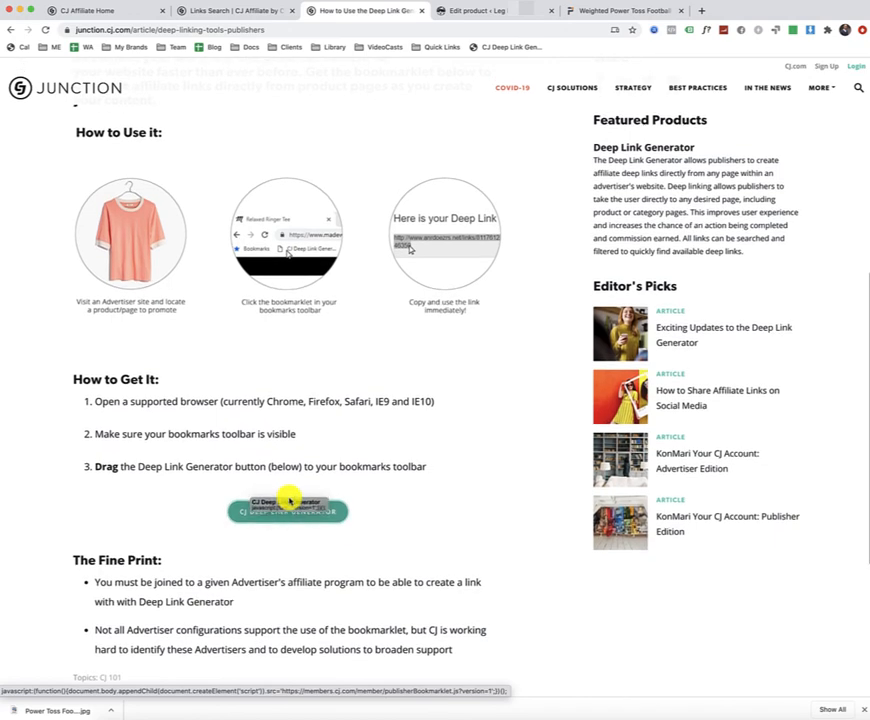
{"action": "scroll", "scroll_direction": "up", "scroll_amount": 3}
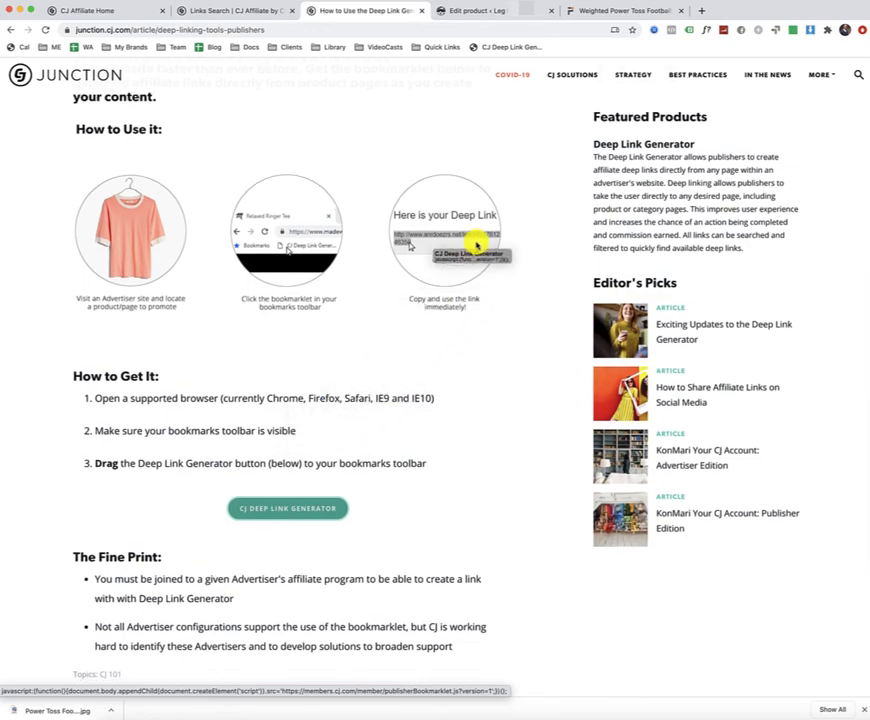
{"action": "scroll", "scroll_direction": "up", "scroll_amount": 3}
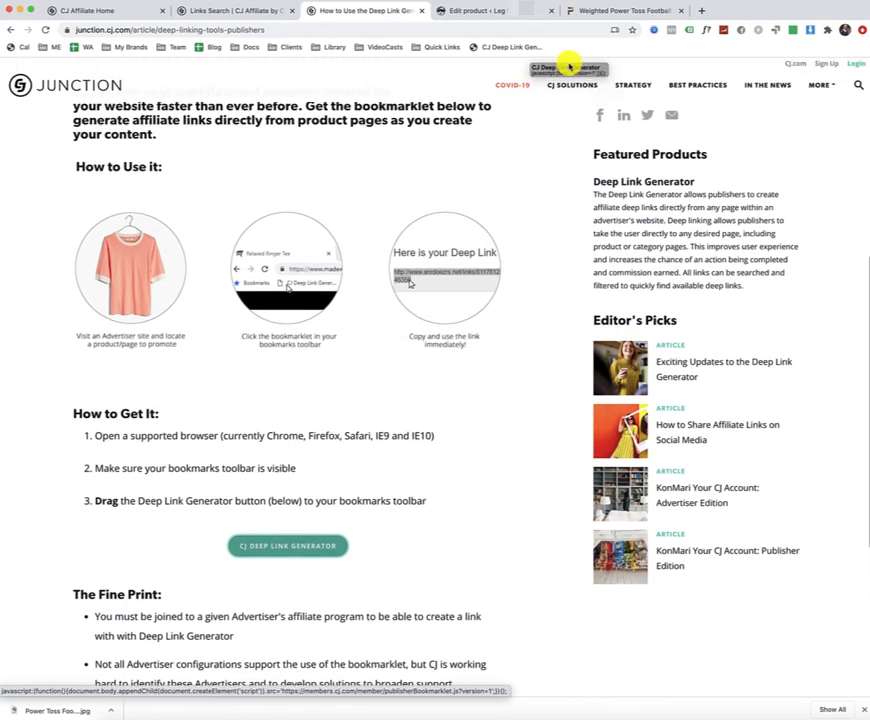
{"action": "scroll", "scroll_direction": "up", "scroll_amount": 3}
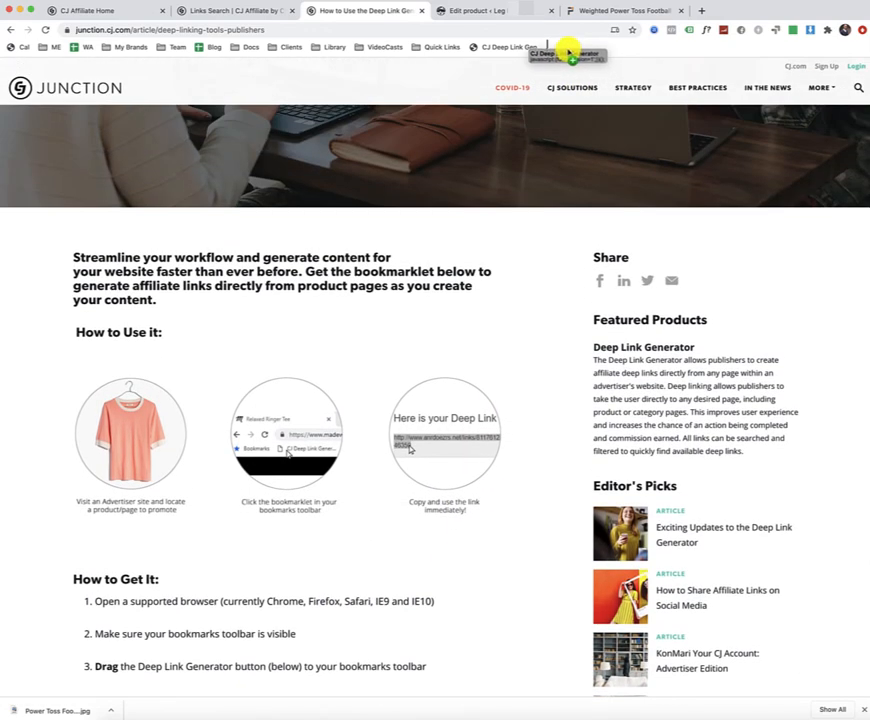
{"action": "scroll", "scroll_direction": "up", "scroll_amount": 3}
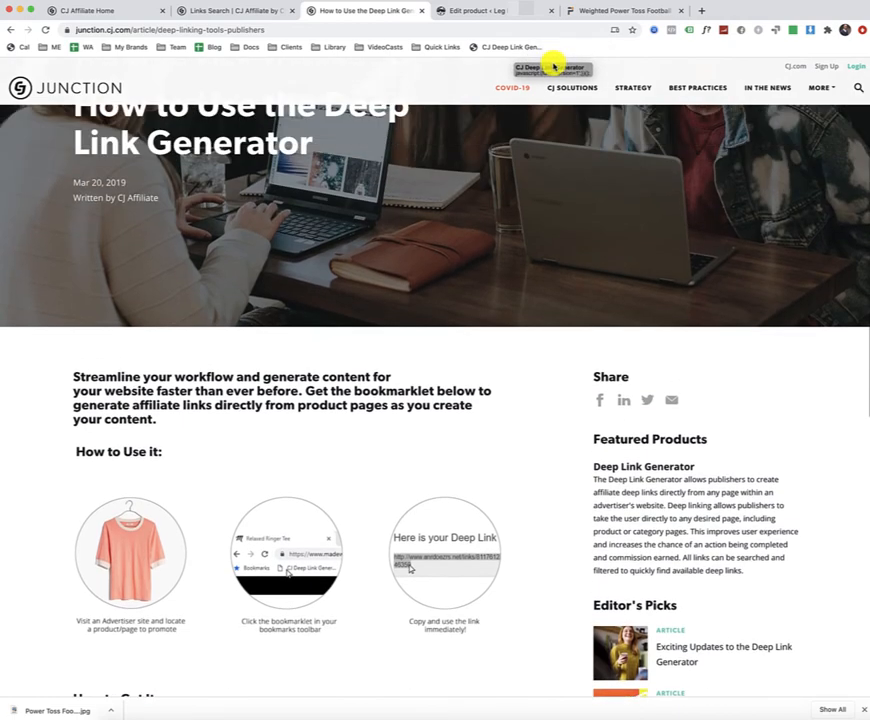
{"action": "scroll", "scroll_direction": "up", "scroll_amount": 3}
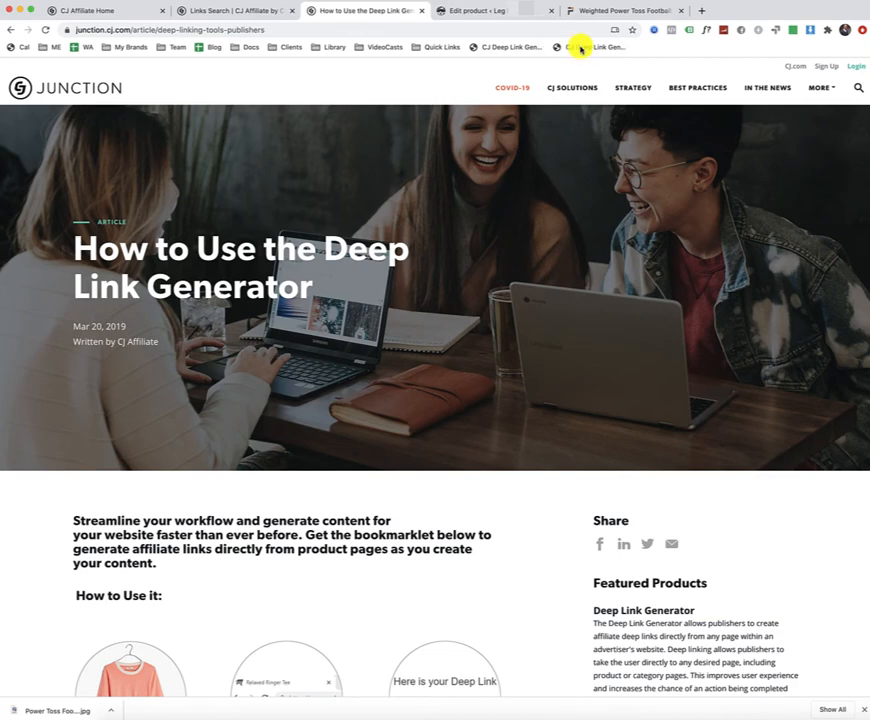
{"action": "mouse_move", "coordinate": [590, 48]}
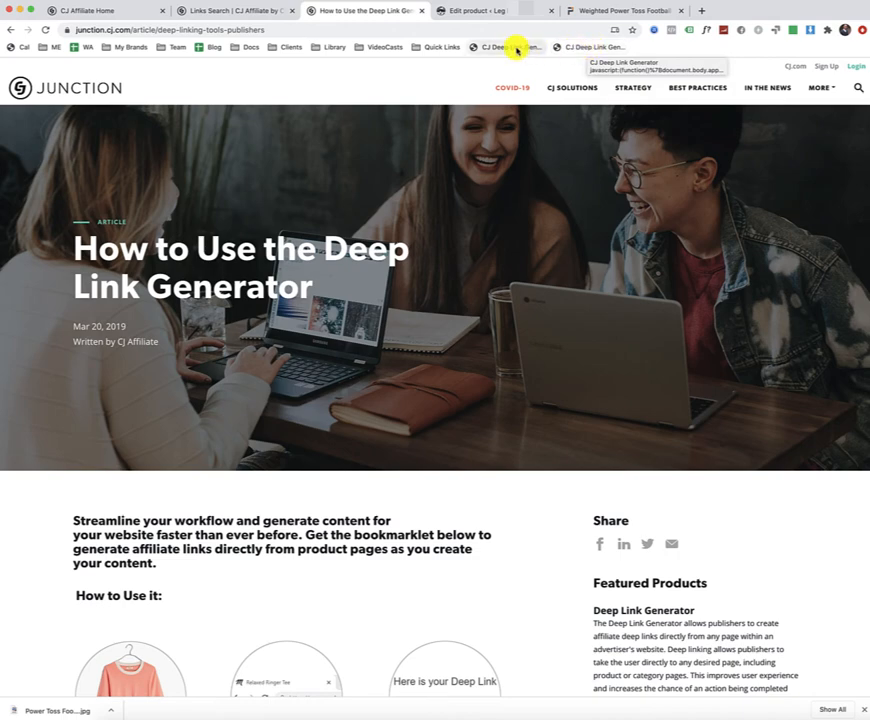
{"action": "mouse_move", "coordinate": [576, 48]}
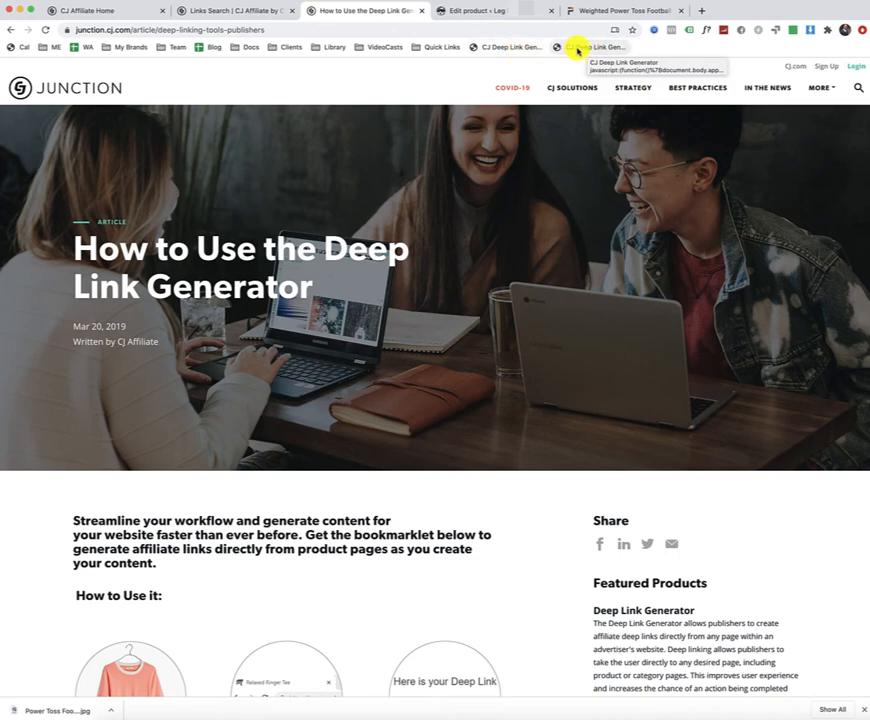
{"action": "mouse_move", "coordinate": [602, 176]}
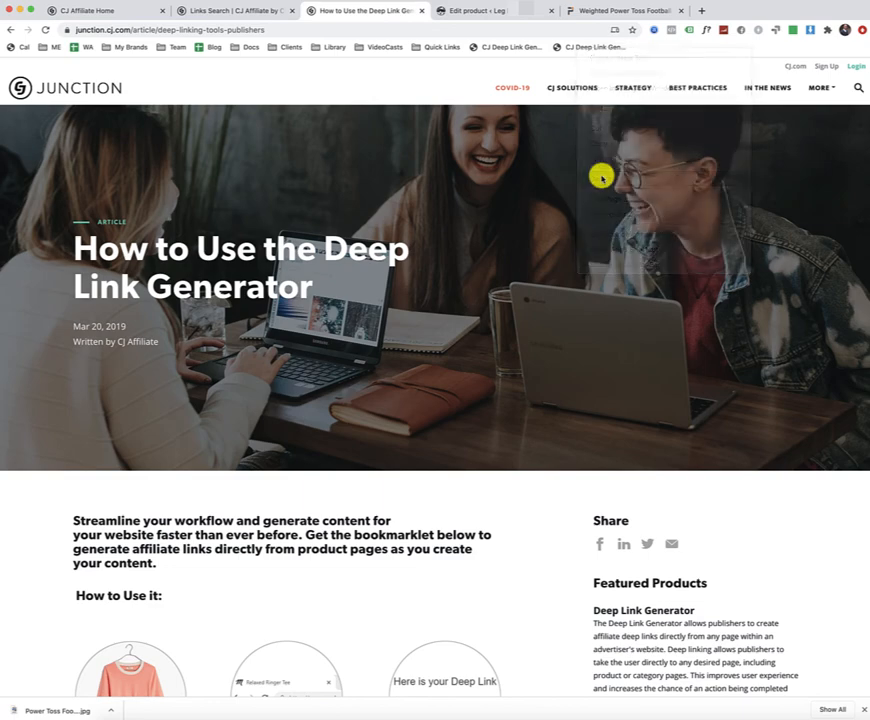
{"action": "mouse_move", "coordinate": [504, 48]}
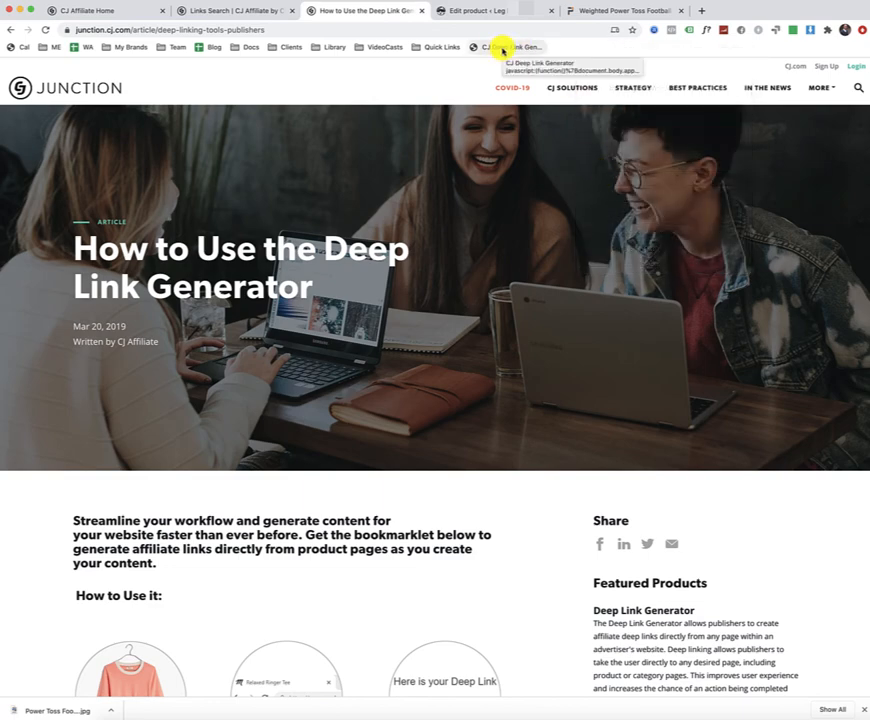
{"action": "mouse_move", "coordinate": [496, 48]}
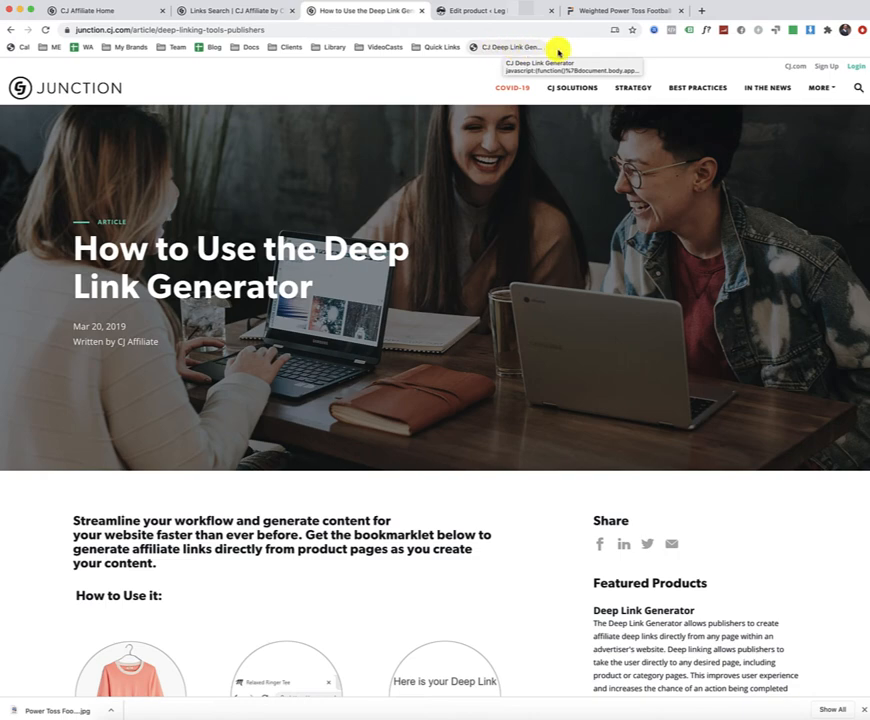
{"action": "mouse_move", "coordinate": [178, 48]}
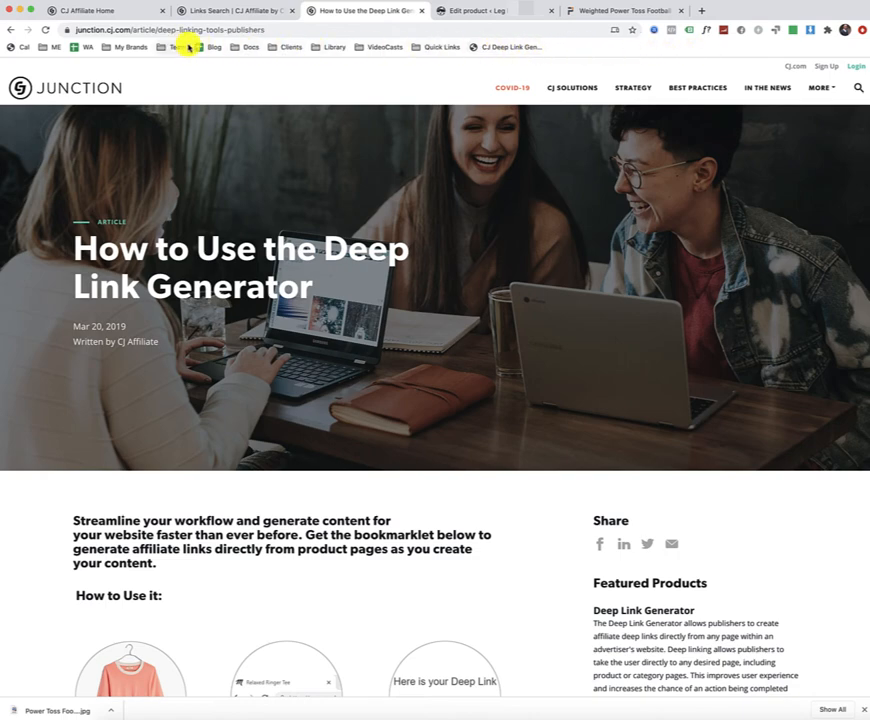
{"action": "mouse_move", "coordinate": [564, 50]}
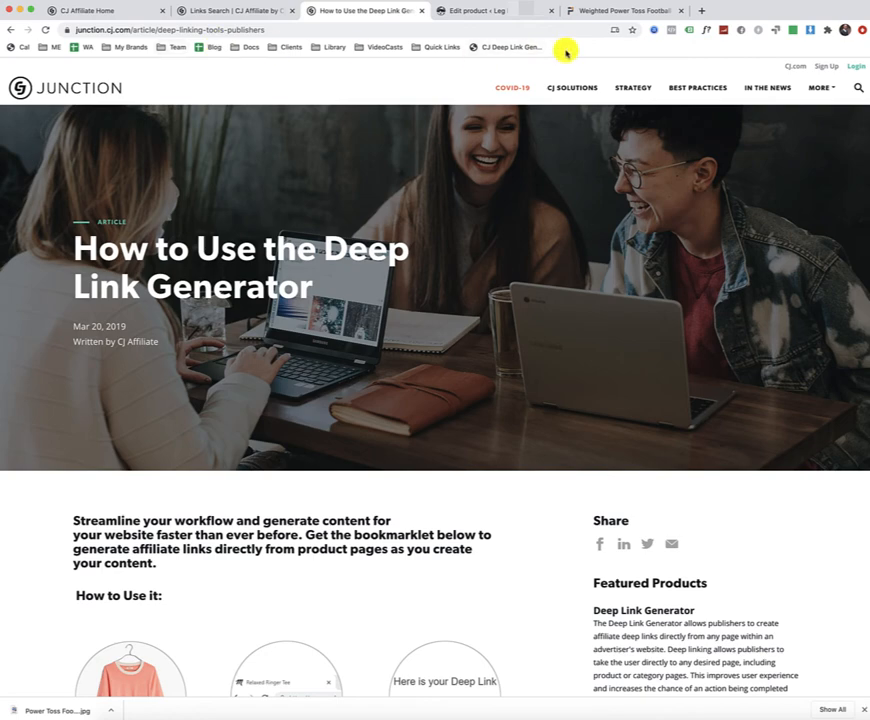
{"action": "scroll", "scroll_direction": "down", "scroll_amount": 3}
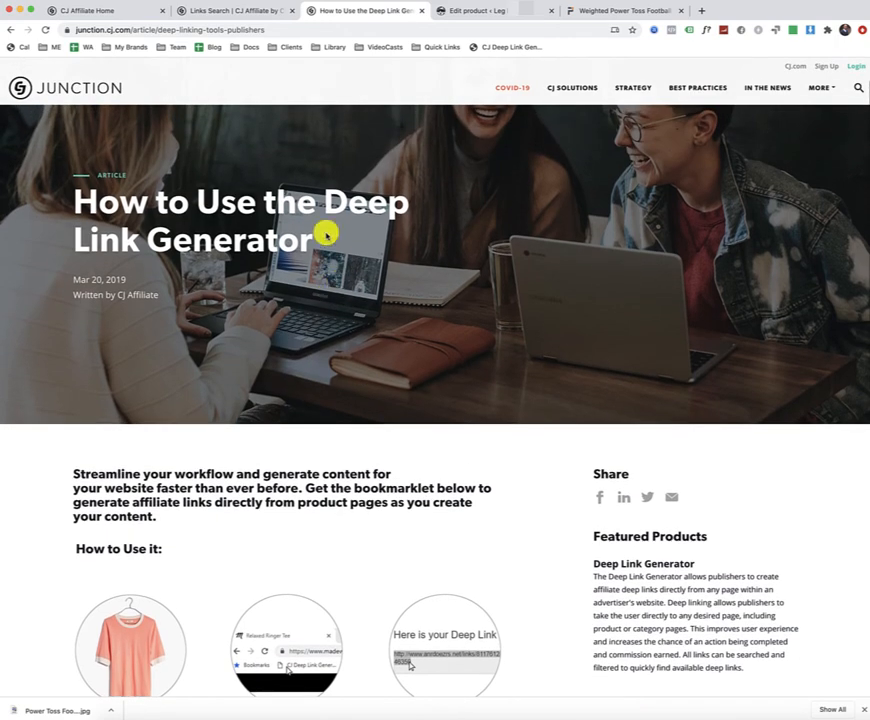
Step: Revisit the CJ link search results, then return to the Power Toss Football product page ($41.02)
{"action": "left_click", "coordinate": [210, 12]}
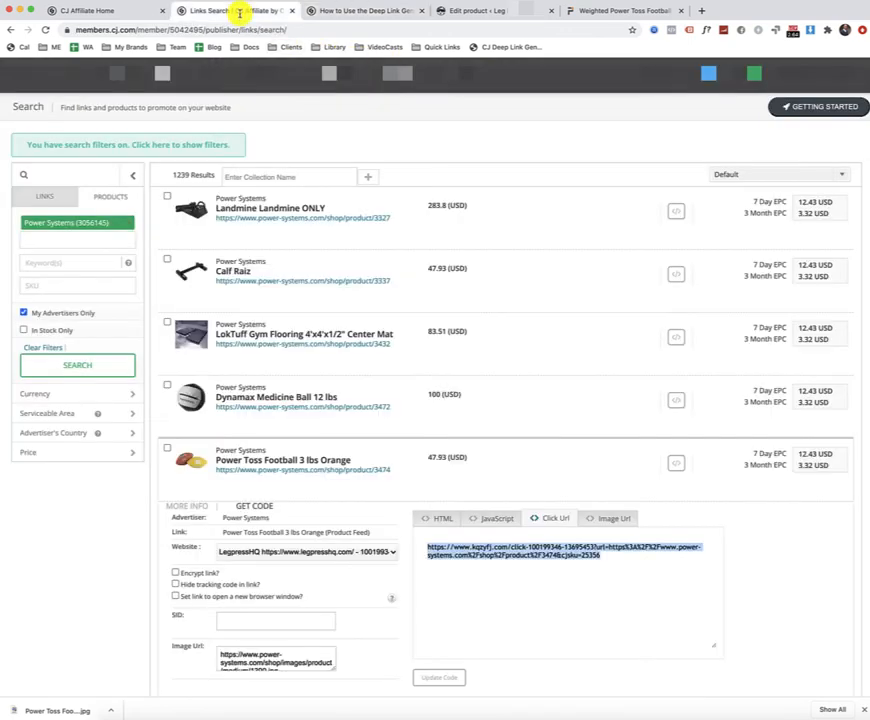
{"action": "mouse_move", "coordinate": [288, 152]}
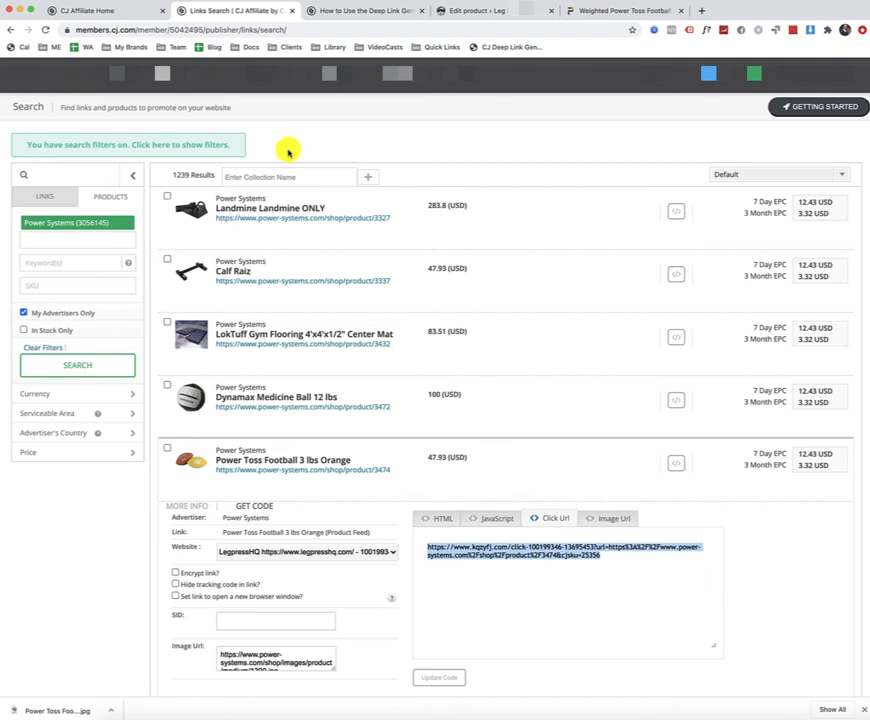
{"action": "mouse_move", "coordinate": [296, 222]}
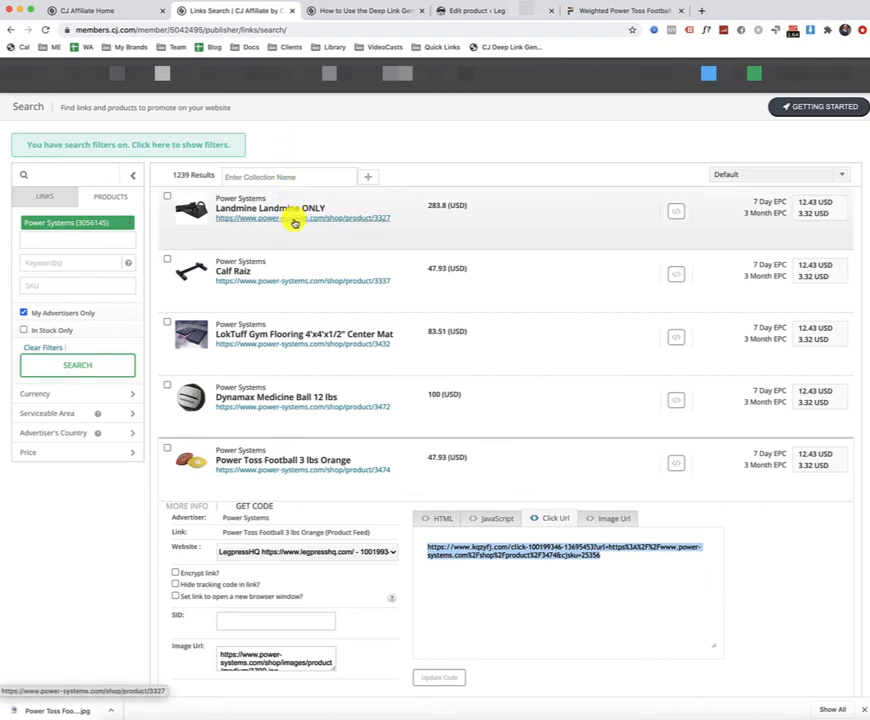
{"action": "mouse_move", "coordinate": [310, 222]}
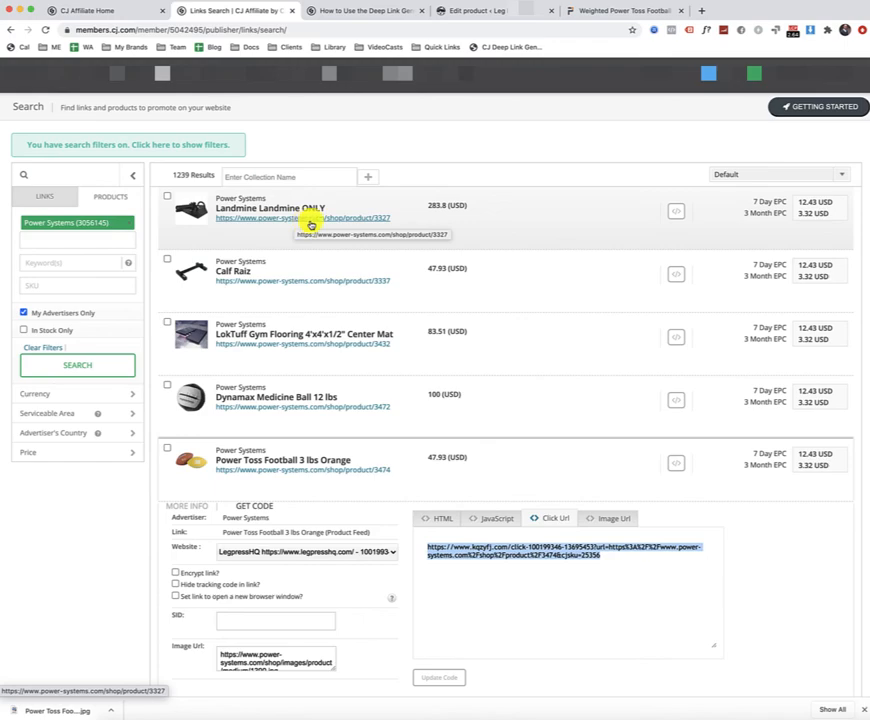
{"action": "left_click", "coordinate": [624, 12]}
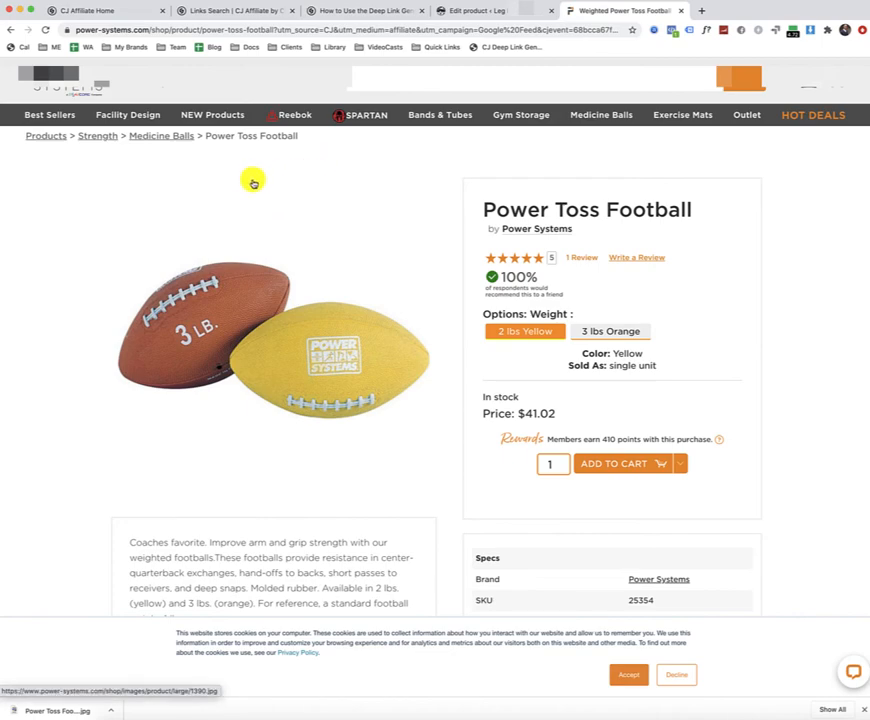
{"action": "mouse_move", "coordinate": [48, 114]}
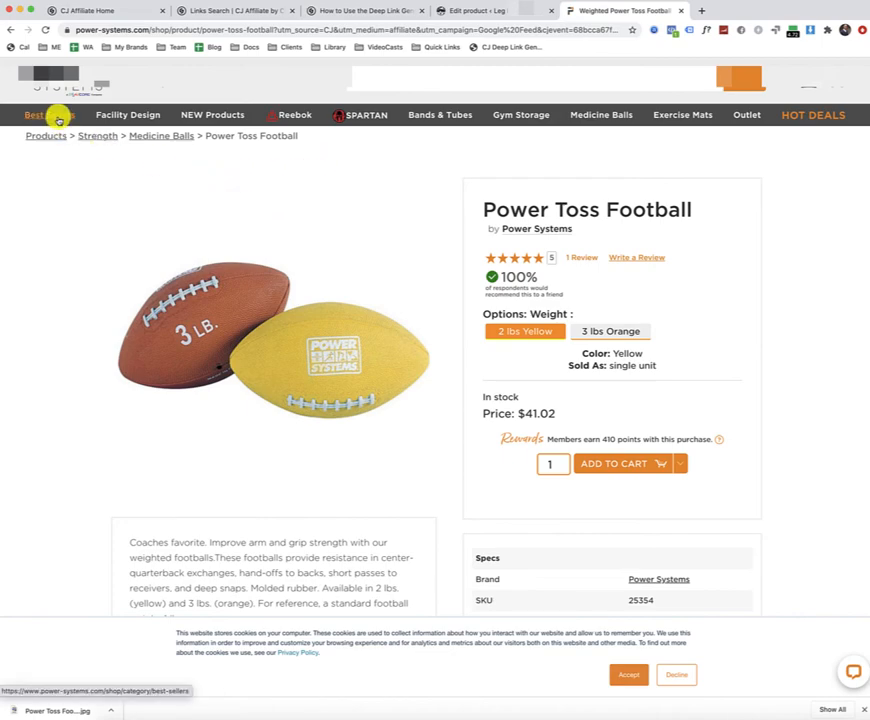
Step: From Power Systems' Best Sellers category, open the Premium Kettlebell Prime product page ($50.55)
{"action": "left_click", "coordinate": [50, 114]}
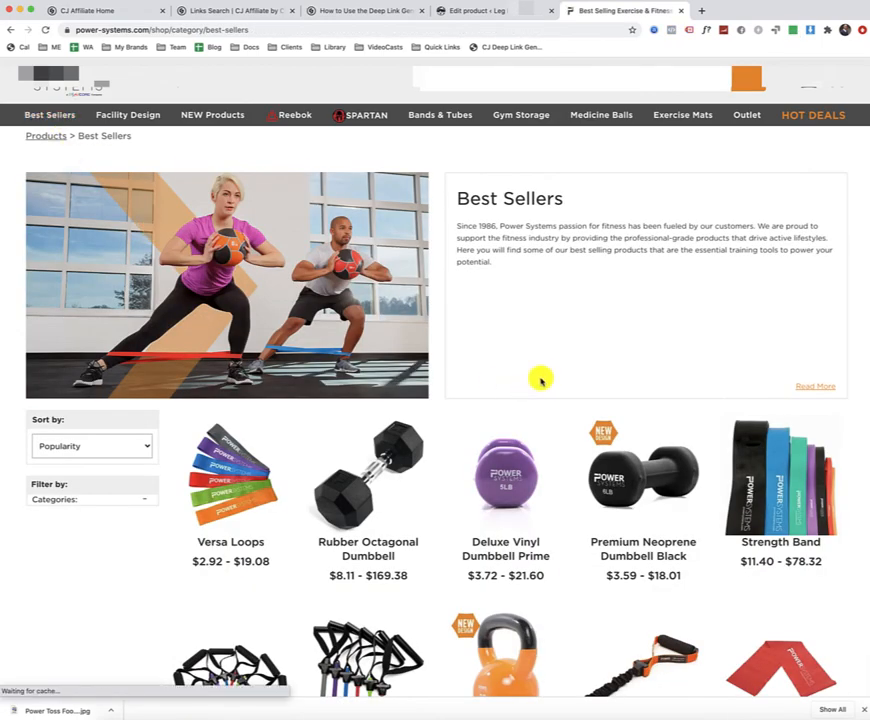
{"action": "scroll", "scroll_direction": "down", "scroll_amount": 3}
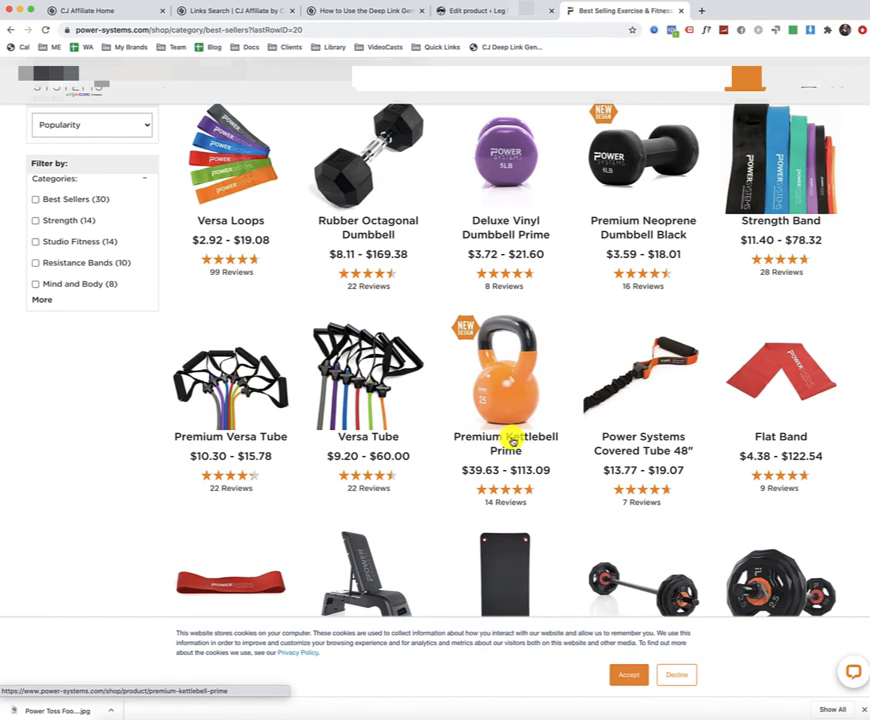
{"action": "left_click", "coordinate": [504, 376]}
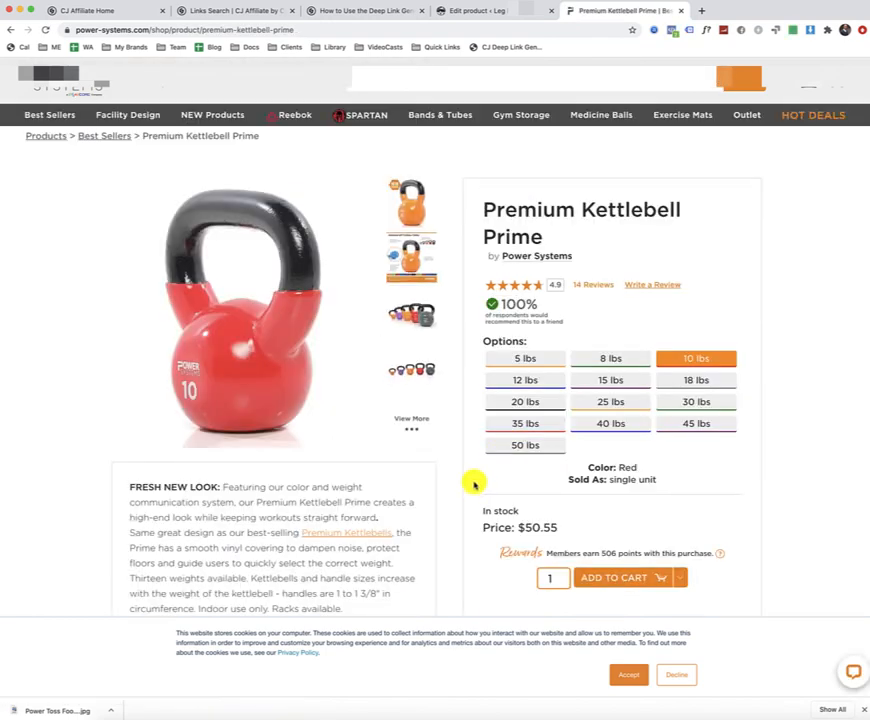
{"action": "mouse_move", "coordinate": [240, 32]}
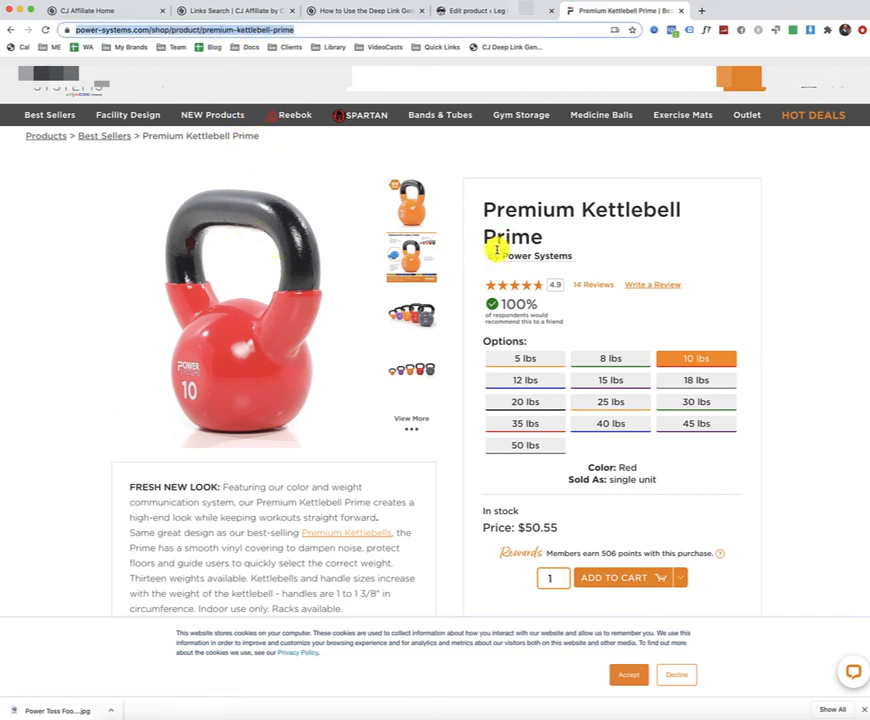
{"action": "mouse_move", "coordinate": [340, 104]}
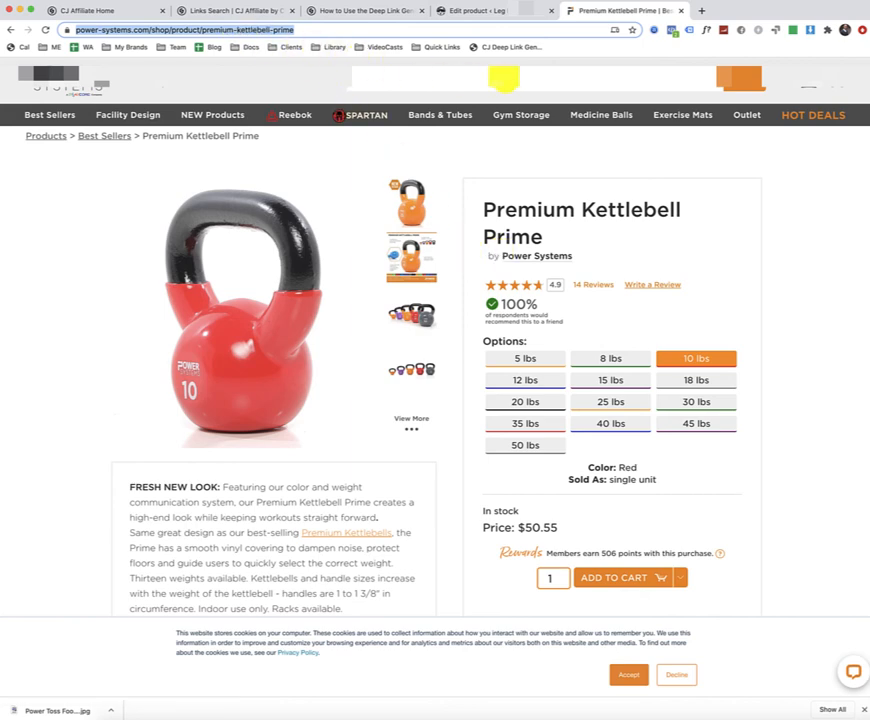
{"action": "mouse_move", "coordinate": [600, 100]}
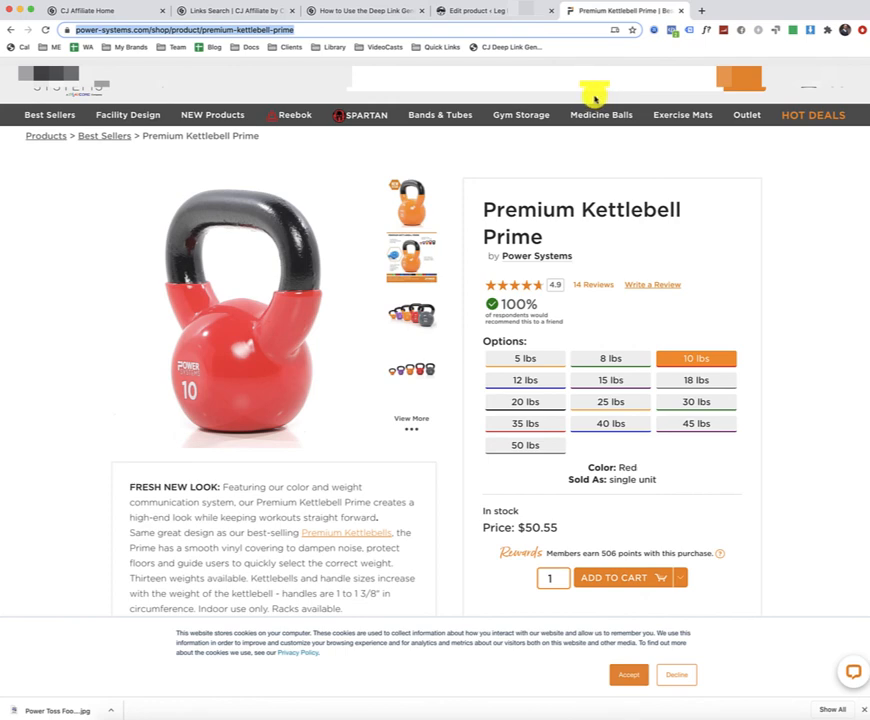
{"action": "left_click", "coordinate": [240, 12]}
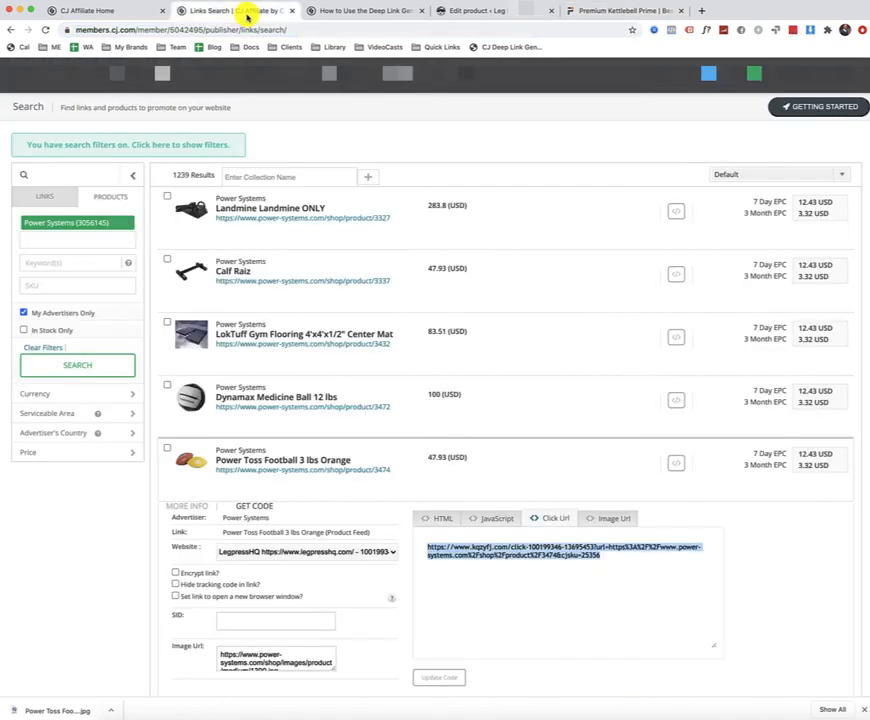
{"action": "mouse_move", "coordinate": [276, 136]}
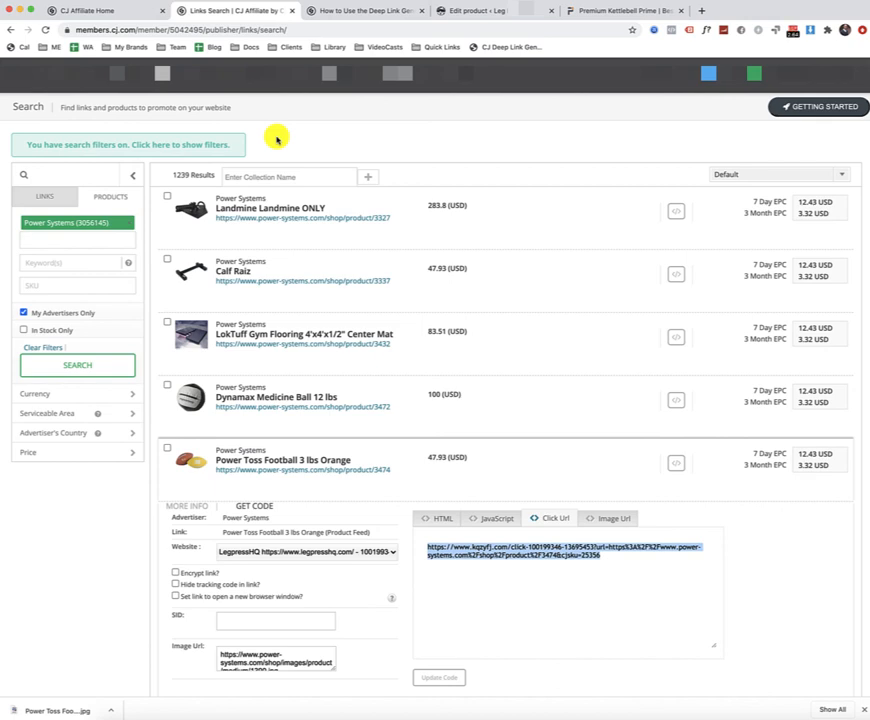
{"action": "mouse_move", "coordinate": [454, 150]}
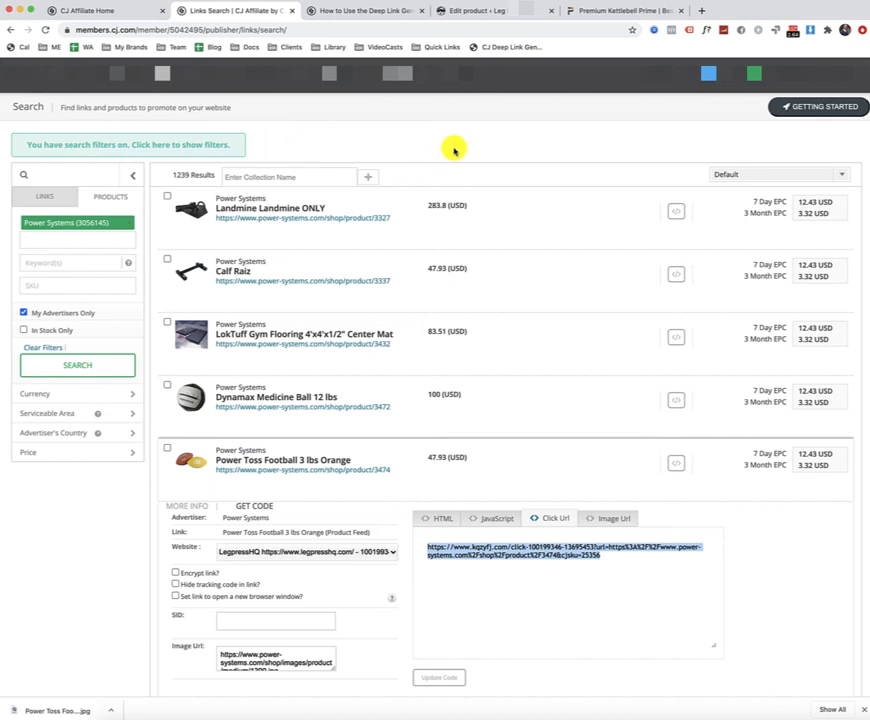
{"action": "mouse_move", "coordinate": [466, 152]}
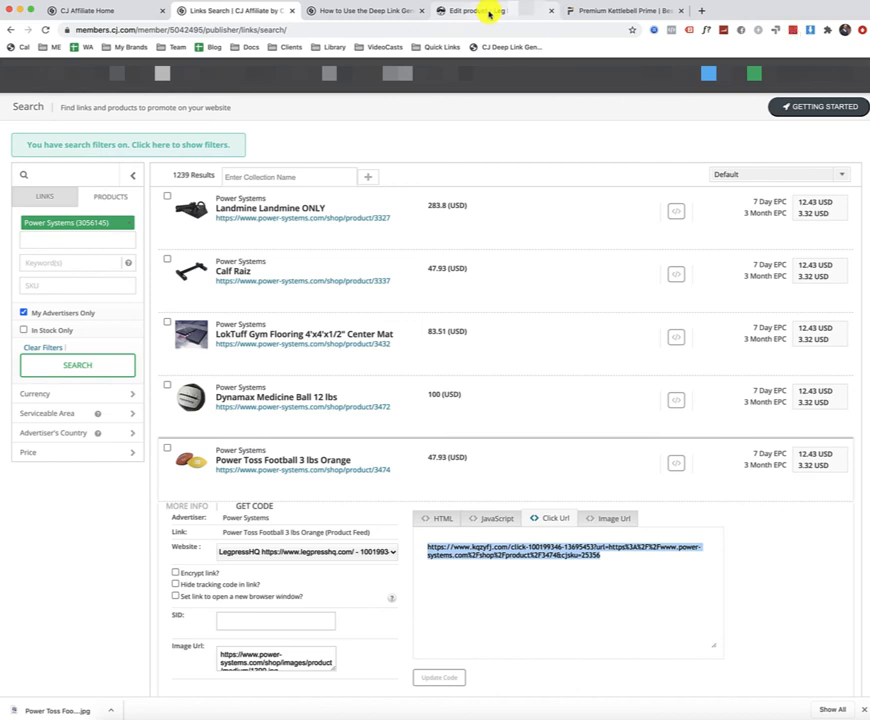
{"action": "left_click", "coordinate": [624, 10]}
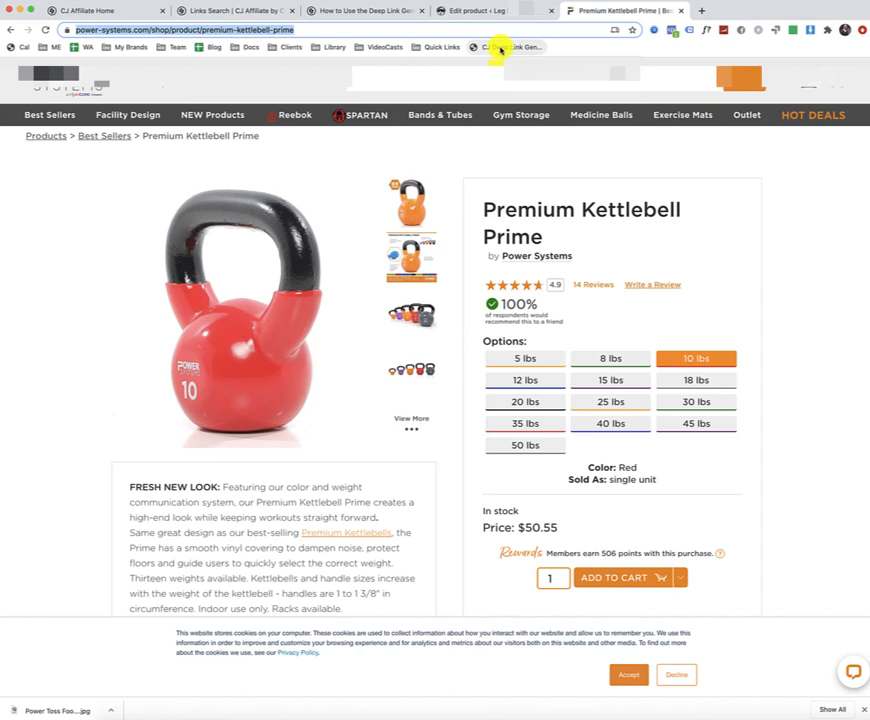
Step: Generate the CJ deep link for Premium Kettlebell Prime, copy its URL and return to the product editor
{"action": "left_click", "coordinate": [500, 48]}
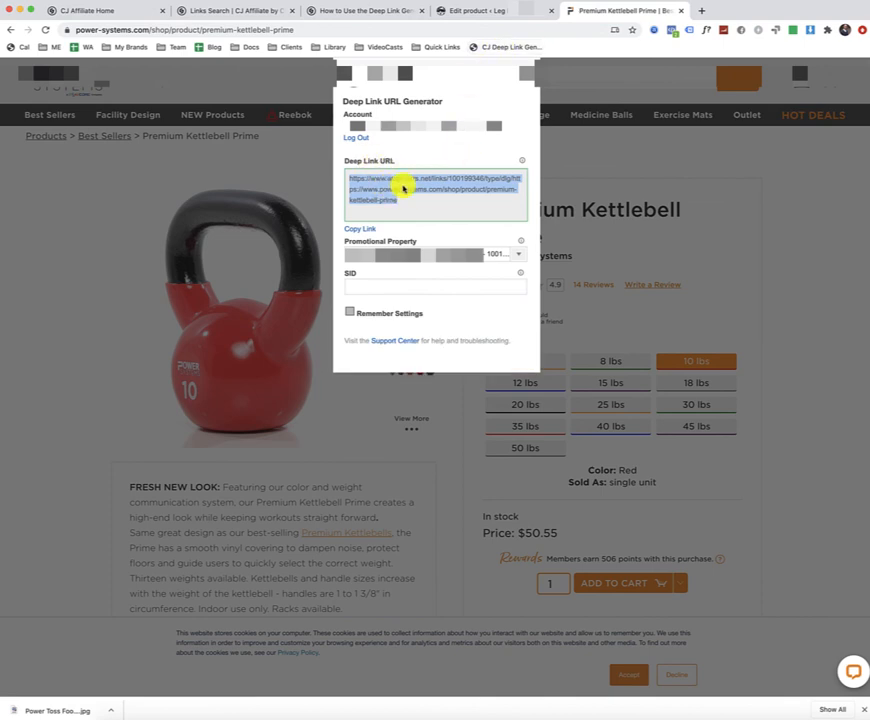
{"action": "right_click", "coordinate": [408, 190]}
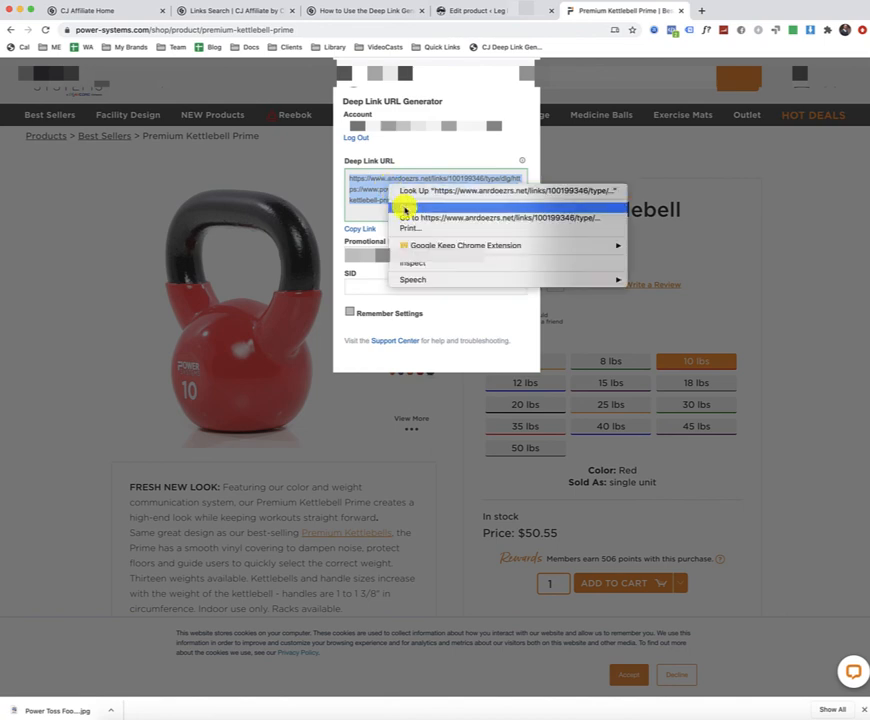
{"action": "left_click", "coordinate": [250, 278]}
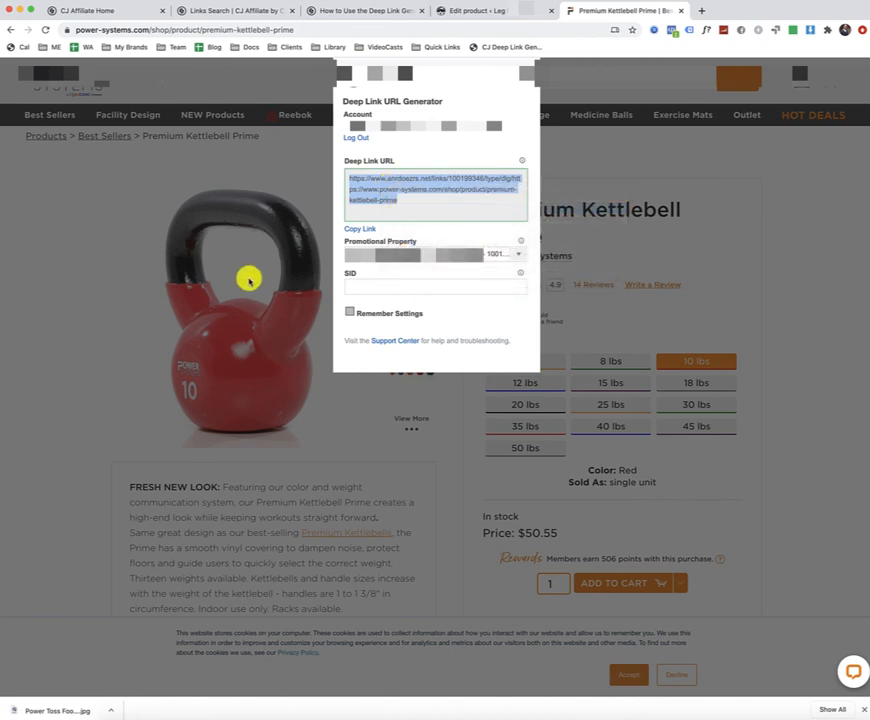
{"action": "mouse_move", "coordinate": [388, 178]}
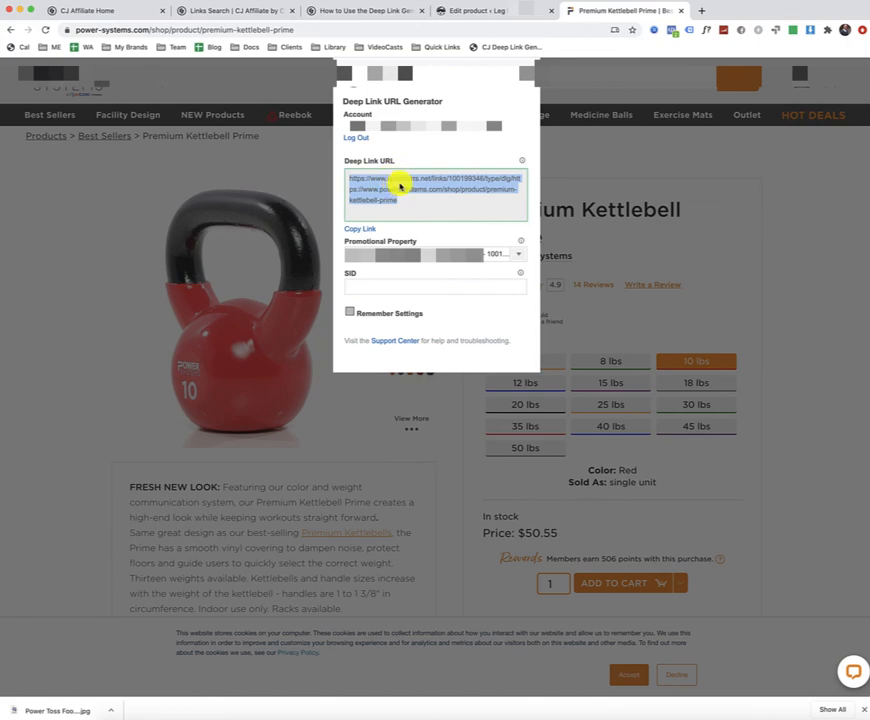
{"action": "left_click", "coordinate": [490, 12]}
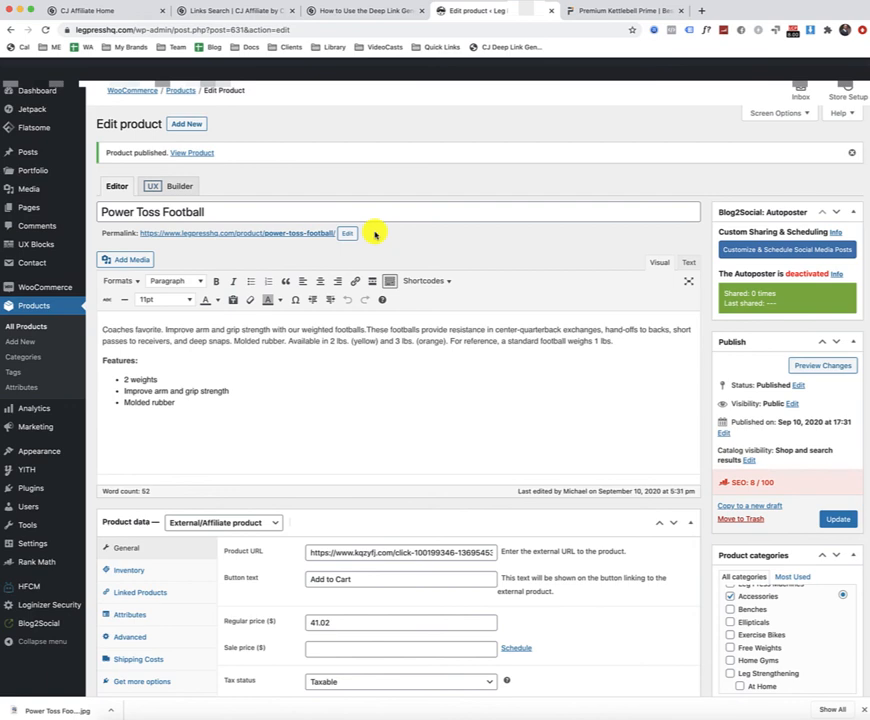
{"action": "mouse_move", "coordinate": [256, 168]}
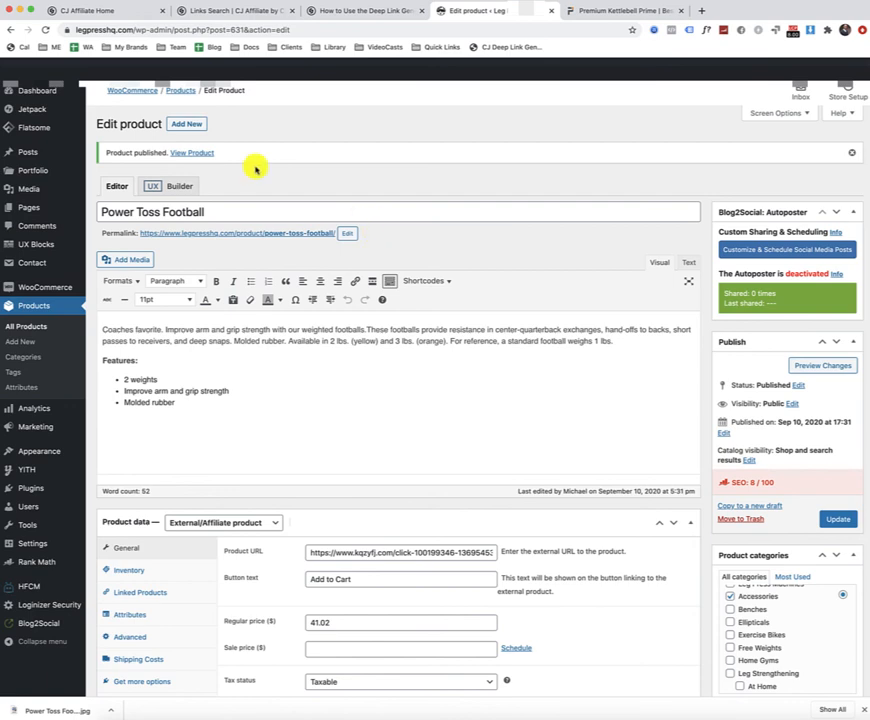
{"action": "mouse_move", "coordinate": [68, 324]}
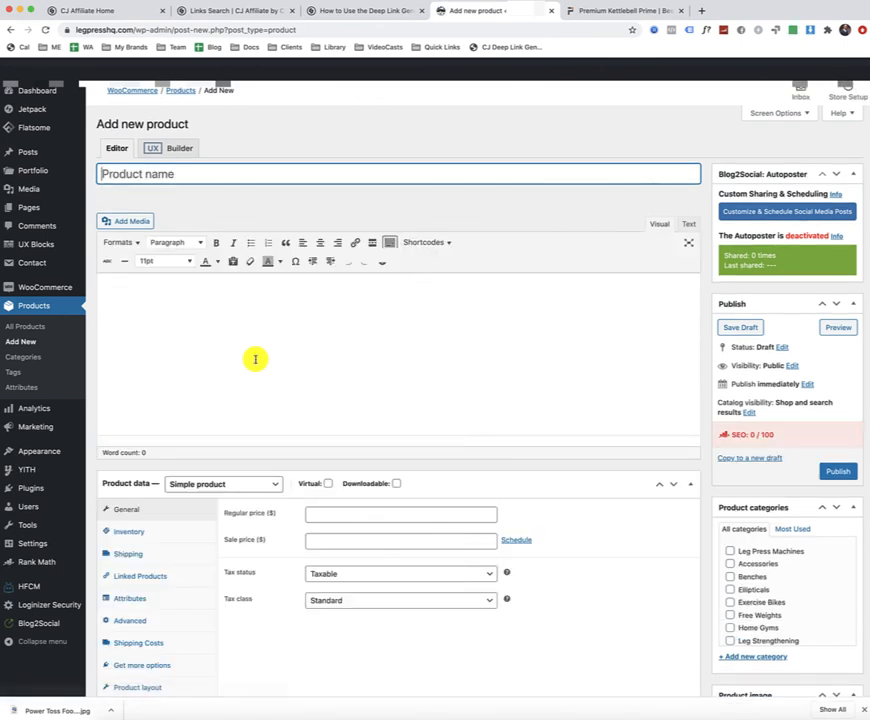
{"action": "mouse_move", "coordinate": [350, 374]}
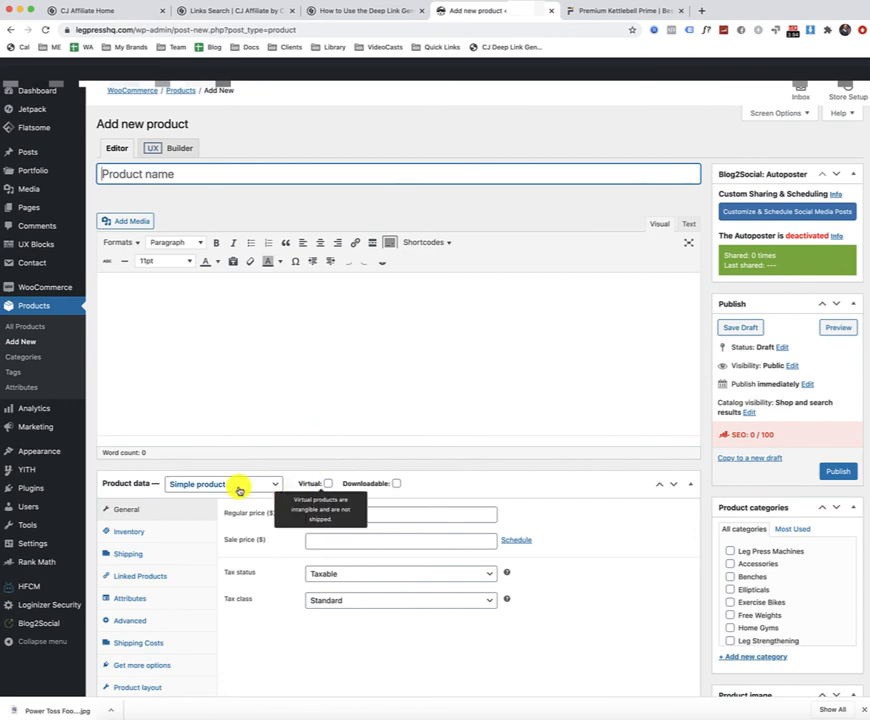
Step: Set the product type to External/Affiliate and paste the kettlebell deep link as the Product URL
{"action": "left_click", "coordinate": [222, 484]}
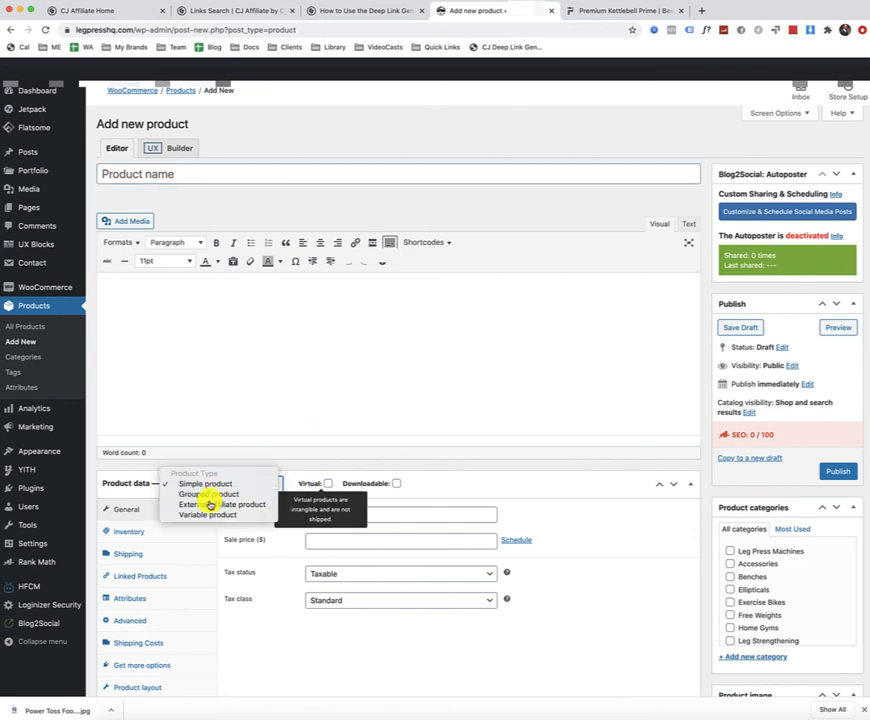
{"action": "left_click", "coordinate": [204, 504]}
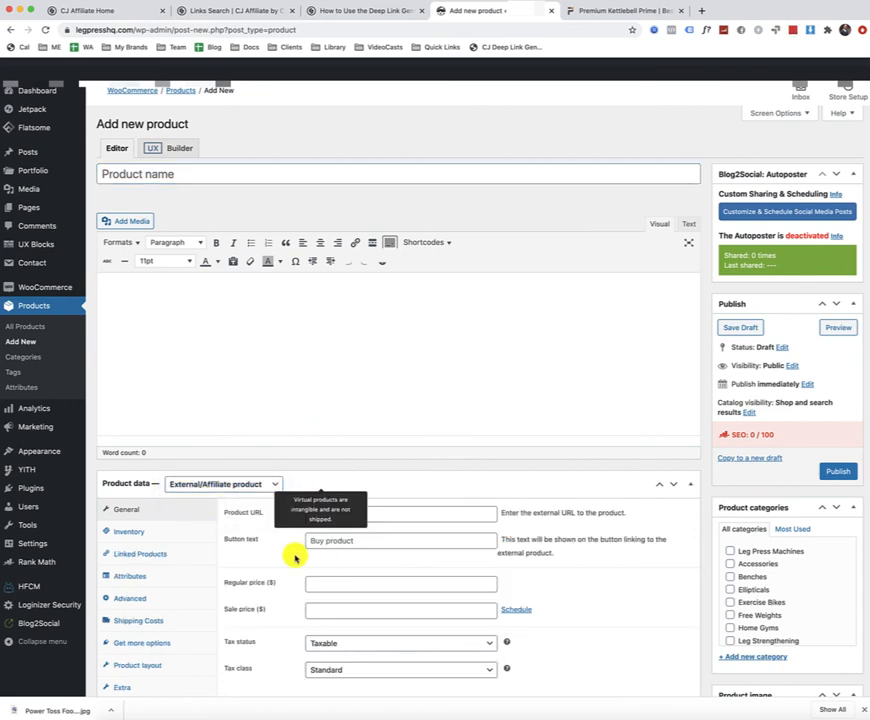
{"action": "left_click", "coordinate": [400, 512]}
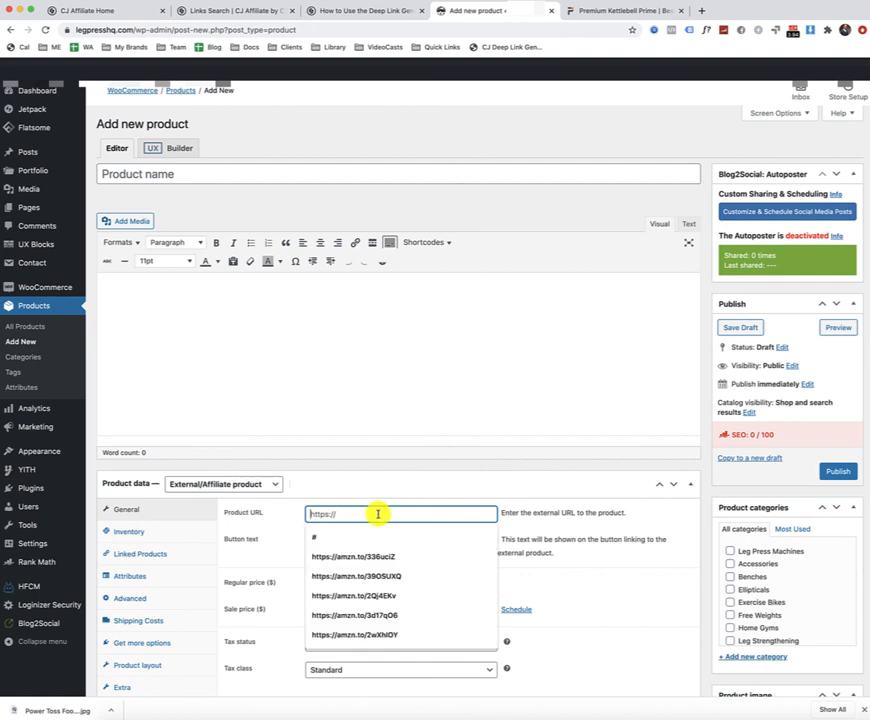
{"action": "left_click", "coordinate": [400, 540]}
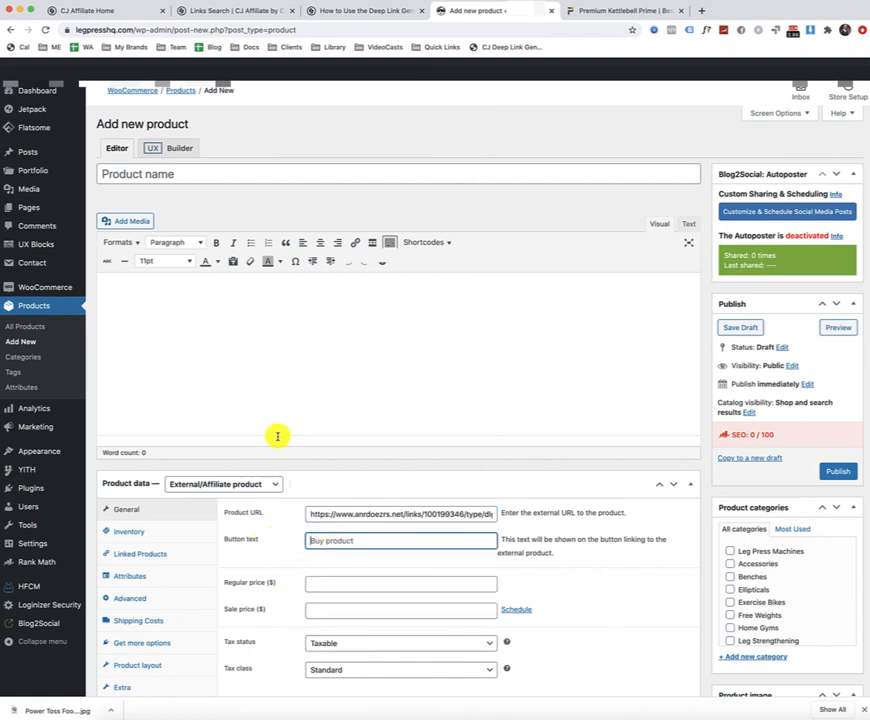
{"action": "mouse_move", "coordinate": [254, 308]}
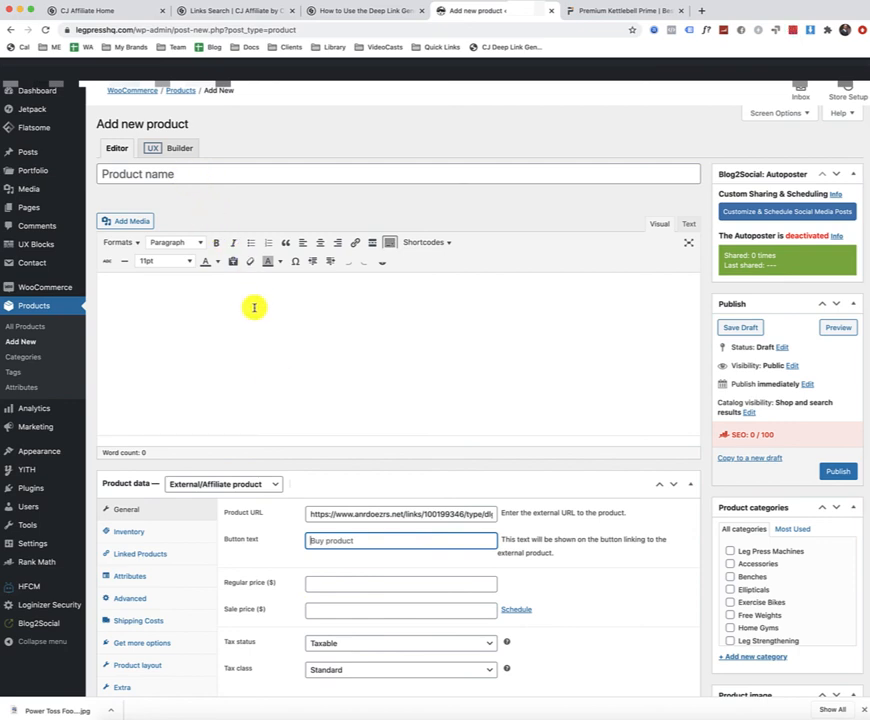
{"action": "mouse_move", "coordinate": [438, 376]}
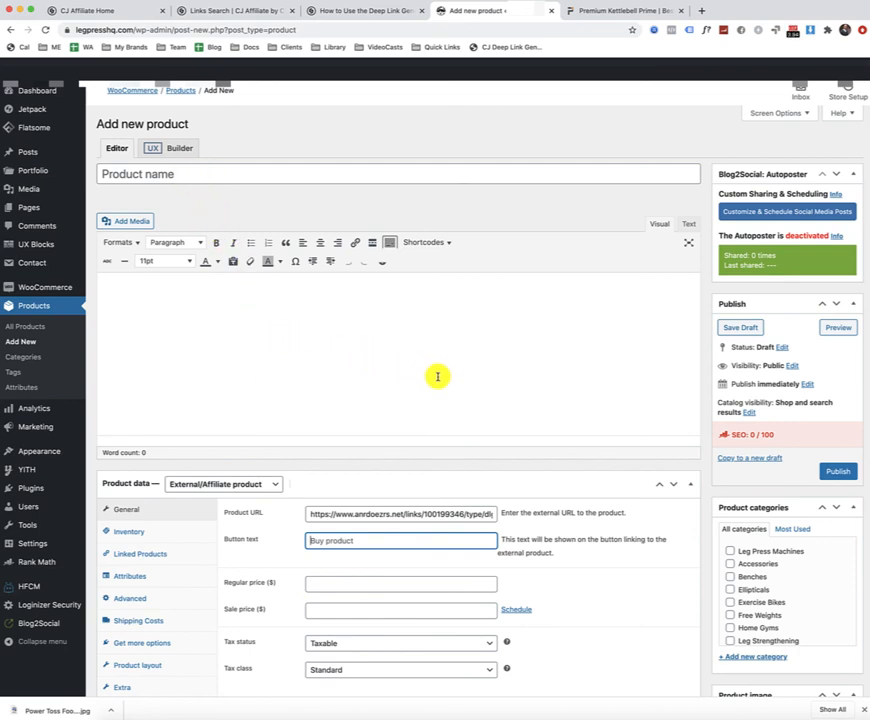
{"action": "left_click", "coordinate": [620, 12]}
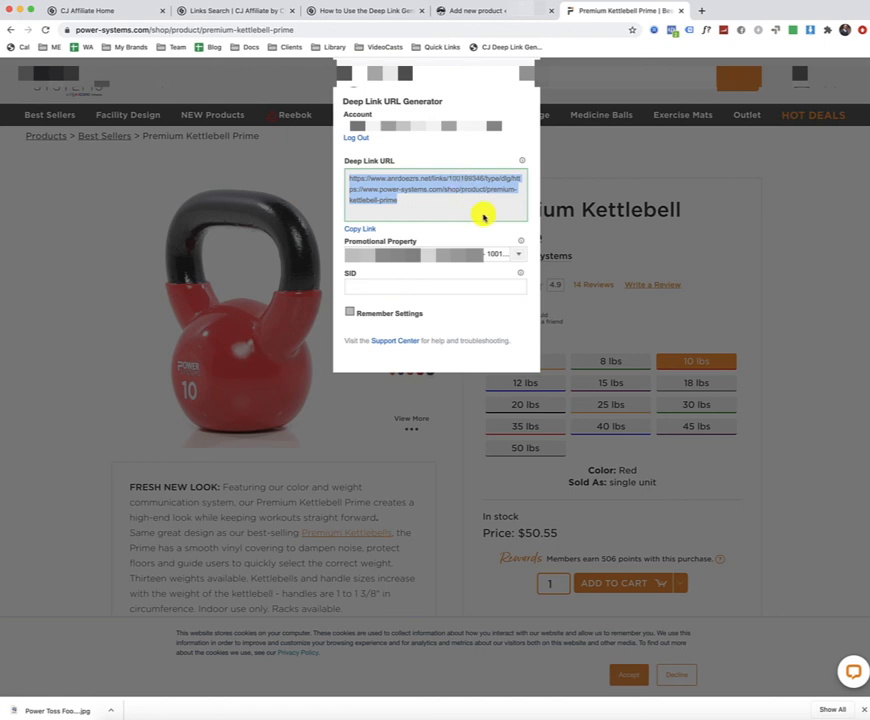
{"action": "mouse_move", "coordinate": [588, 210]}
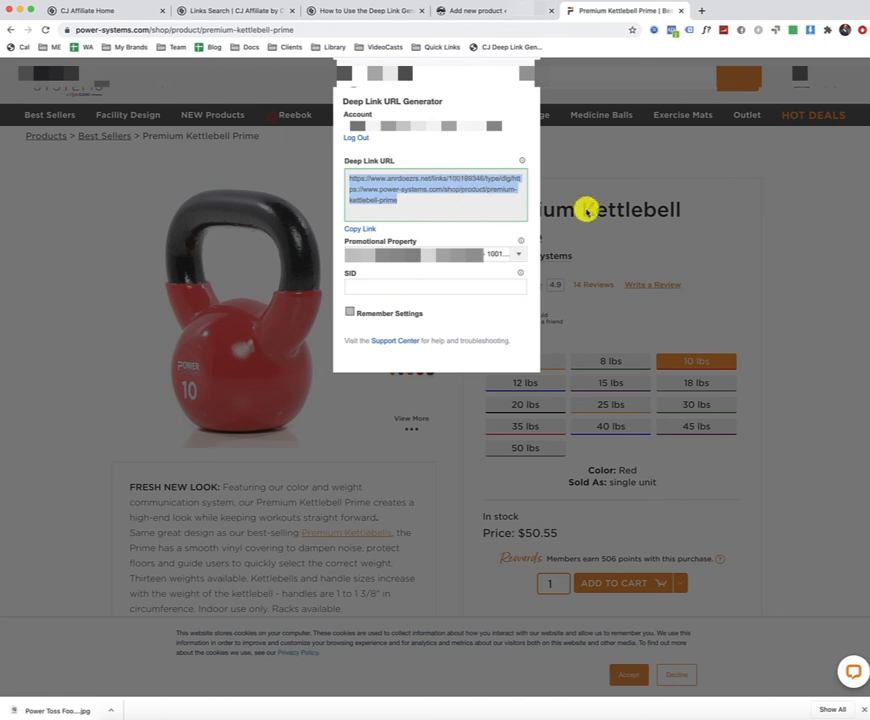